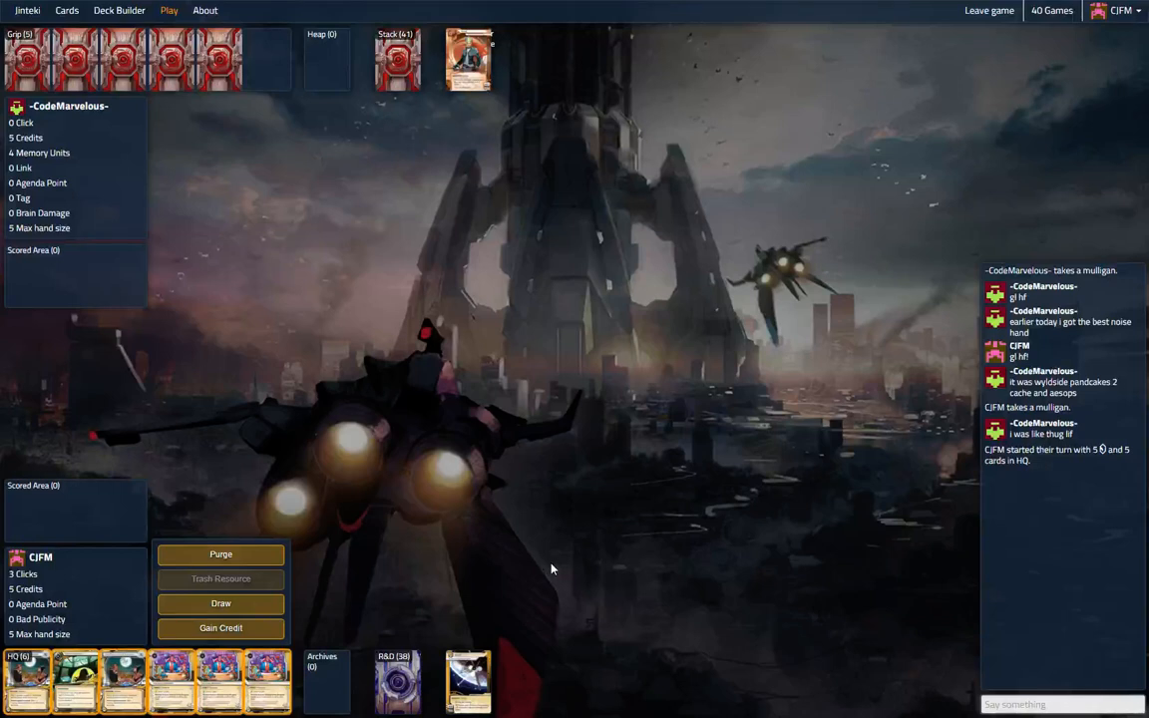
{"action": "mouse_move", "coordinate": [475, 198]}
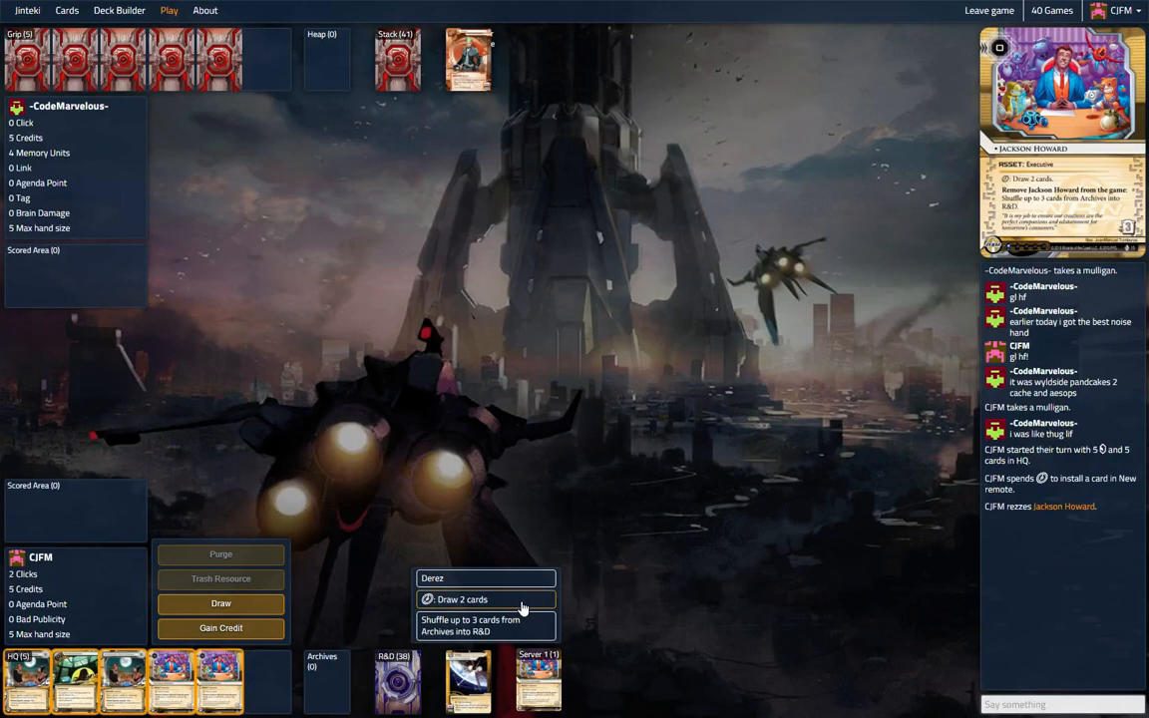
Draw two cards with Jackson Howard and discard one card down to hand size.
{"action": "left_click", "coordinate": [484, 599]}
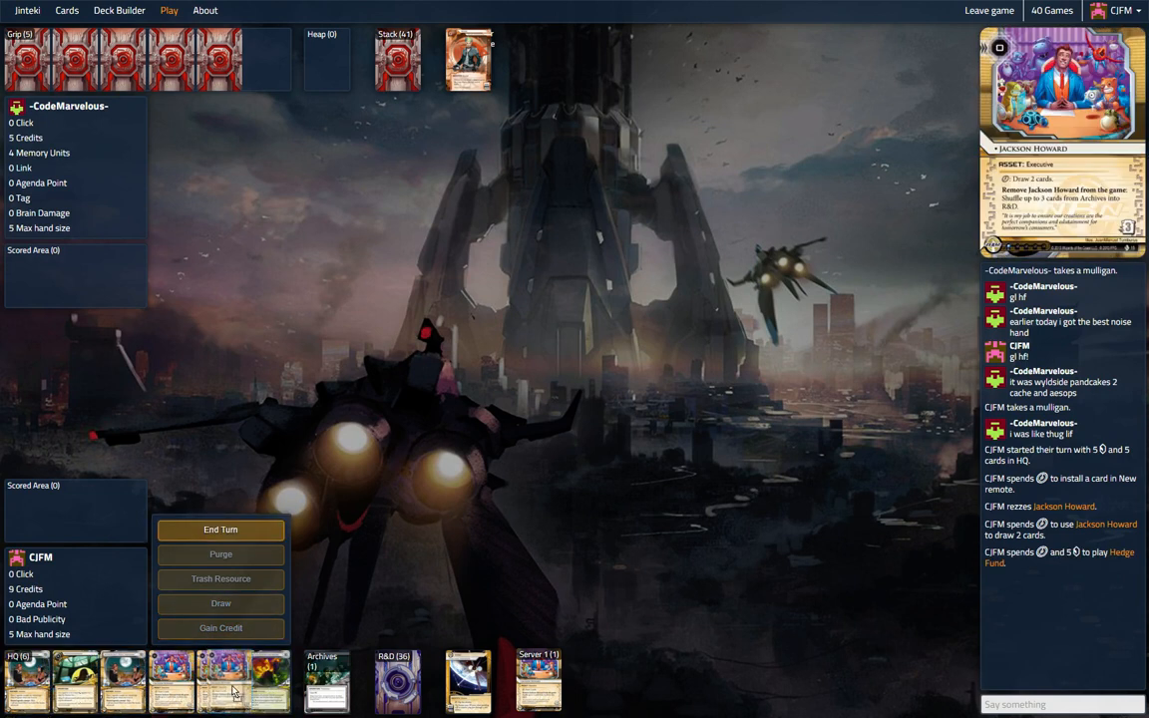
{"action": "left_click", "coordinate": [220, 531]}
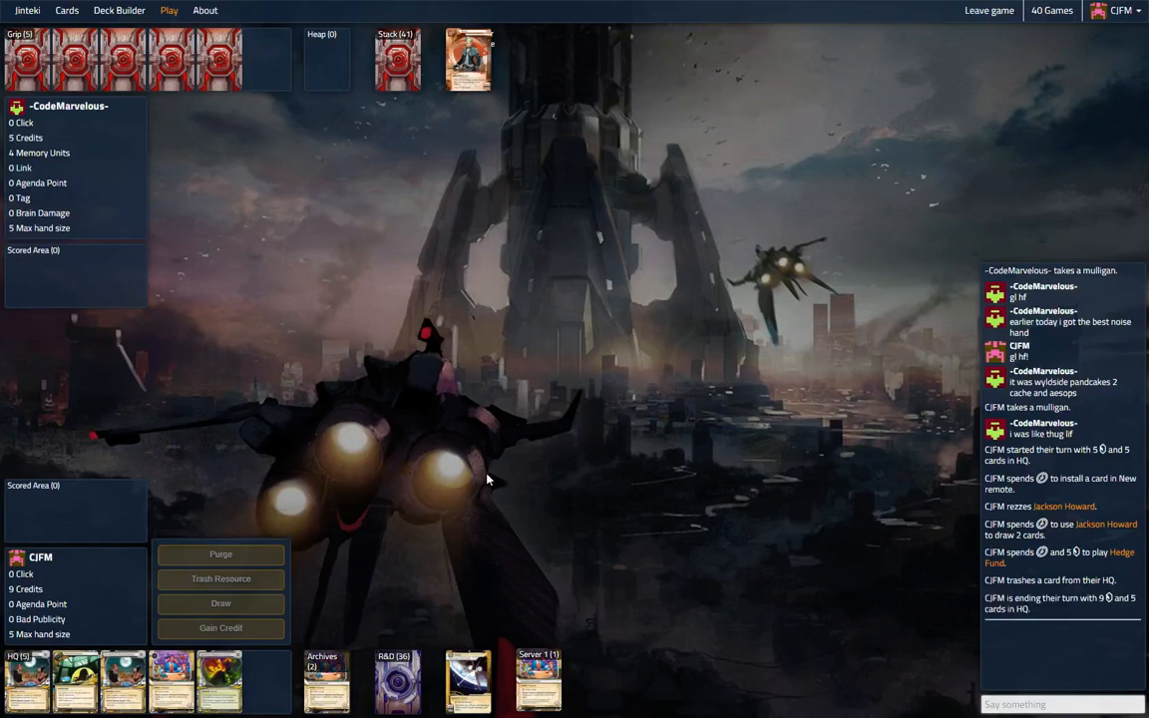
Finish the corp turn holding 9 credits.
{"action": "left_click", "coordinate": [1061, 704]}
{"action": "type", "text": "np"}
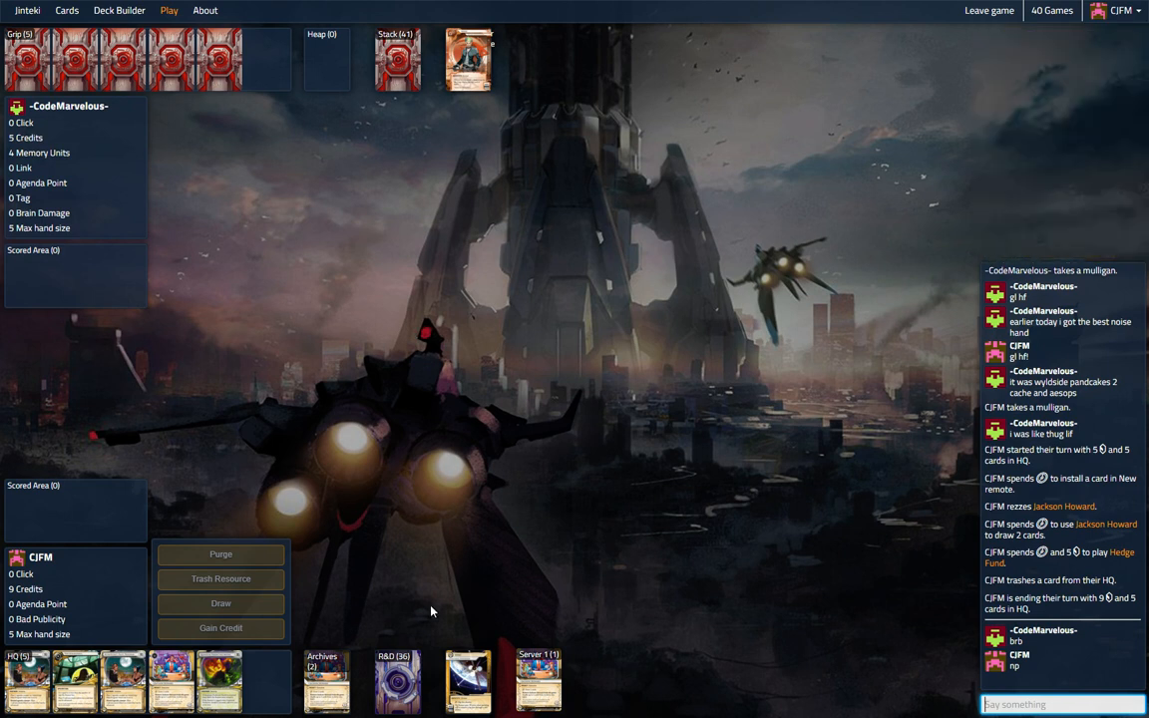
{"action": "mouse_move", "coordinate": [433, 614]}
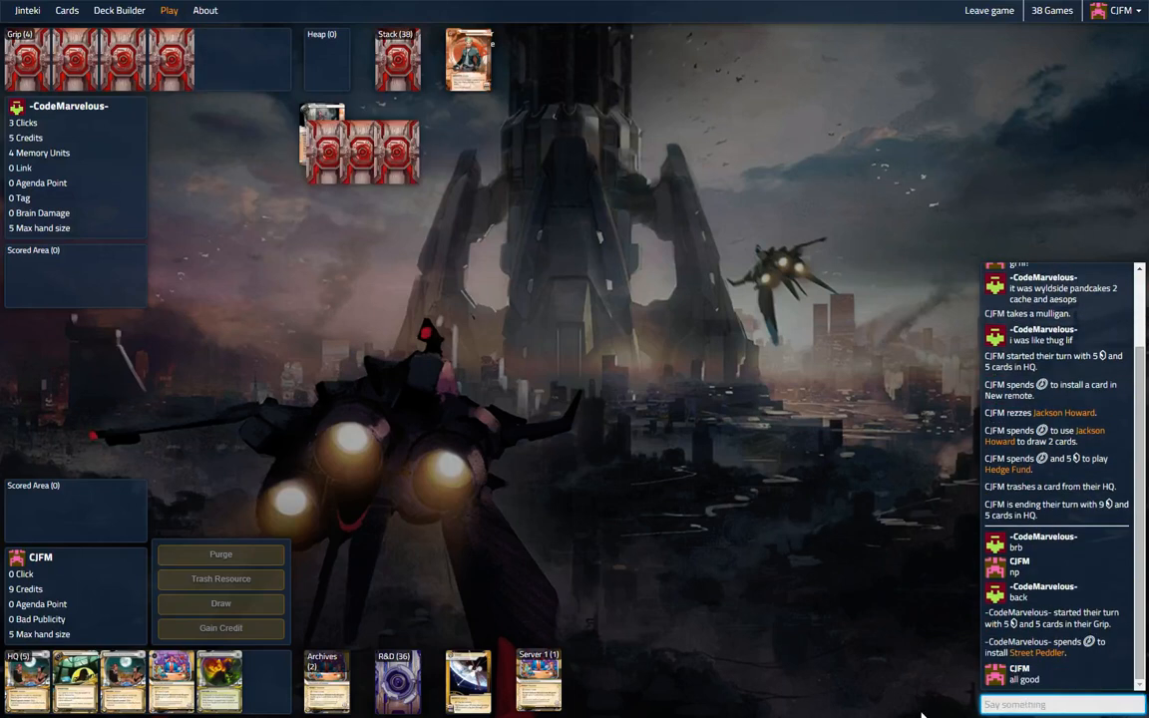
{"action": "mouse_move", "coordinate": [379, 260]}
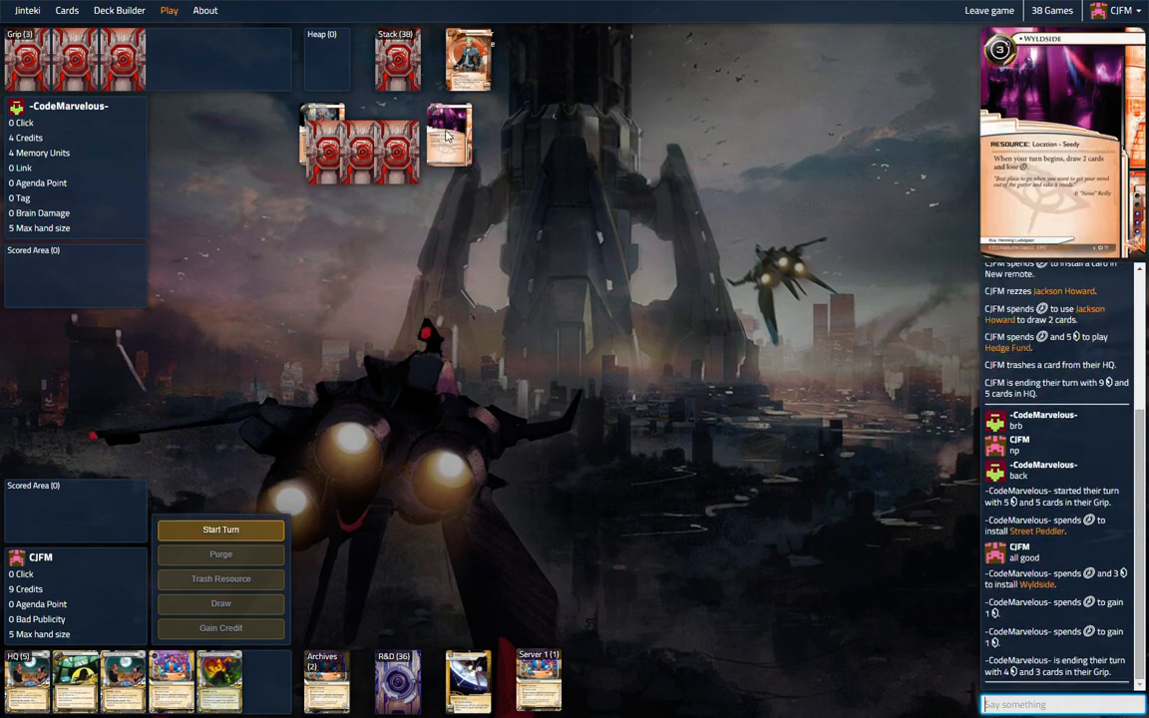
Start the corp turn, send a chat question about actions, and advance the agenda in the new remote.
{"action": "left_click", "coordinate": [219, 531]}
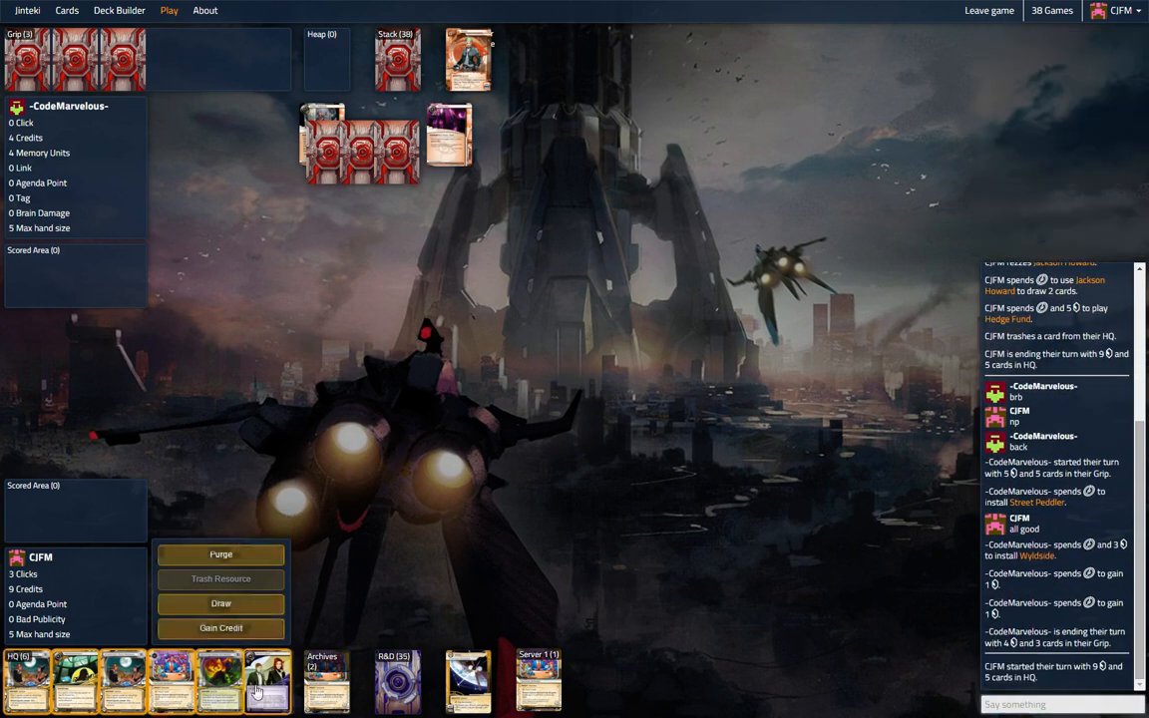
{"action": "mouse_move", "coordinate": [263, 682]}
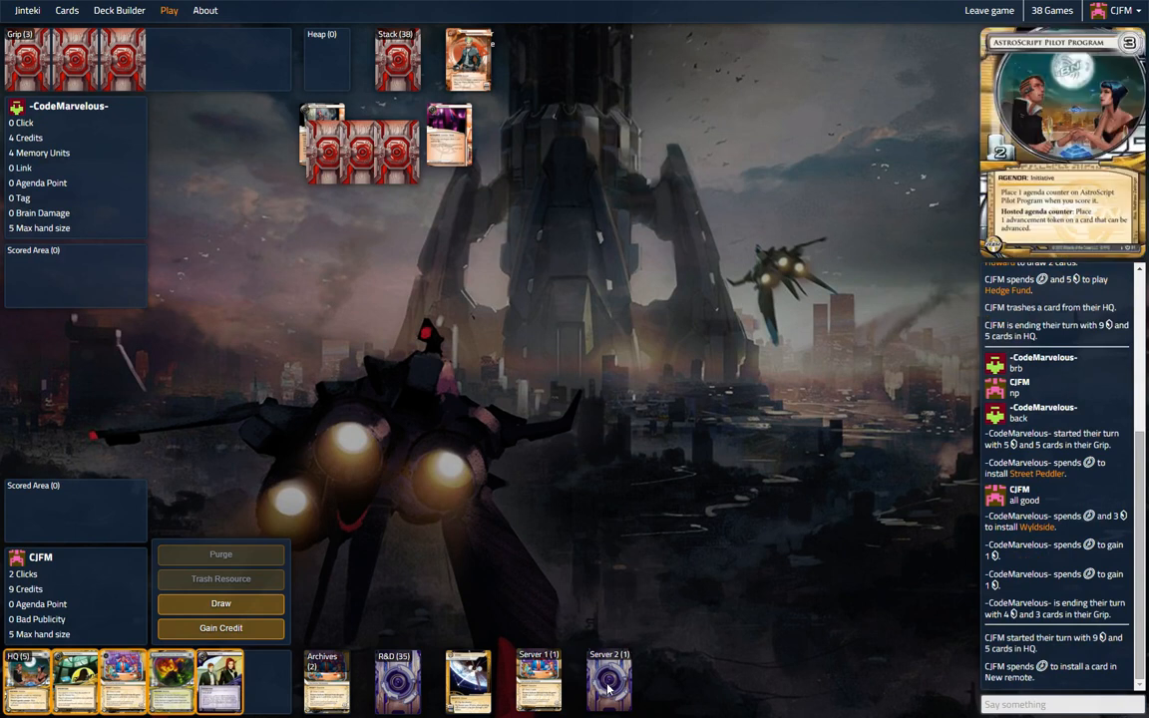
{"action": "mouse_move", "coordinate": [610, 688]}
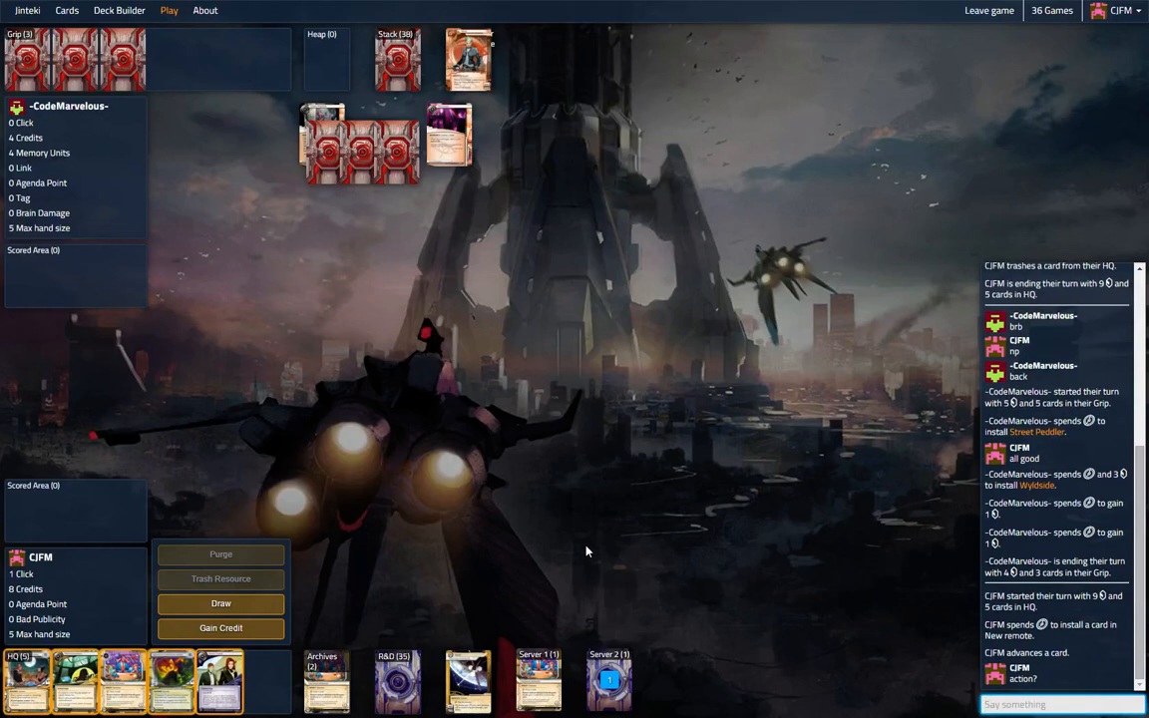
{"action": "scroll", "scroll_direction": "down", "scroll_amount": 3}
{"action": "type", "text": "ac"}
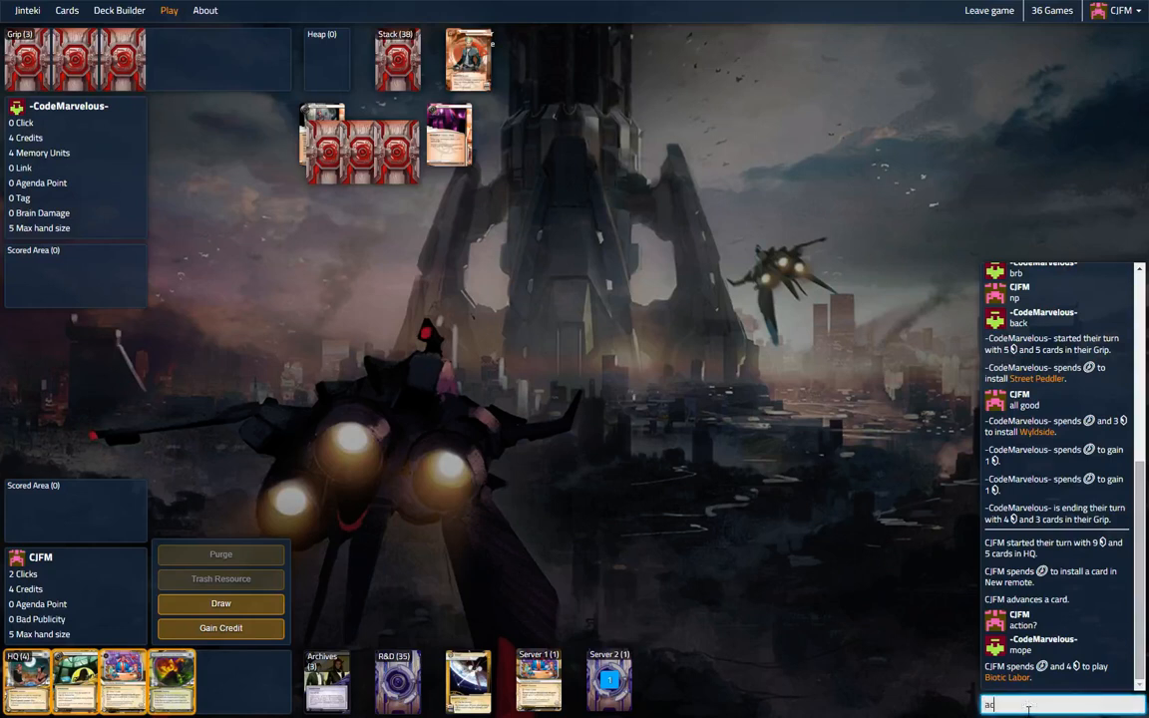
{"action": "key", "text": "Return"}
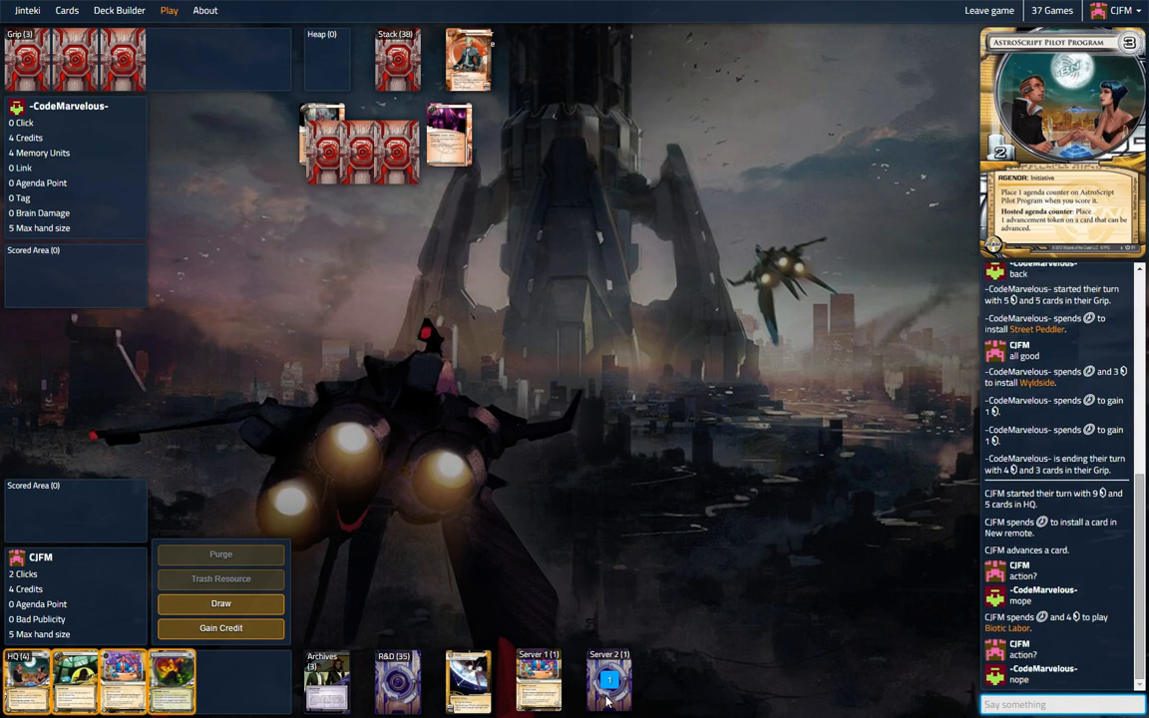
{"action": "left_click", "coordinate": [611, 678]}
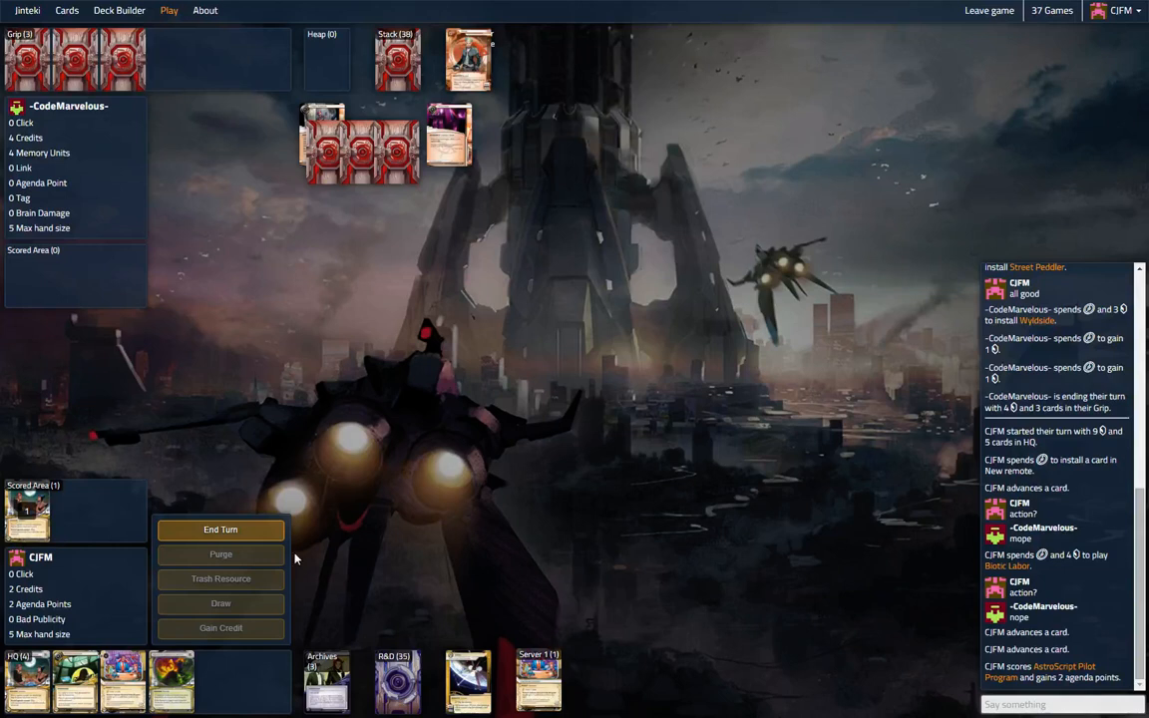
End the turn, pass during the runner's AstroScript steal, then purge all virus counters.
{"action": "left_click", "coordinate": [220, 530]}
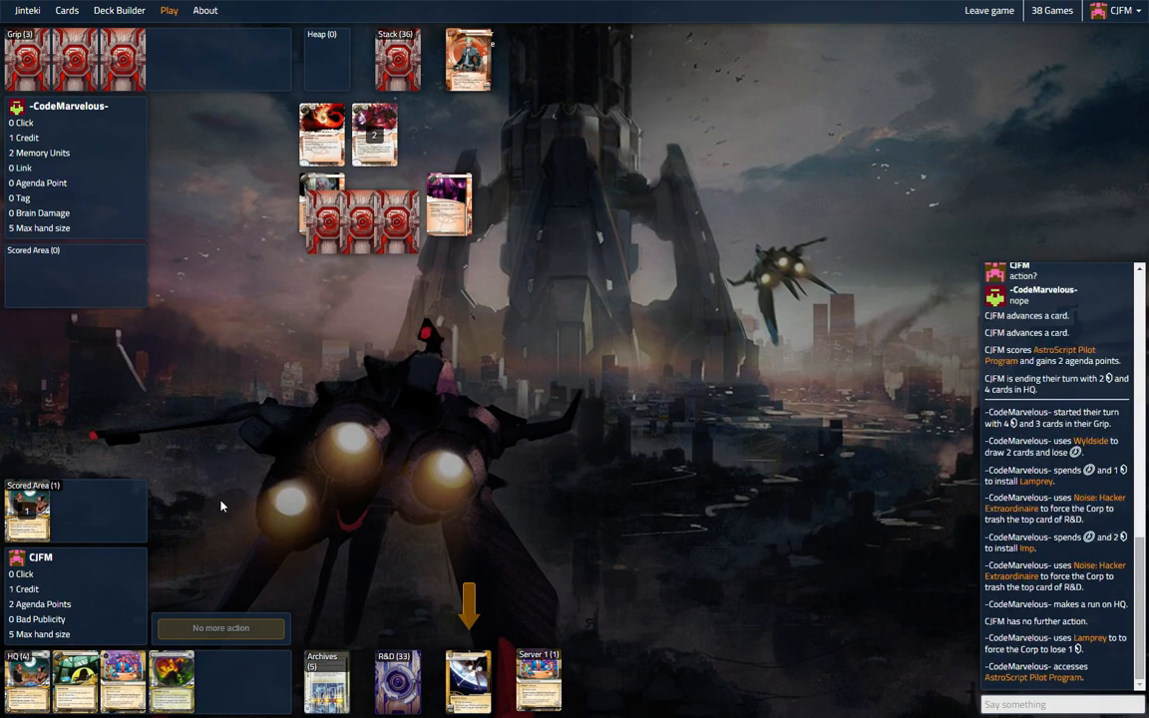
{"action": "left_click", "coordinate": [28, 275]}
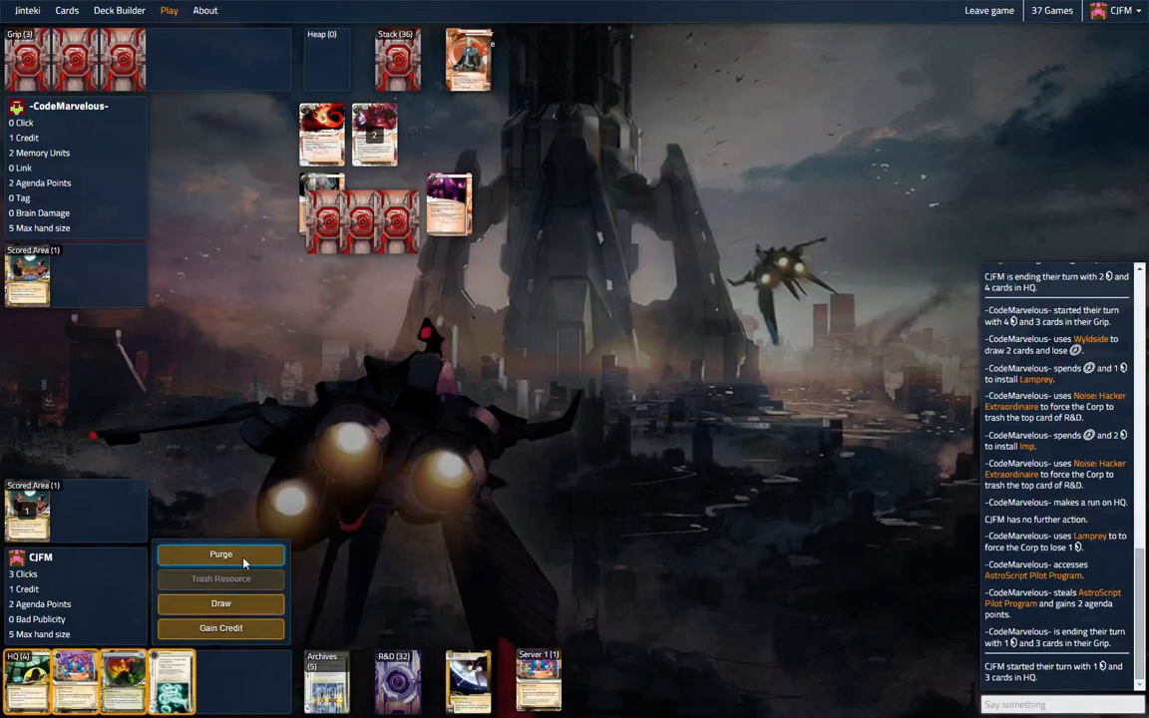
{"action": "left_click", "coordinate": [219, 554]}
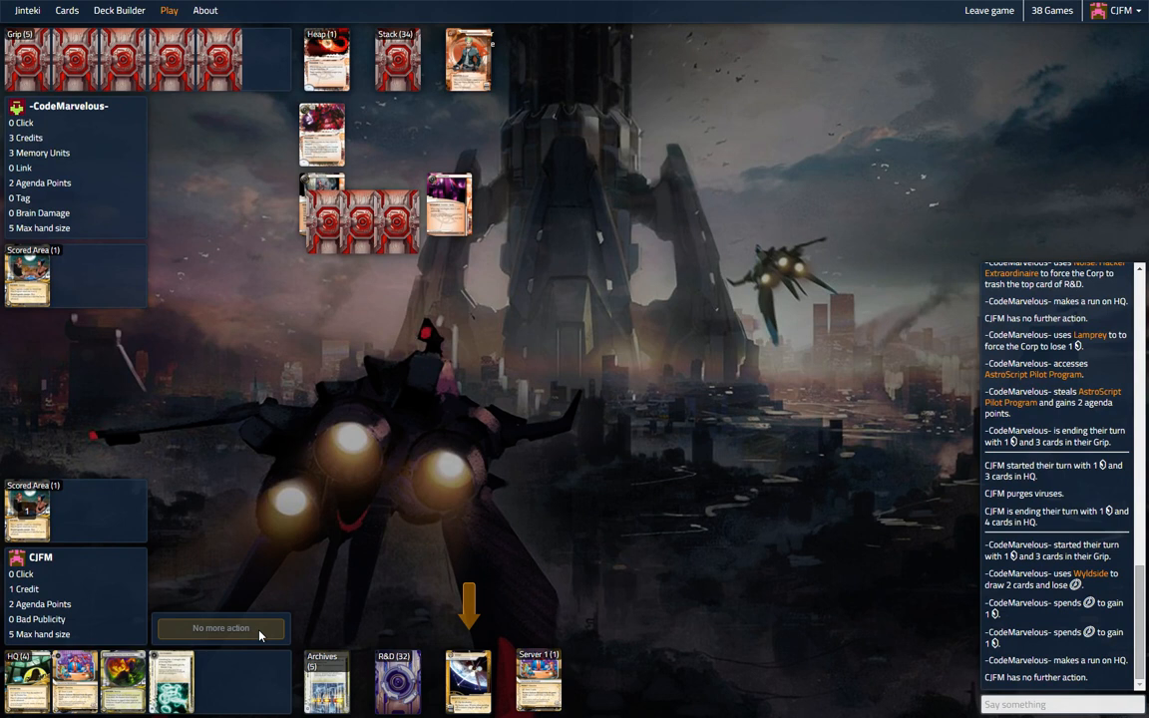
{"action": "mouse_move", "coordinate": [124, 683]}
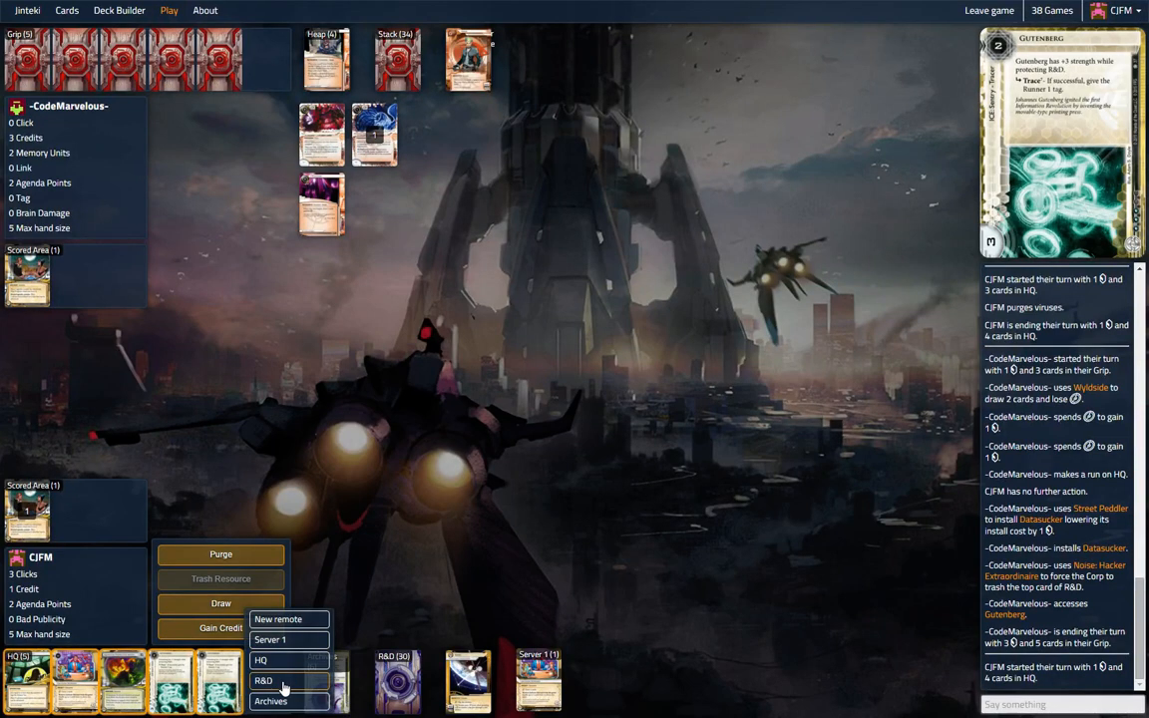
Install ice in front of R&D and spend the last click gaining a credit.
{"action": "left_click", "coordinate": [263, 680]}
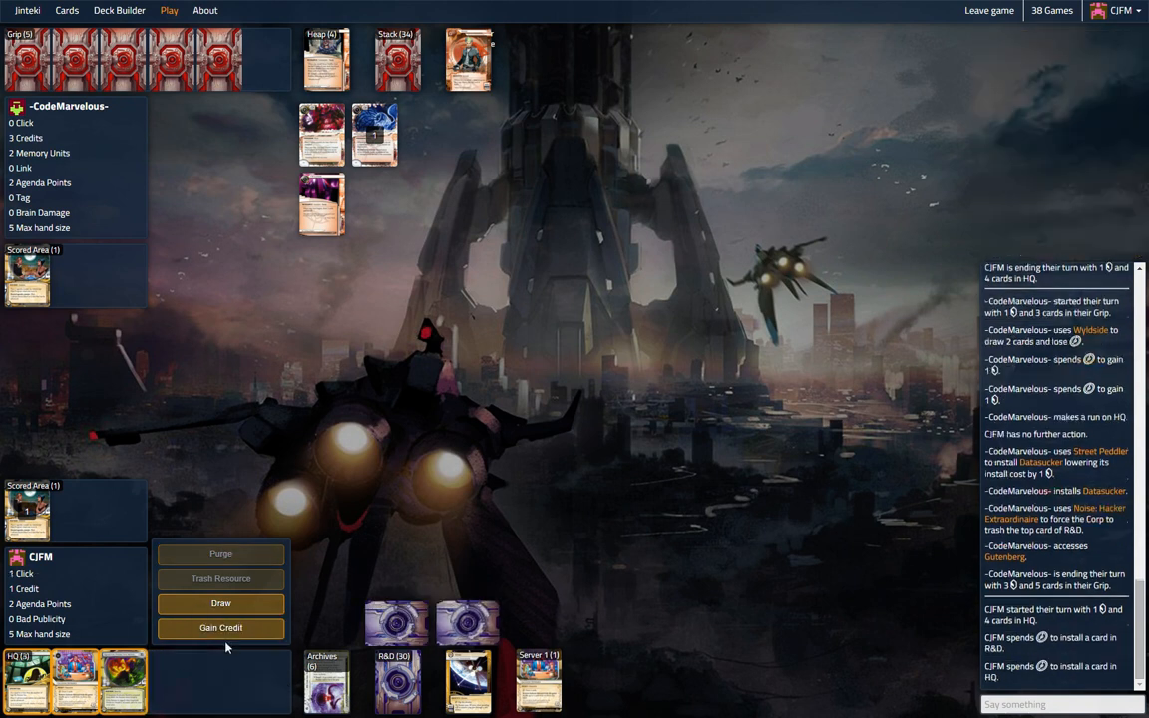
{"action": "left_click", "coordinate": [219, 627]}
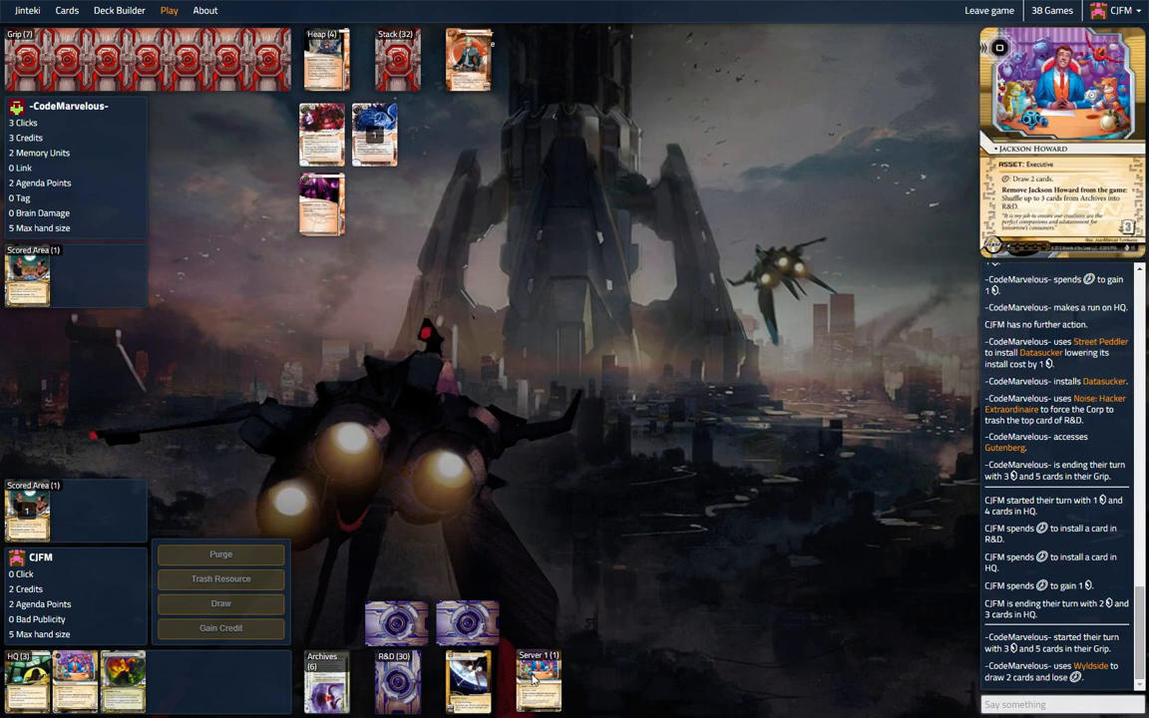
Rez Gutenberg on the HQ run, fire its unboosted trace to tag the runner, and start the next turn.
{"action": "left_click", "coordinate": [469, 622]}
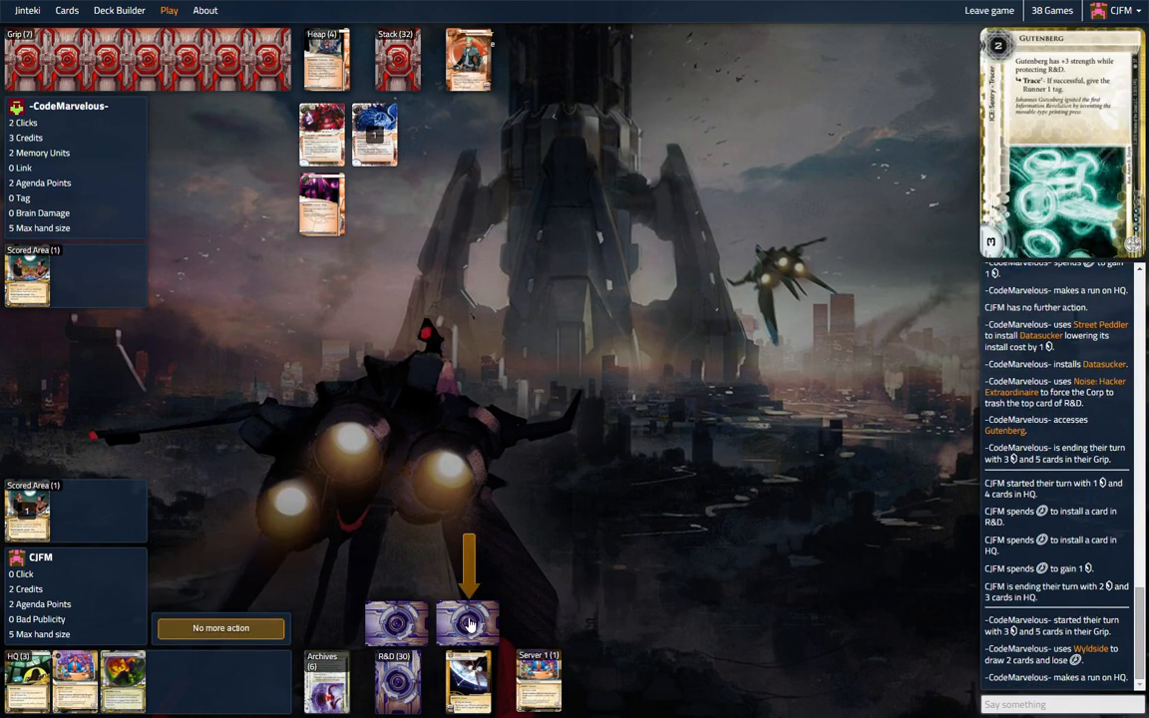
{"action": "left_click", "coordinate": [469, 623]}
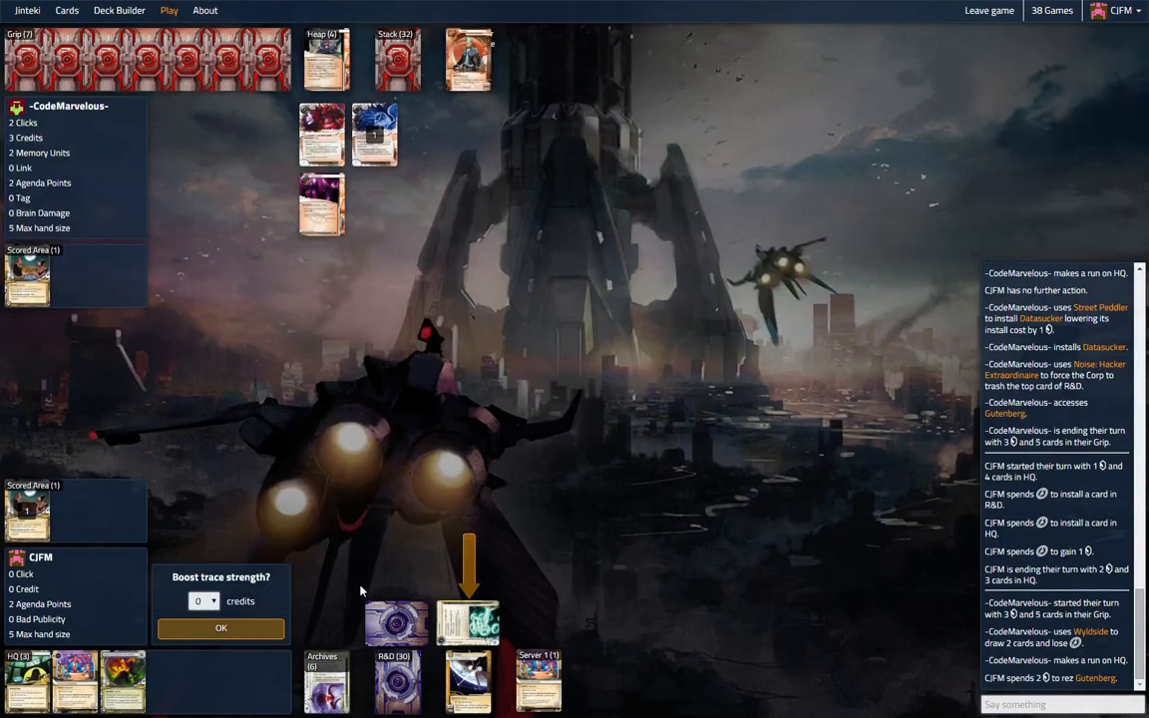
{"action": "left_click", "coordinate": [219, 629]}
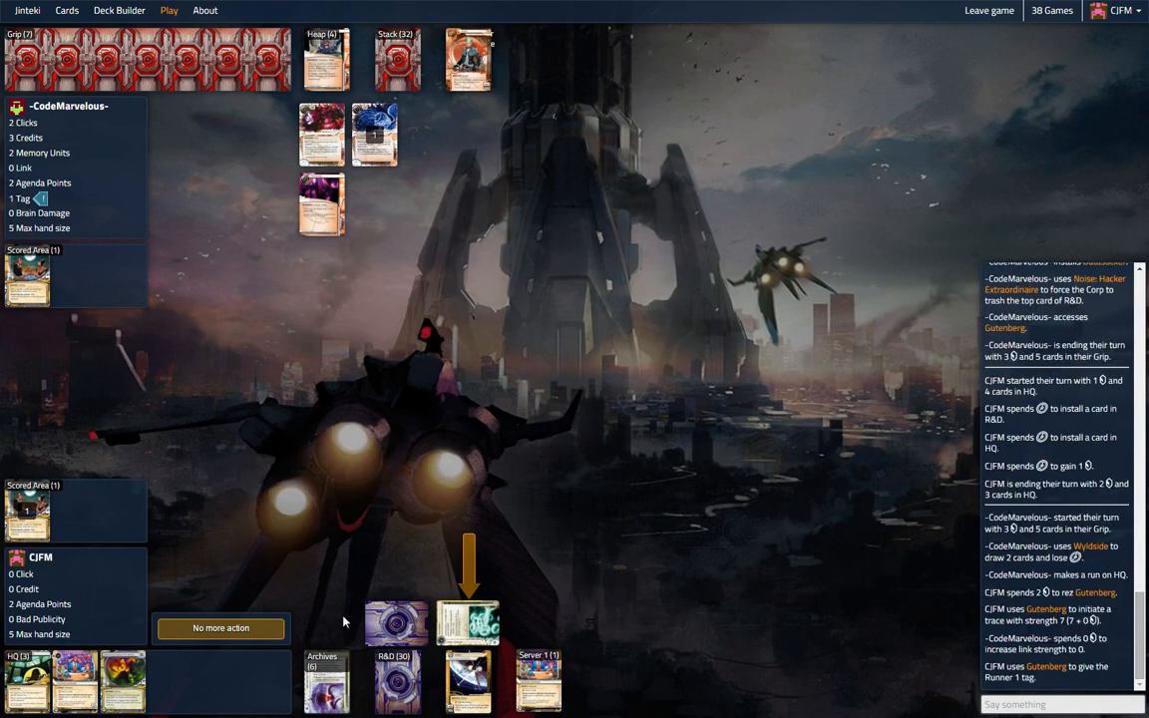
{"action": "left_click", "coordinate": [220, 627]}
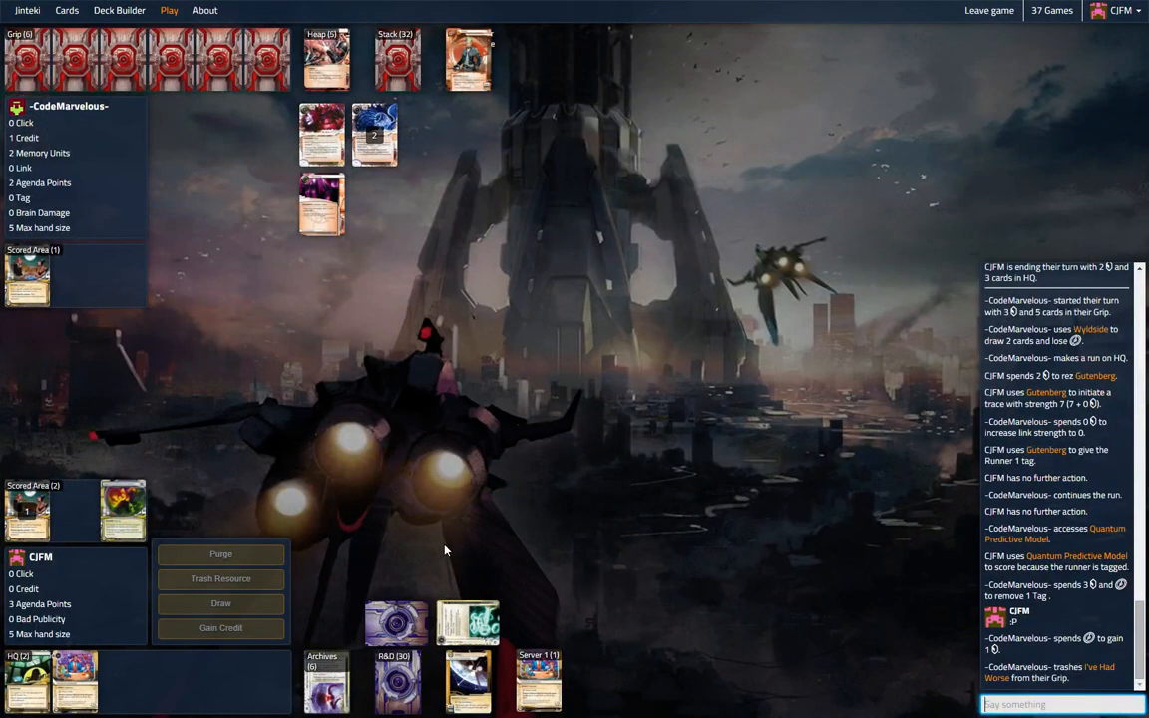
{"action": "mouse_move", "coordinate": [124, 511]}
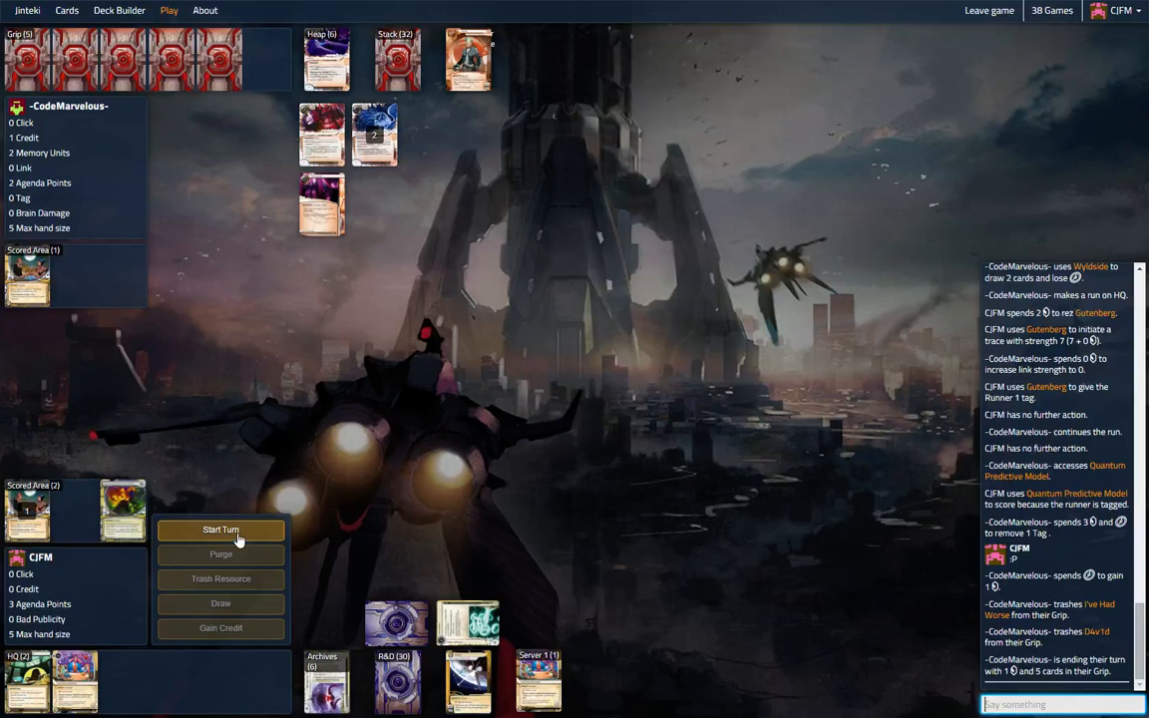
{"action": "left_click", "coordinate": [219, 531]}
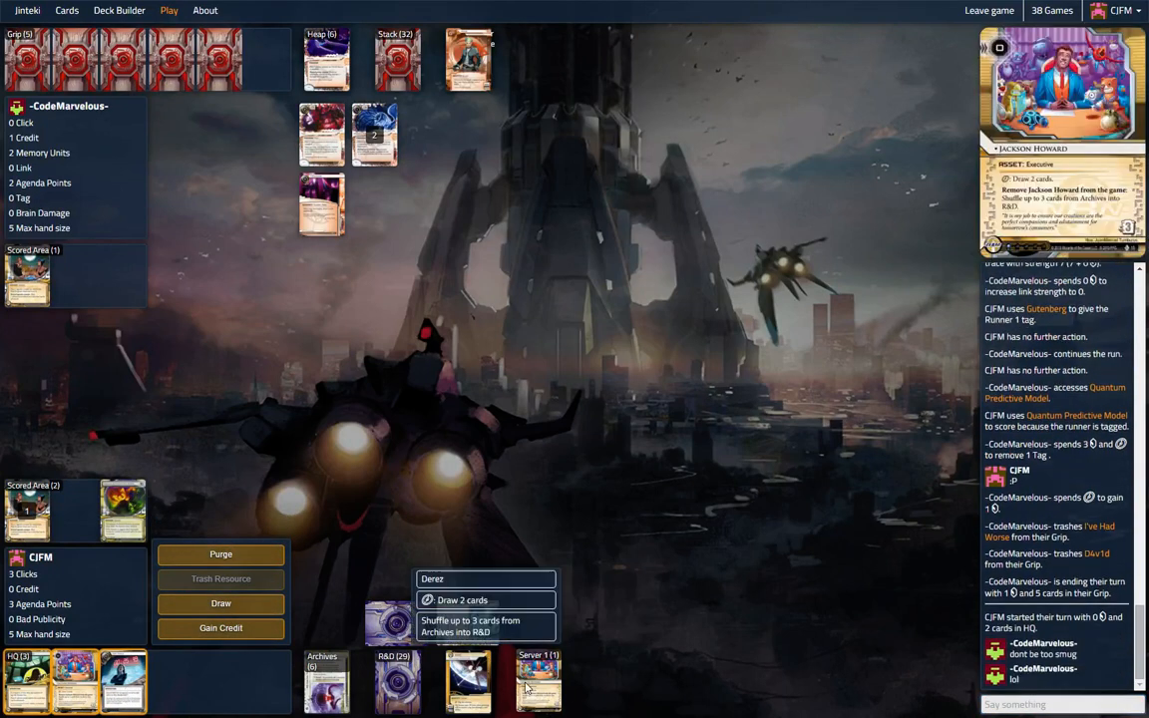
{"action": "mouse_move", "coordinate": [487, 598]}
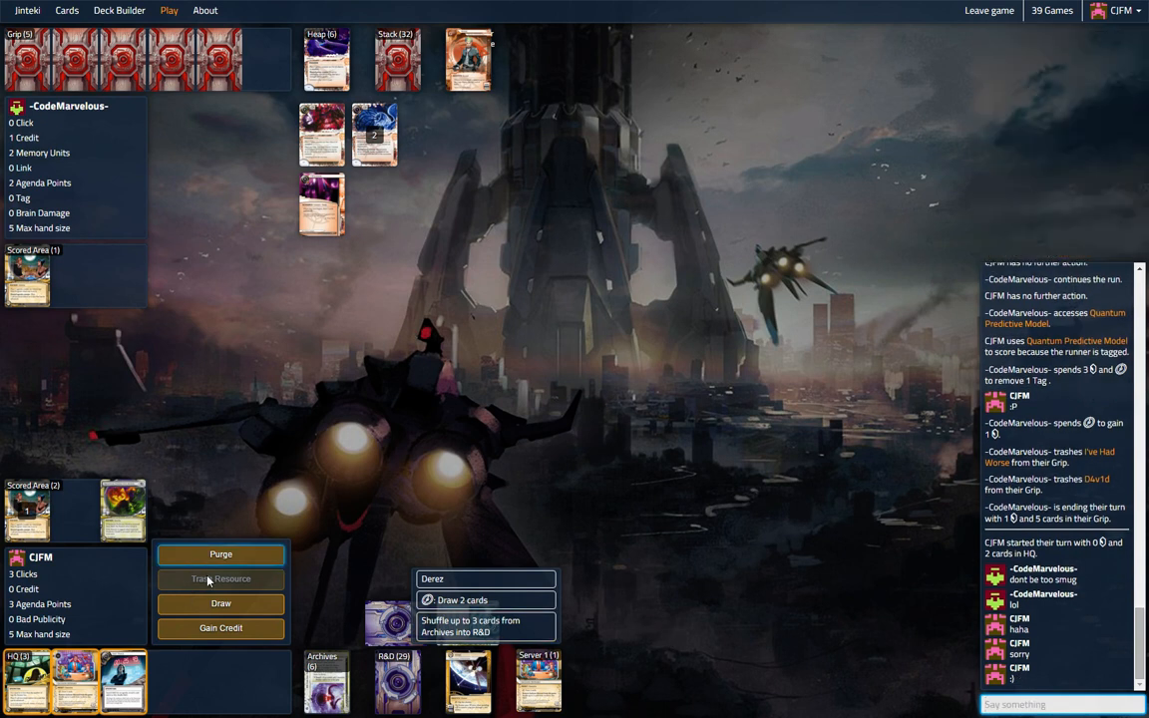
{"action": "mouse_move", "coordinate": [487, 599]}
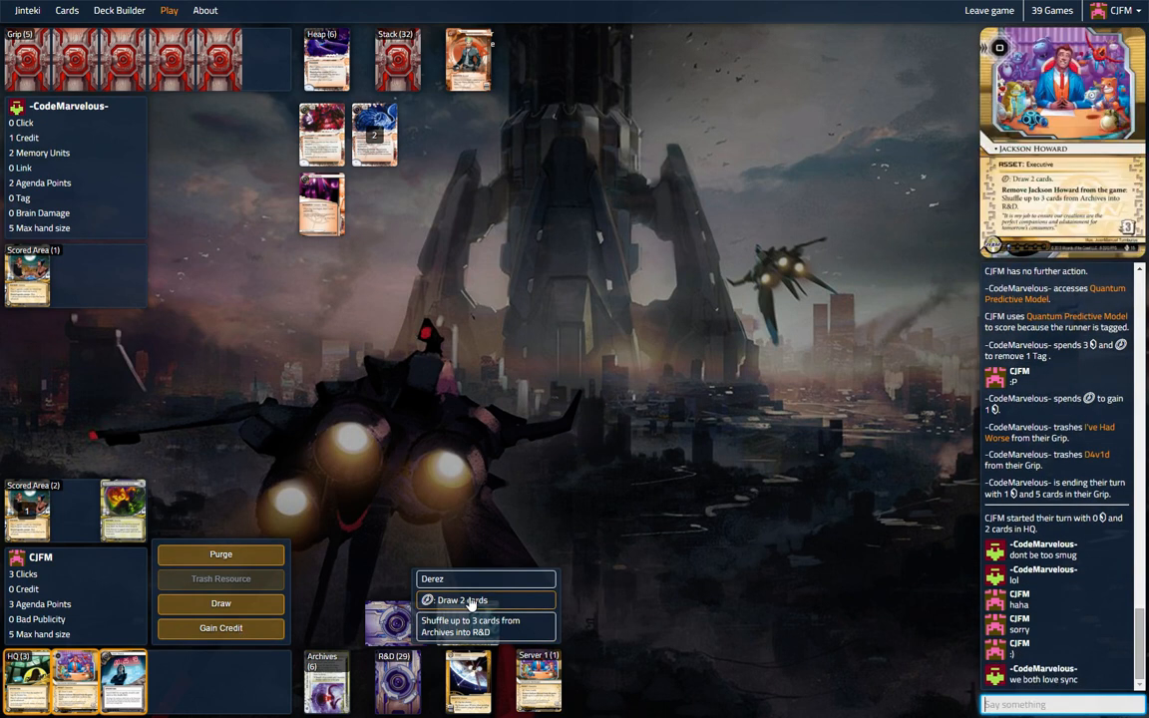
Use Jackson Howard, then gain a credit with the remaining click to end at 2 credits.
{"action": "left_click", "coordinate": [463, 598]}
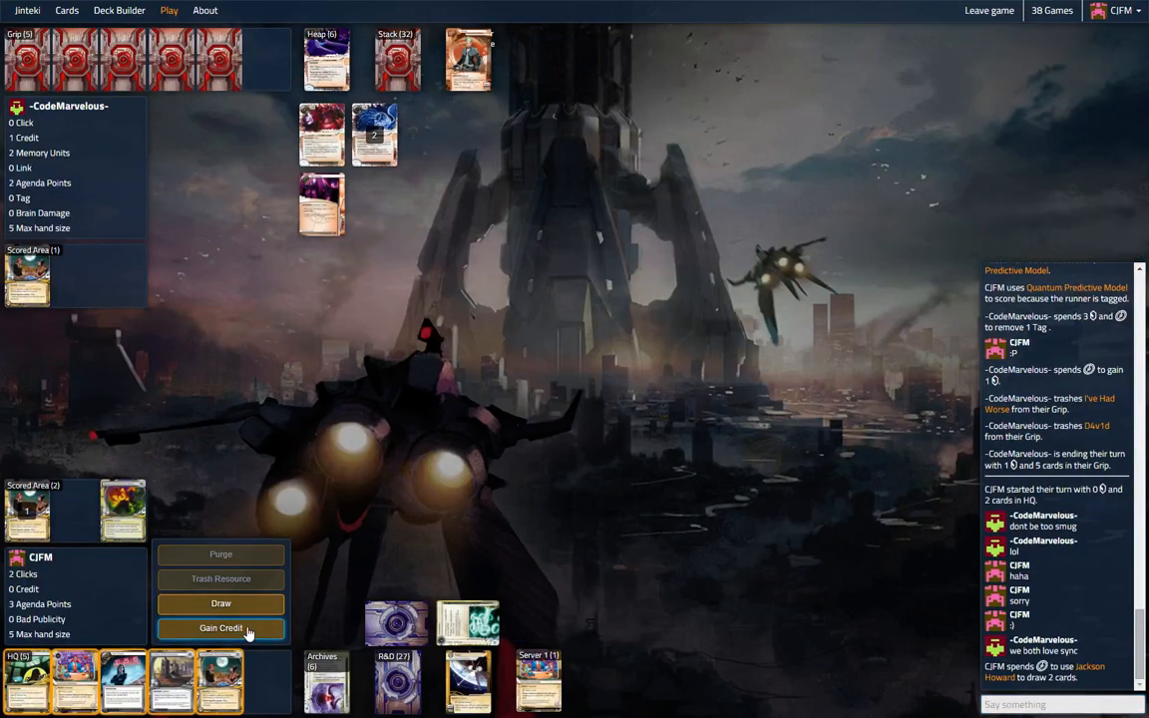
{"action": "left_click", "coordinate": [220, 627]}
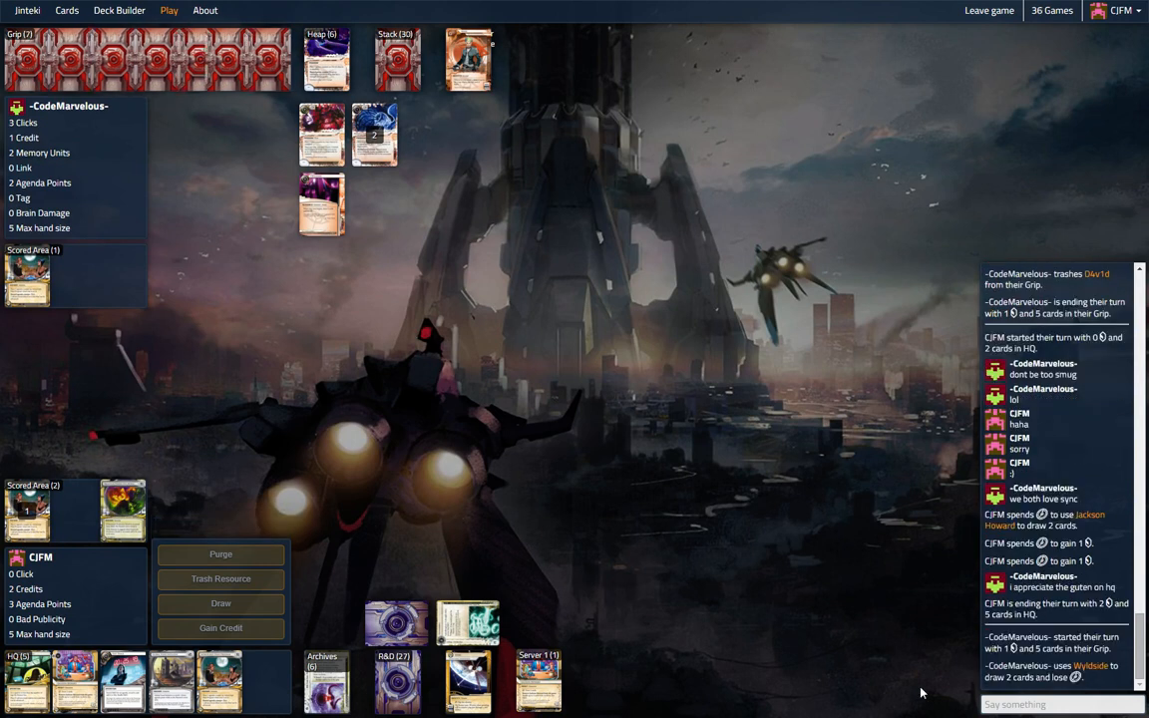
Send the opponent a chat message that my choices were fairly limited.
{"action": "left_click", "coordinate": [1058, 704]}
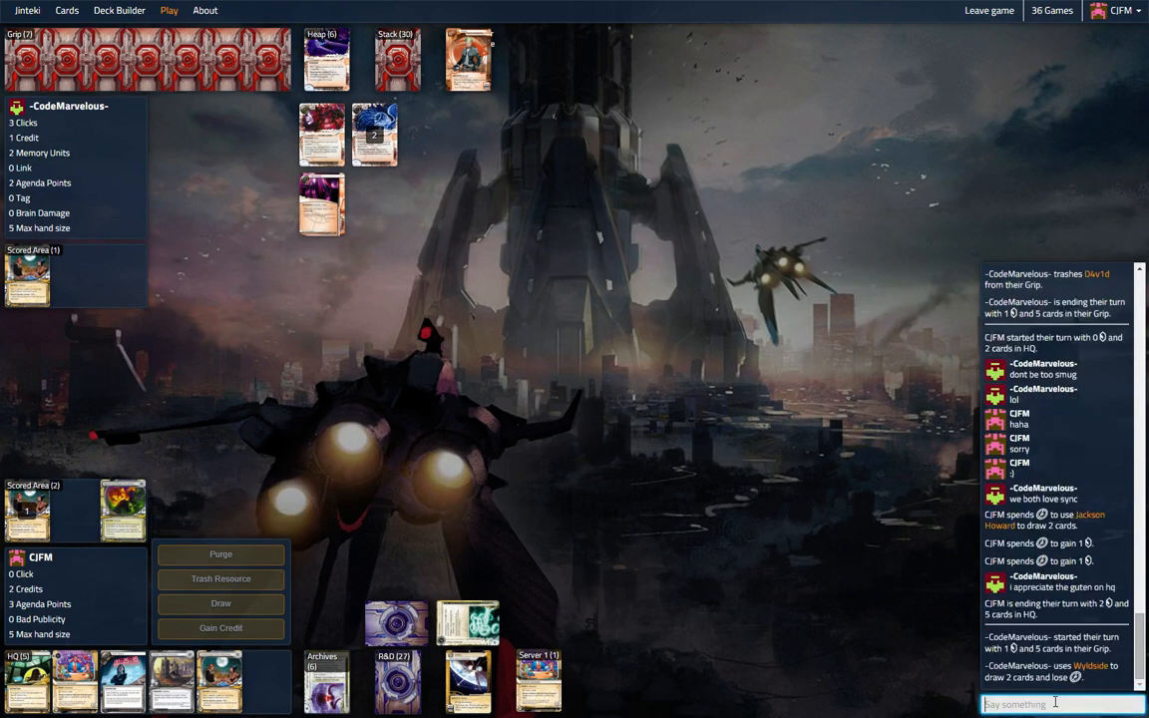
{"action": "type", "text": "my choices were fairly li"}
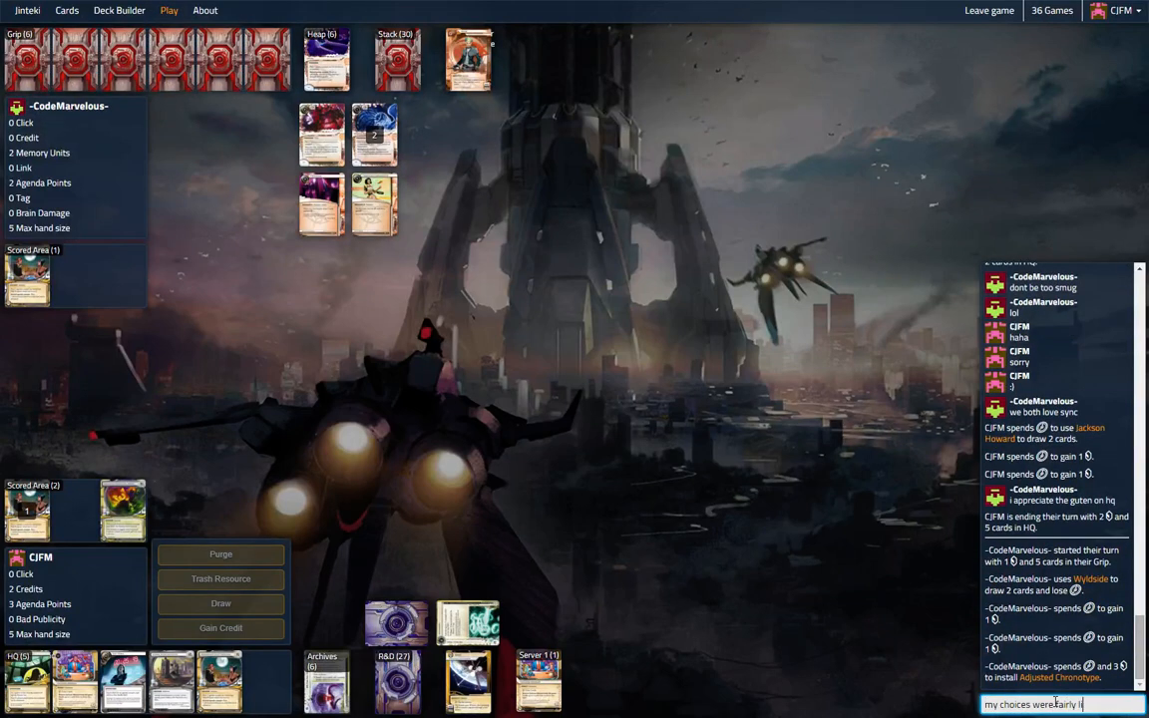
{"action": "key", "text": "Return"}
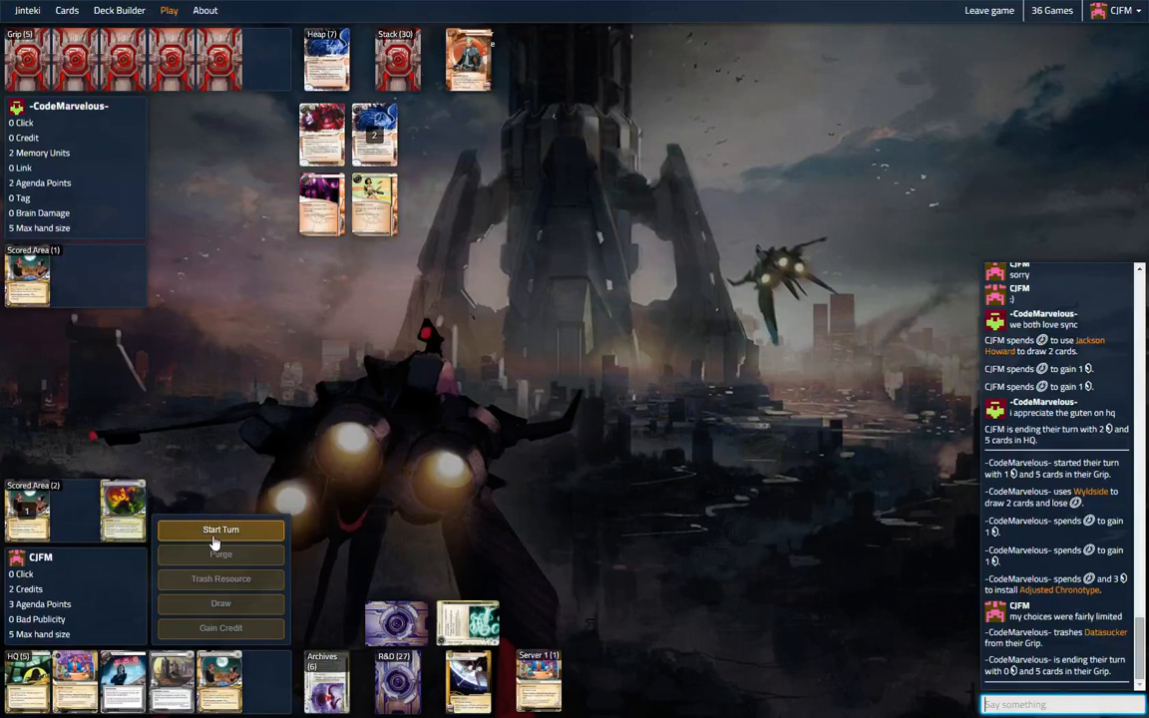
Start the corp's turn, play it out, and start the following turn.
{"action": "left_click", "coordinate": [220, 531]}
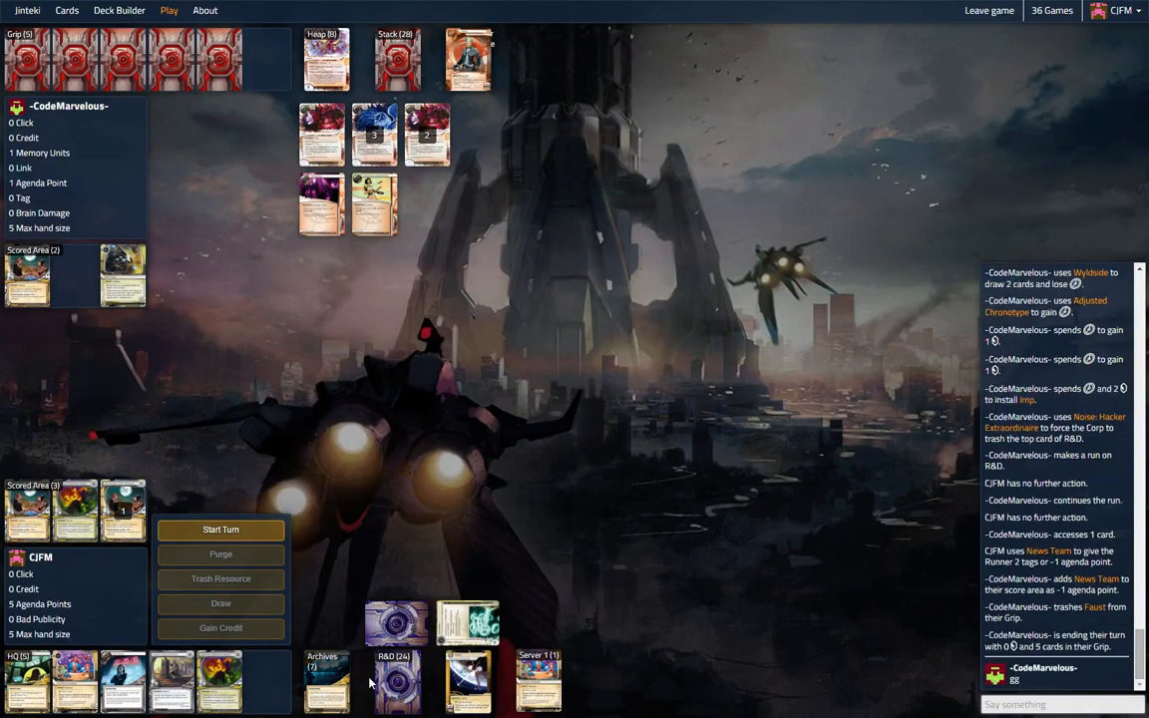
{"action": "mouse_move", "coordinate": [343, 515]}
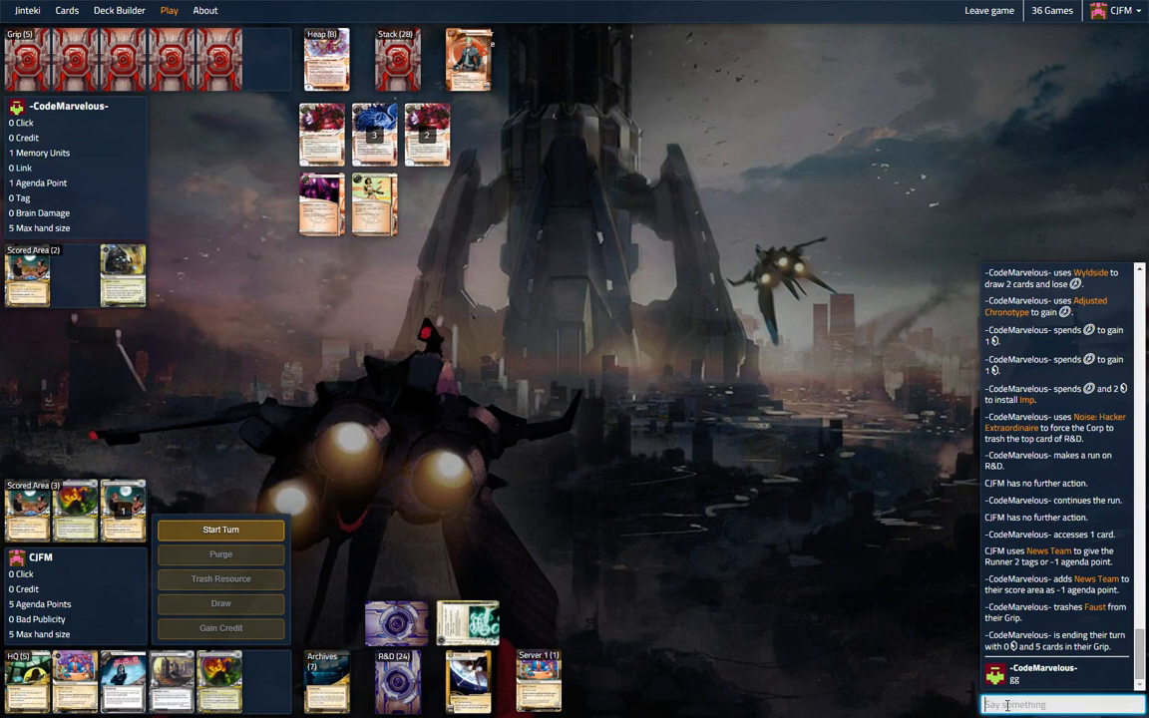
{"action": "scroll", "scroll_direction": "down", "scroll_amount": 3}
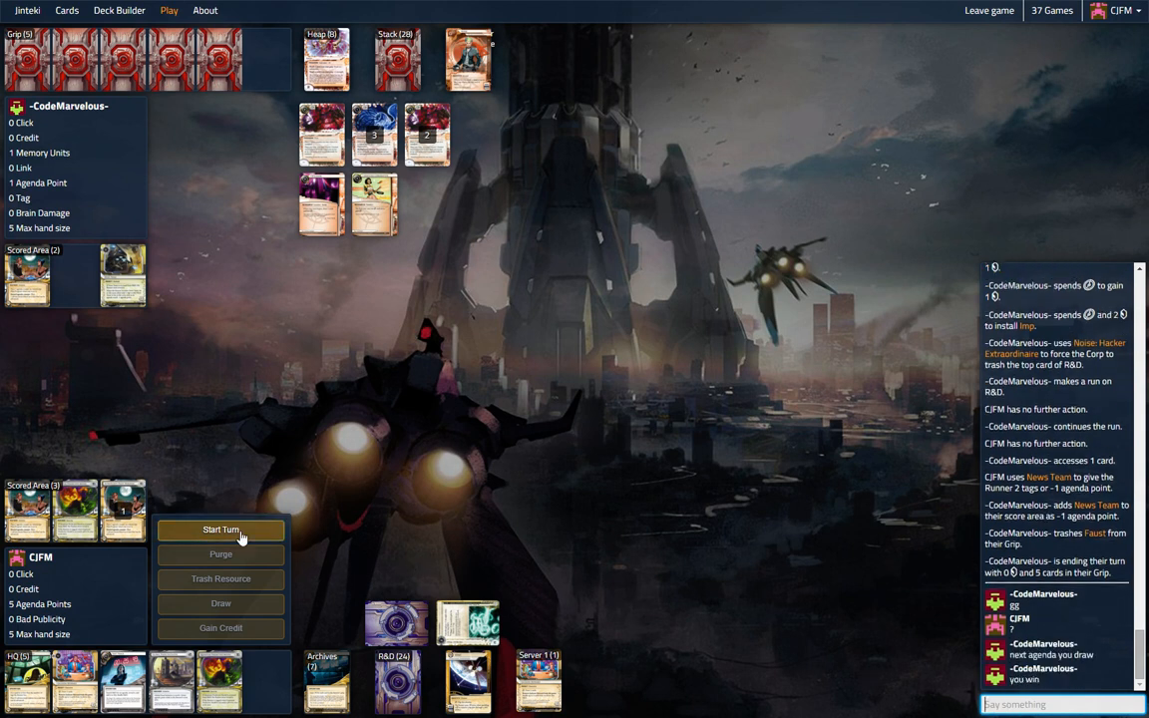
{"action": "left_click", "coordinate": [220, 531]}
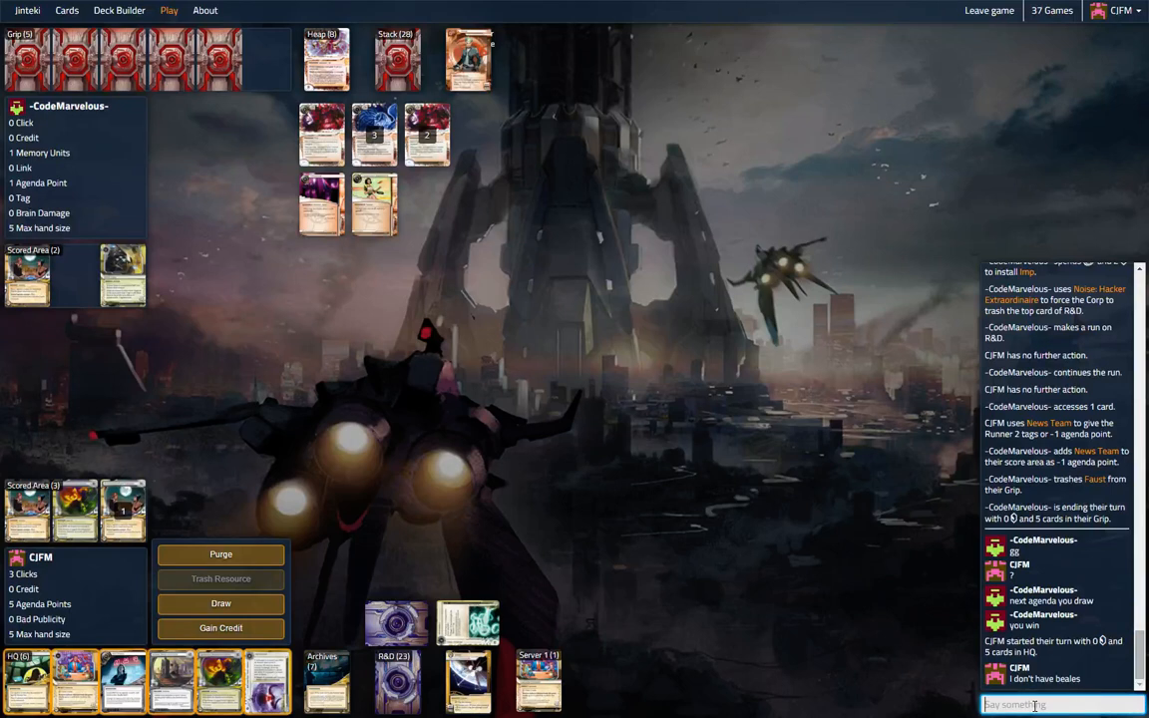
Chat that there are no Beales, only food, and all Astros are gone.
{"action": "type", "text": "I've g"}
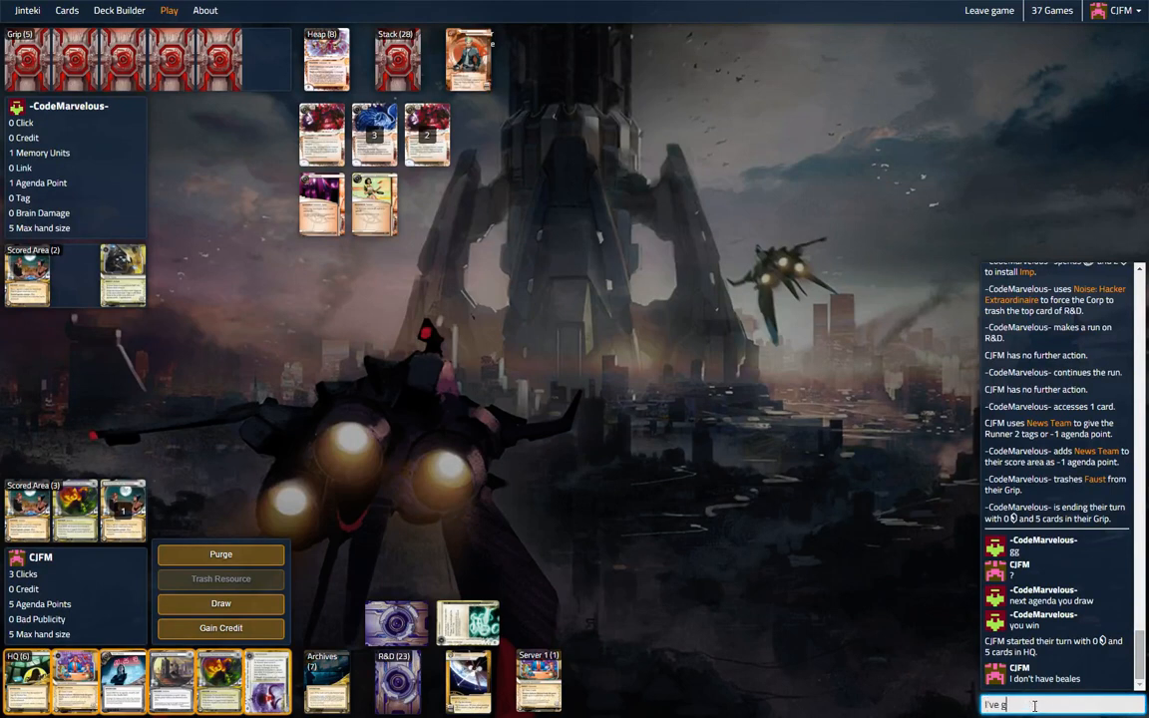
{"action": "key", "text": "Return"}
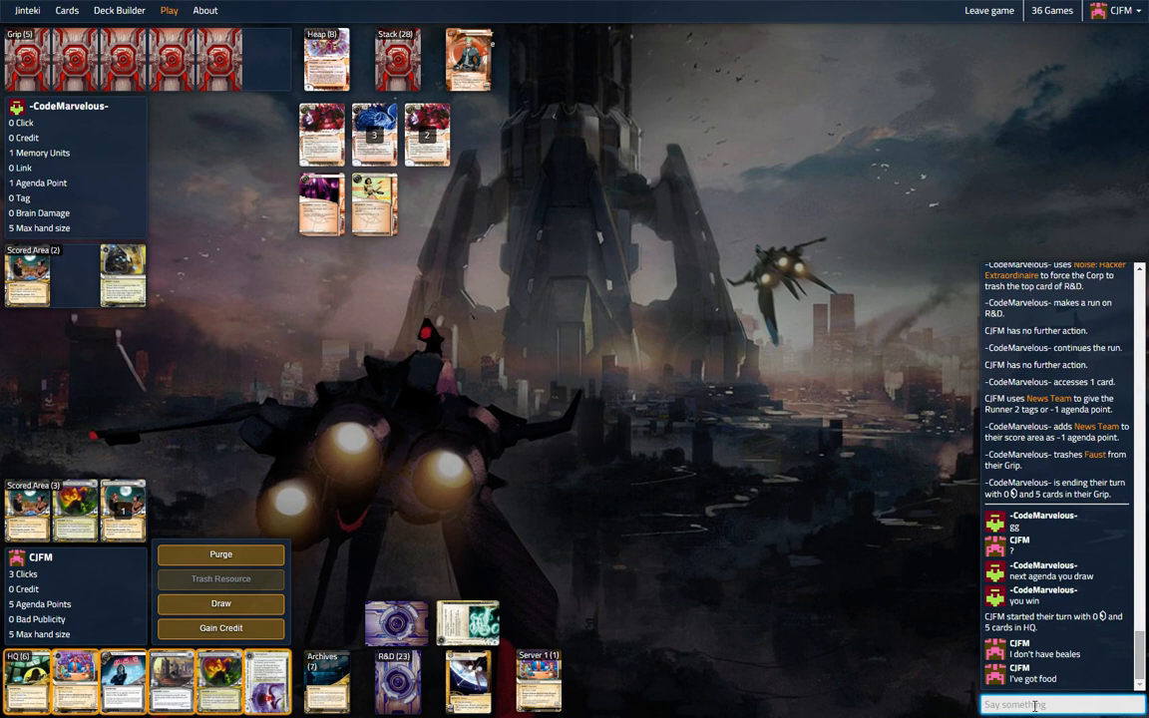
{"action": "scroll", "scroll_direction": "down", "scroll_amount": 3}
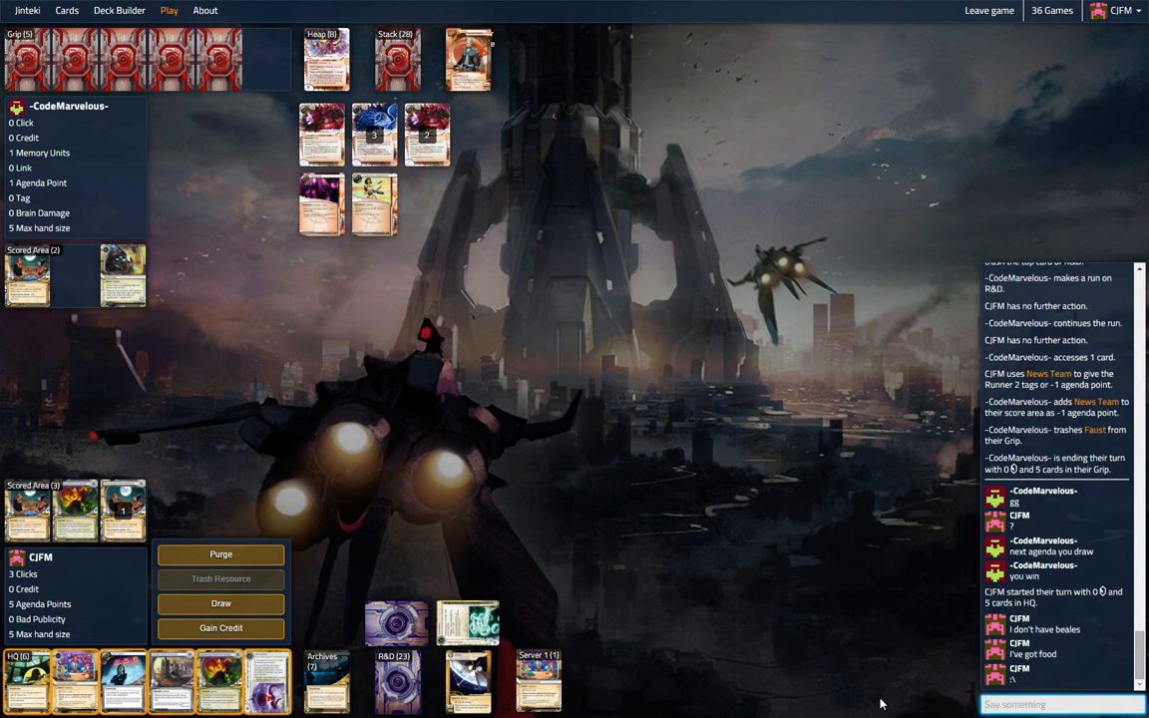
{"action": "type", "text": "and all astr"}
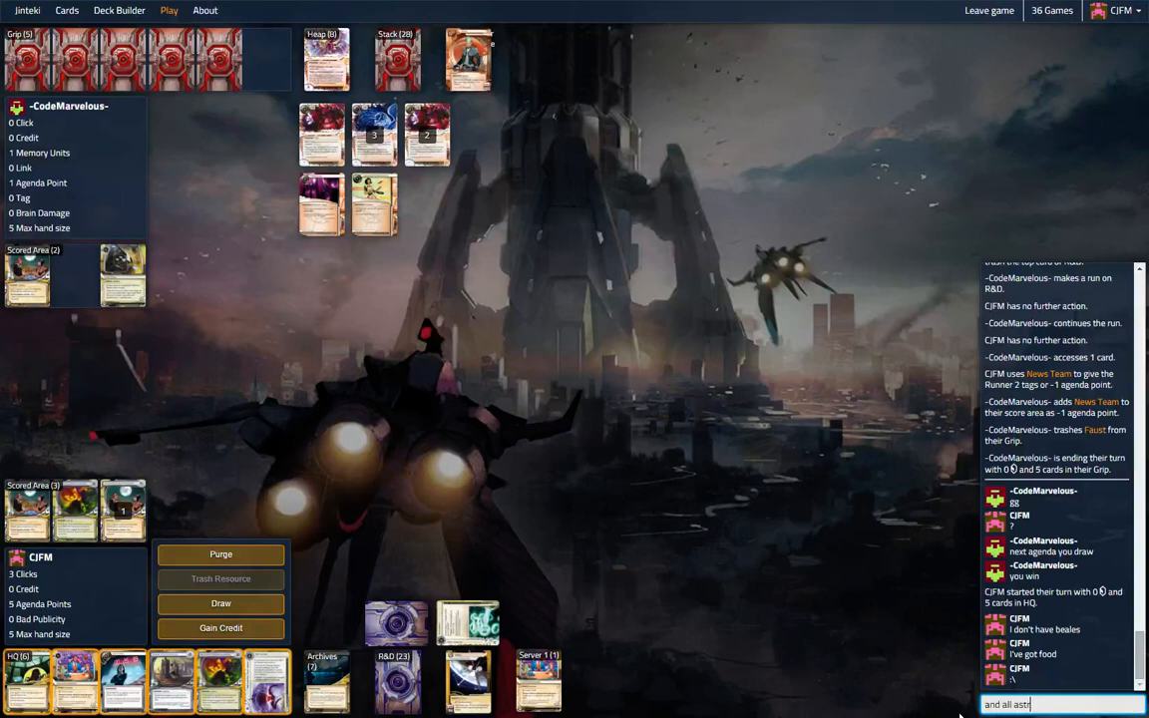
{"action": "type", "text": "os are"}
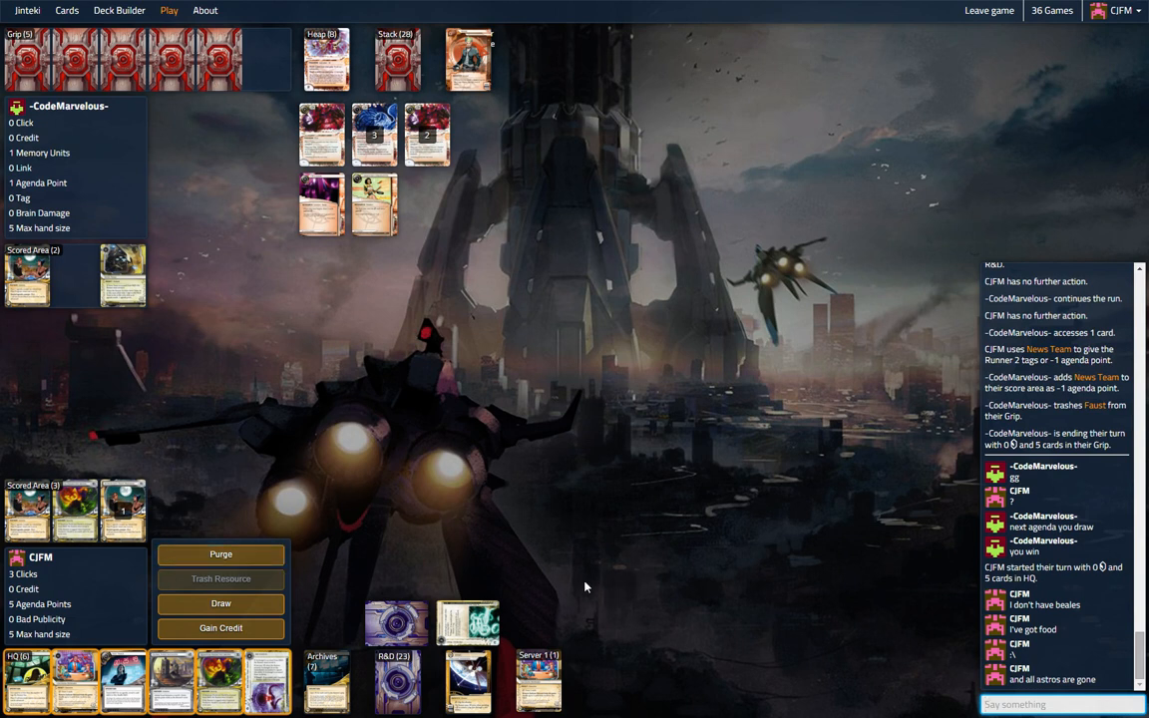
{"action": "mouse_move", "coordinate": [220, 626]}
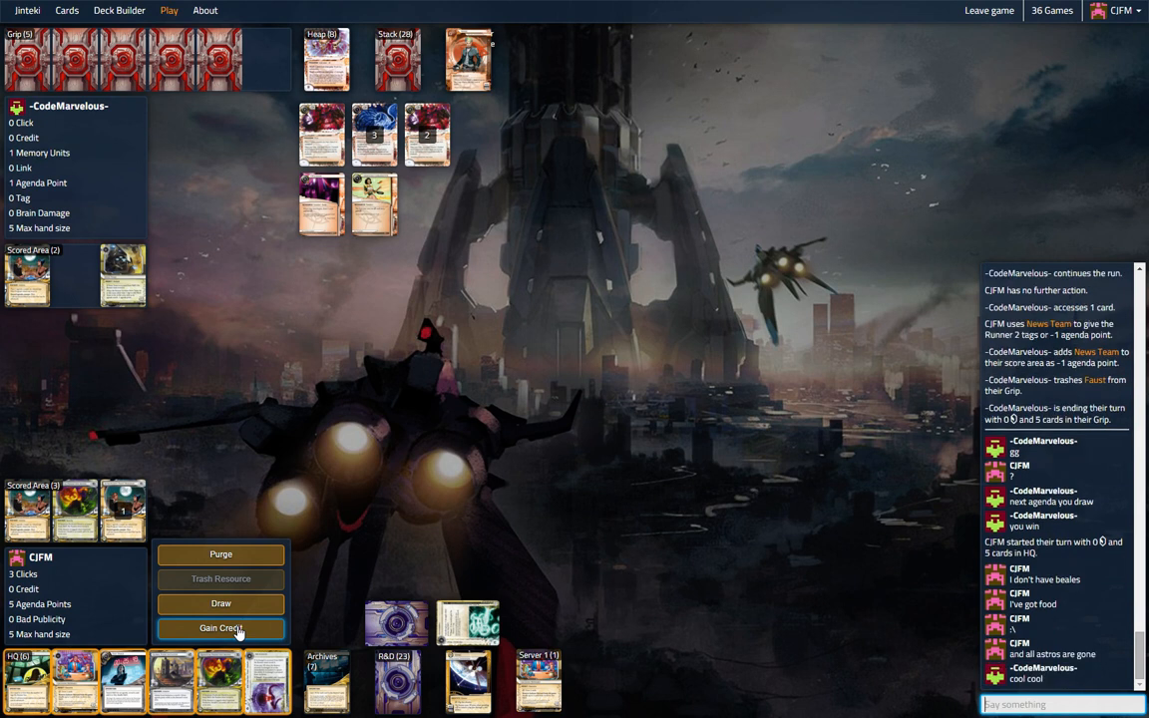
Gain credits with the corp's clicks and discard the extra card down to 5.
{"action": "left_click", "coordinate": [219, 628]}
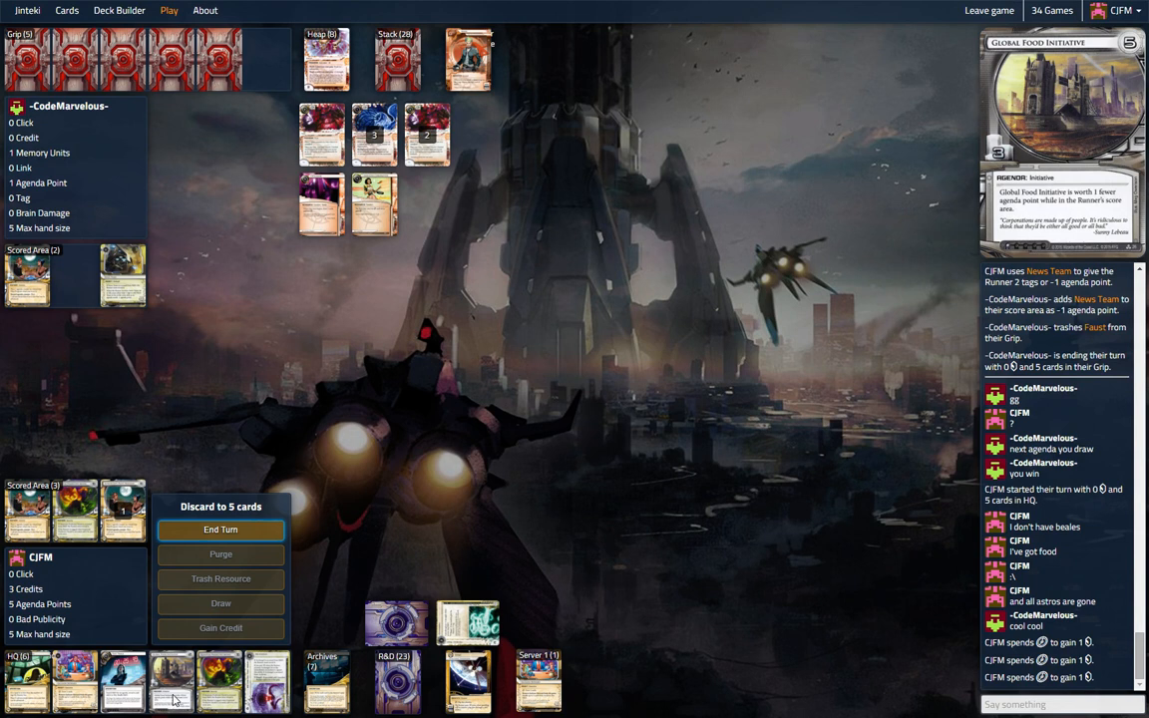
{"action": "mouse_move", "coordinate": [317, 694]}
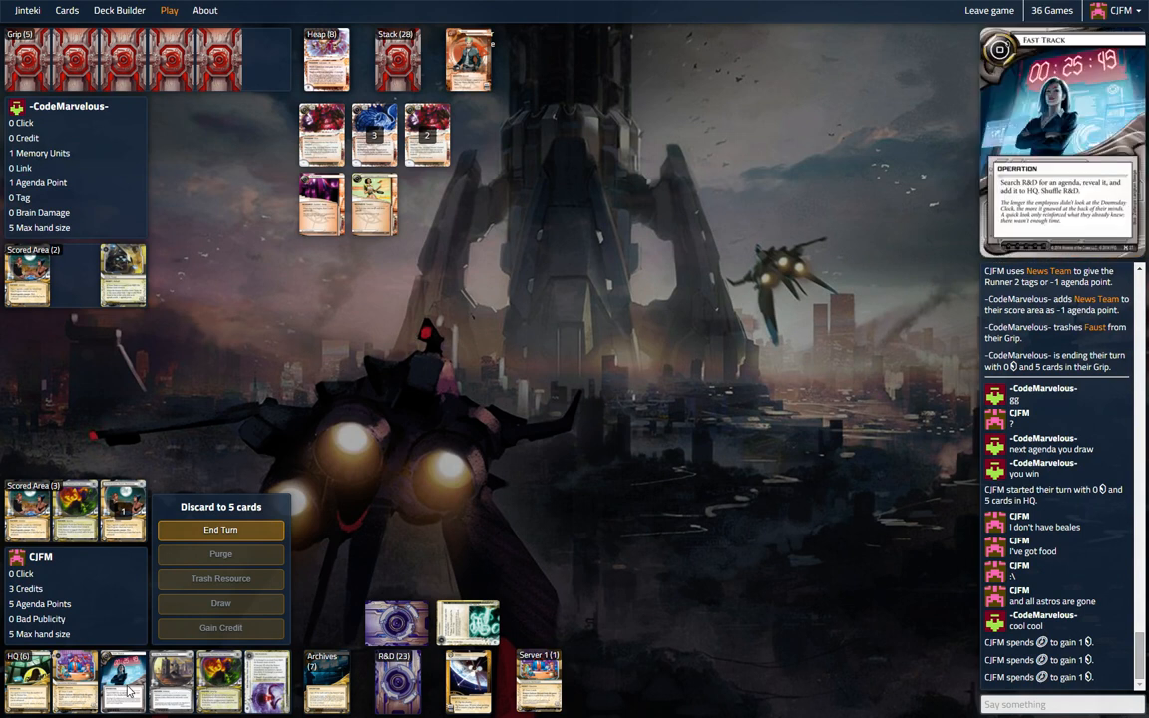
{"action": "mouse_move", "coordinate": [219, 683]}
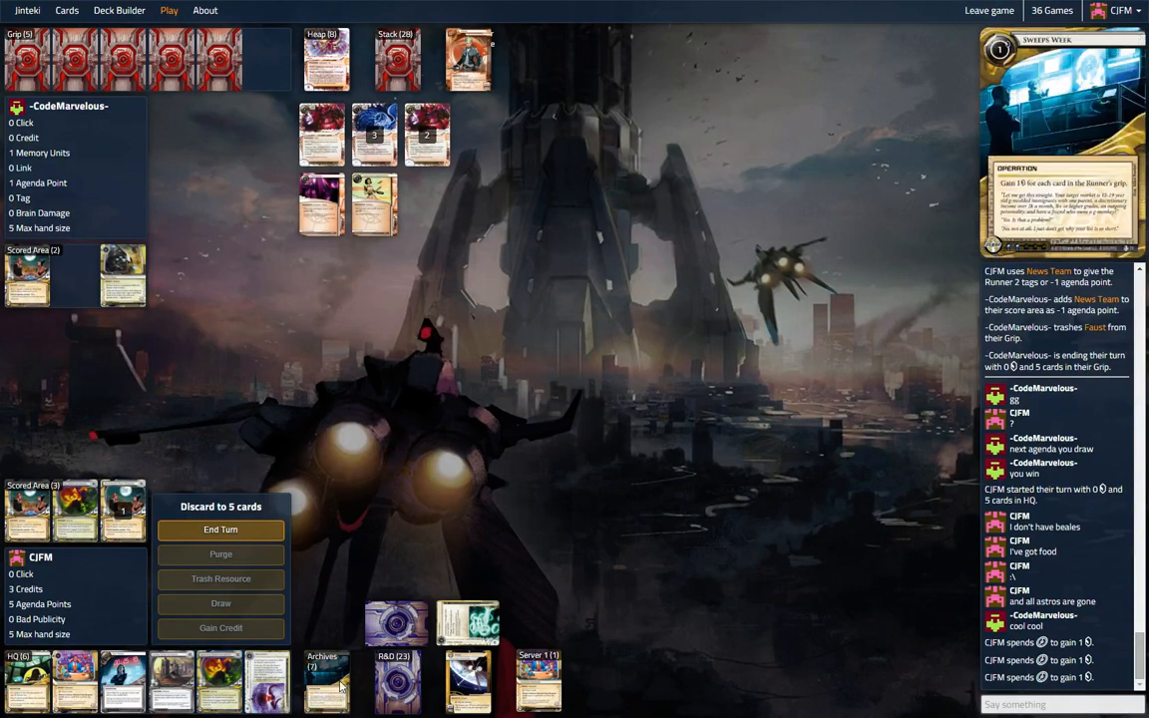
{"action": "left_click", "coordinate": [219, 531]}
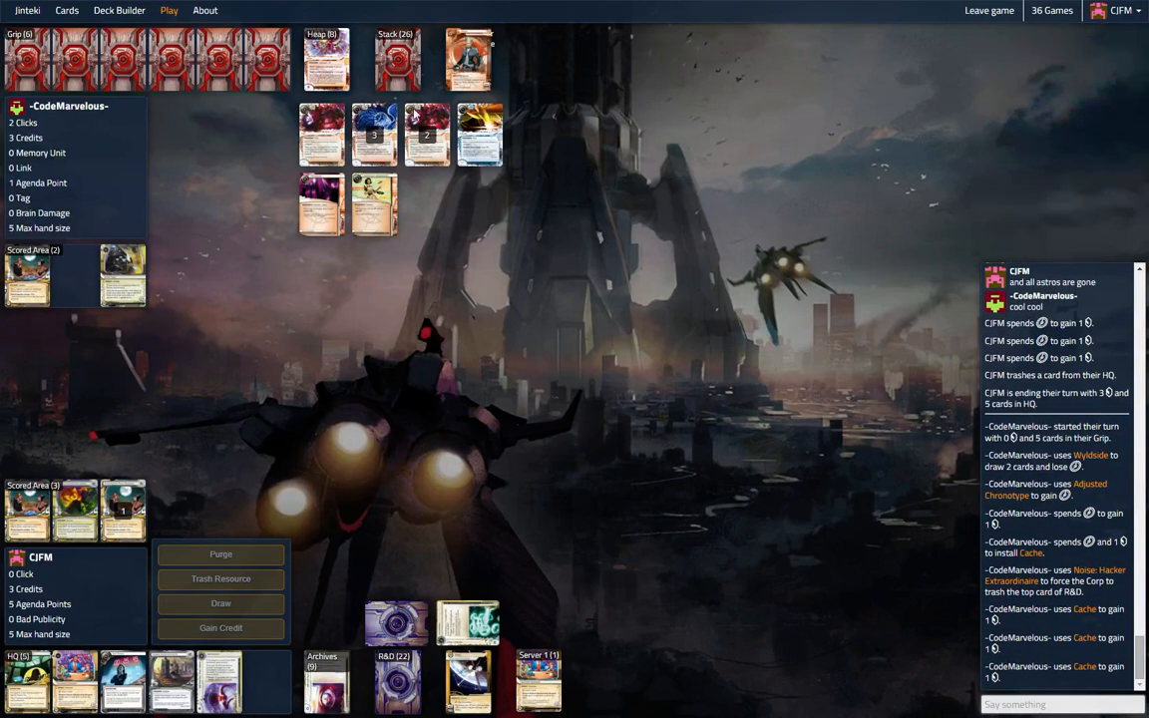
Check Archives, then shuffle Biotic Labor and two other cards into R&D with Jackson Howard and pass.
{"action": "left_click", "coordinate": [327, 682]}
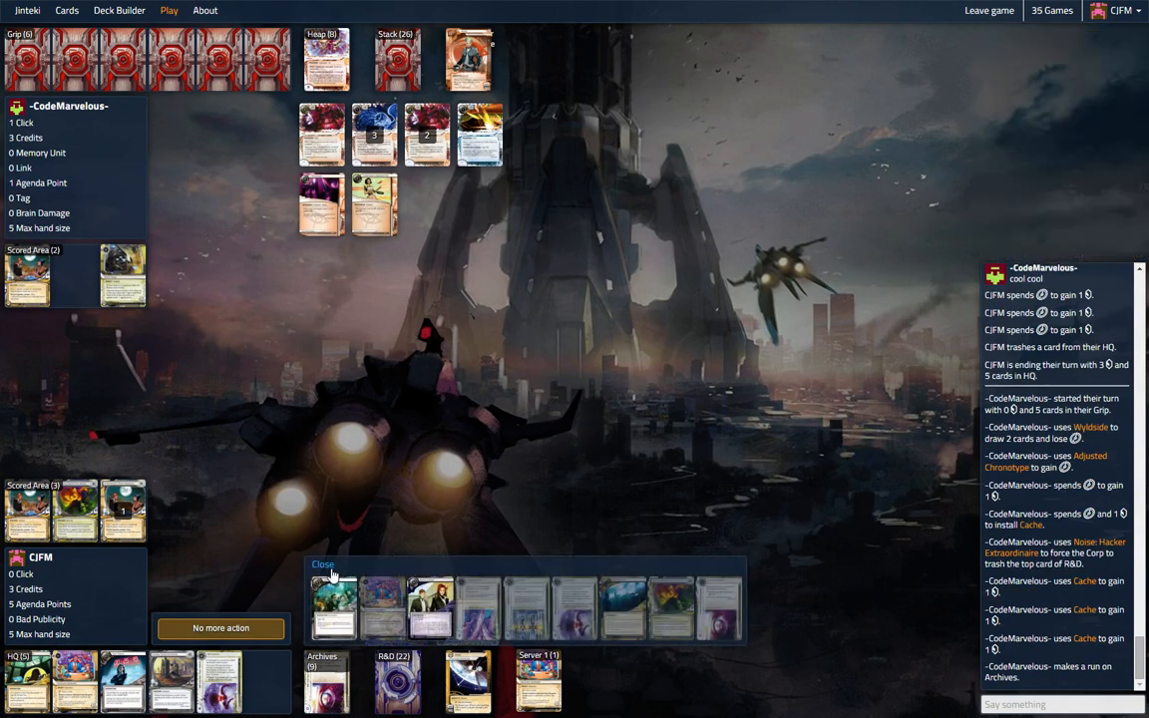
{"action": "left_click", "coordinate": [324, 565]}
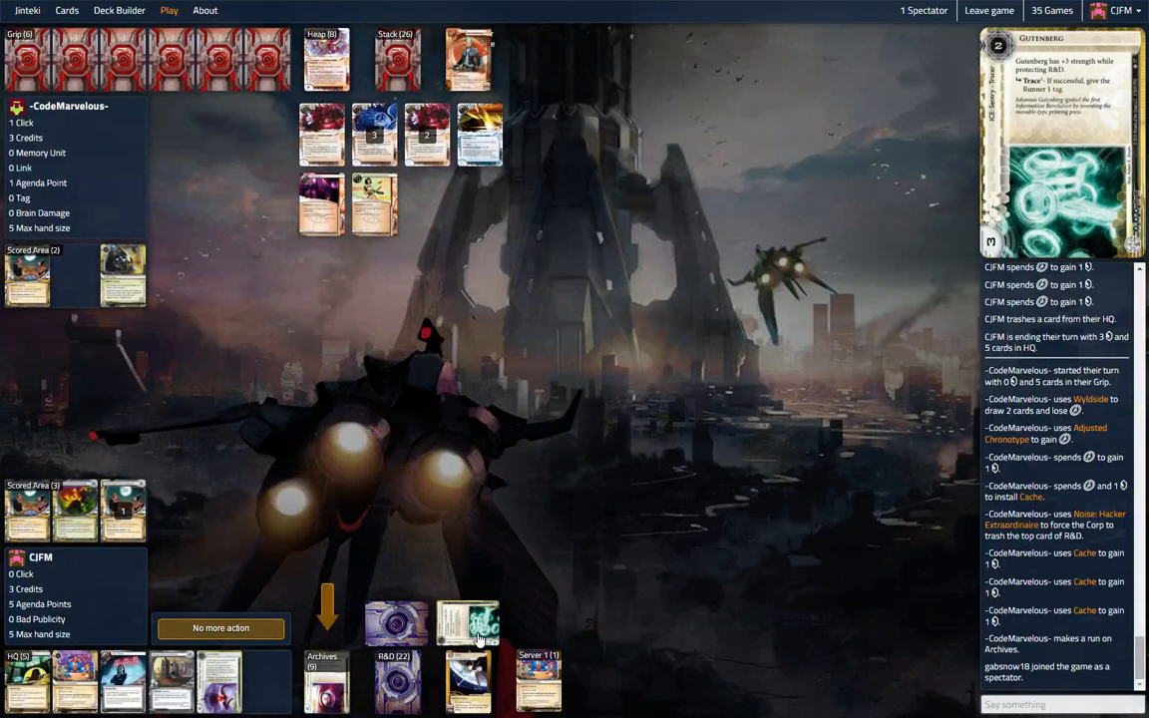
{"action": "left_click", "coordinate": [467, 623]}
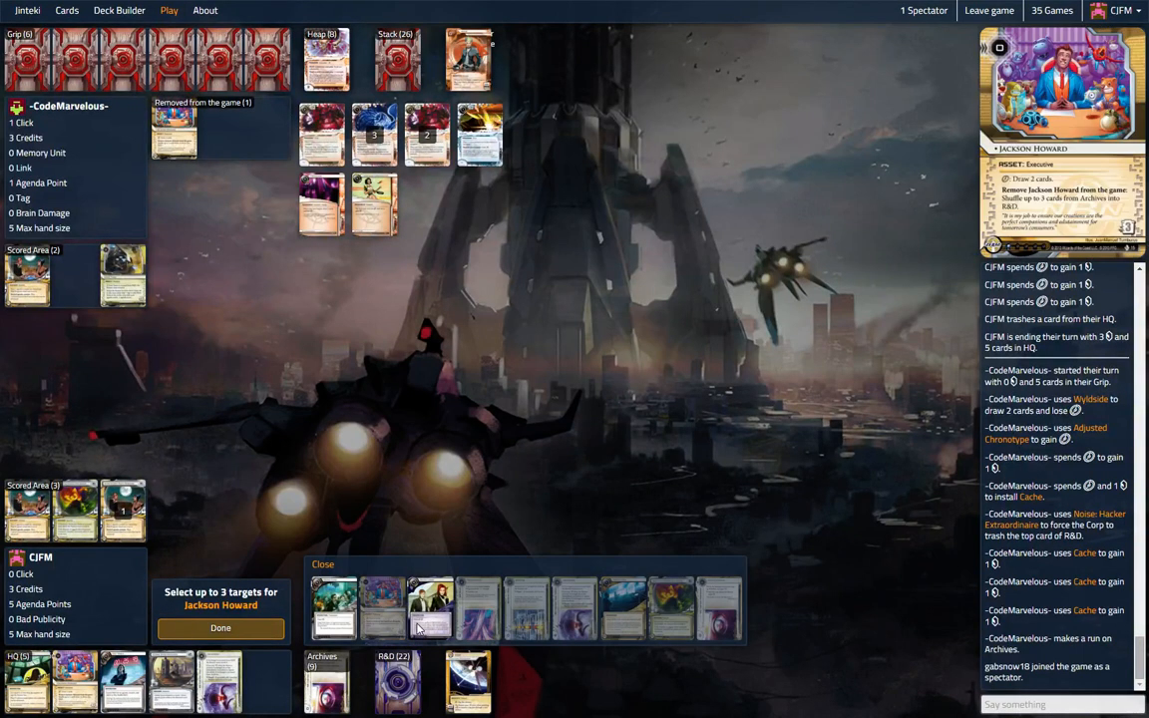
{"action": "mouse_move", "coordinate": [623, 630]}
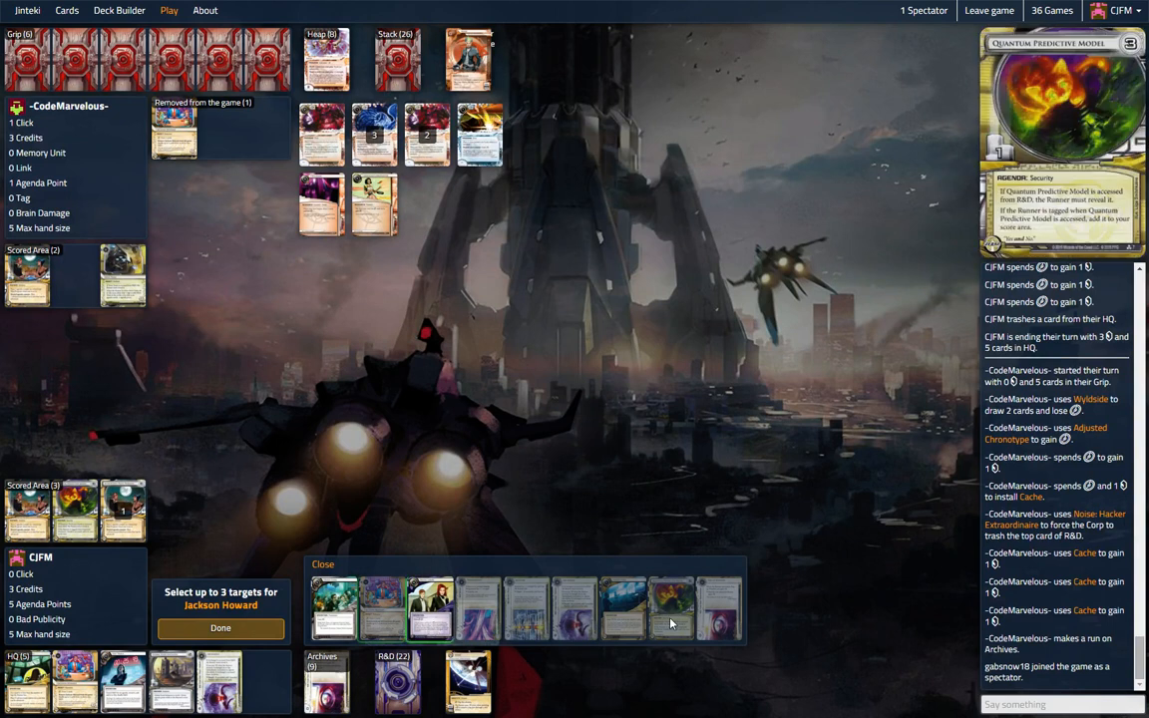
{"action": "left_click", "coordinate": [219, 626]}
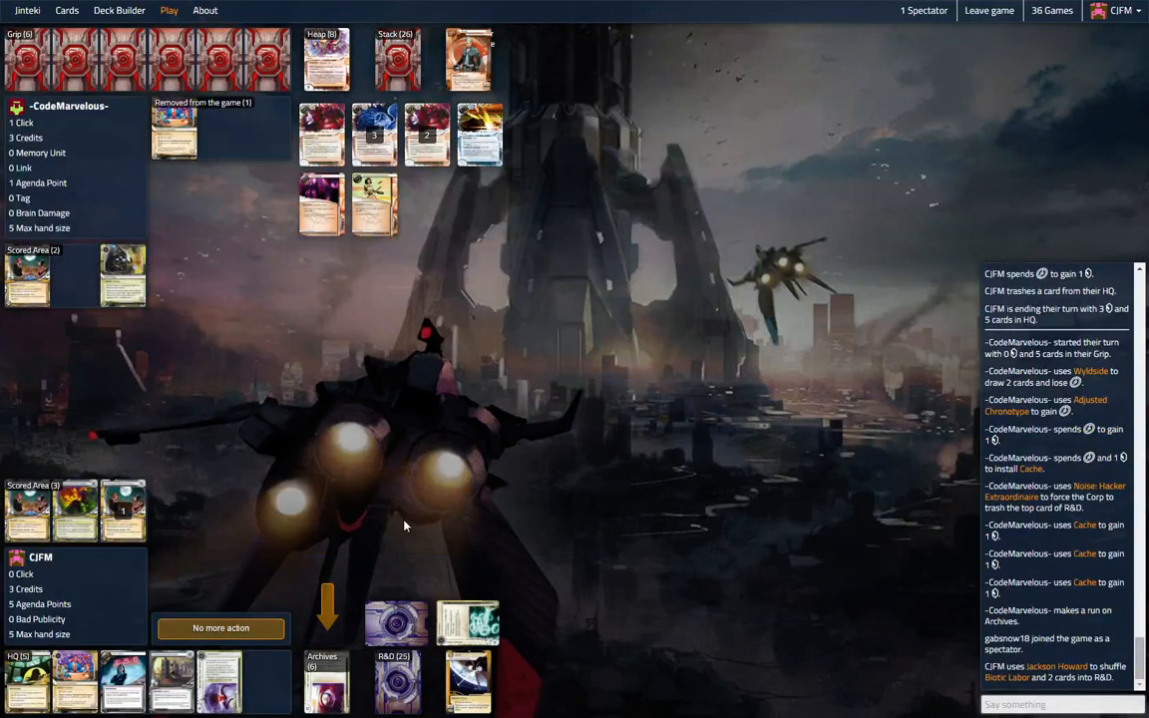
{"action": "left_click", "coordinate": [220, 627]}
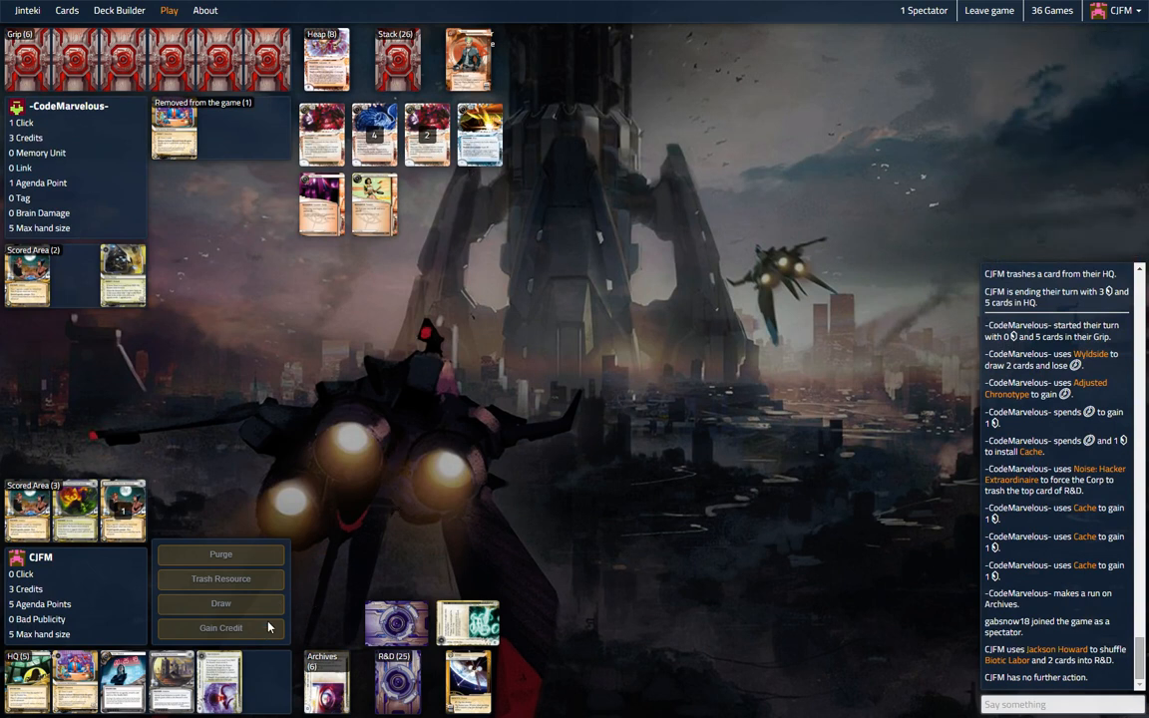
{"action": "mouse_move", "coordinate": [259, 618]}
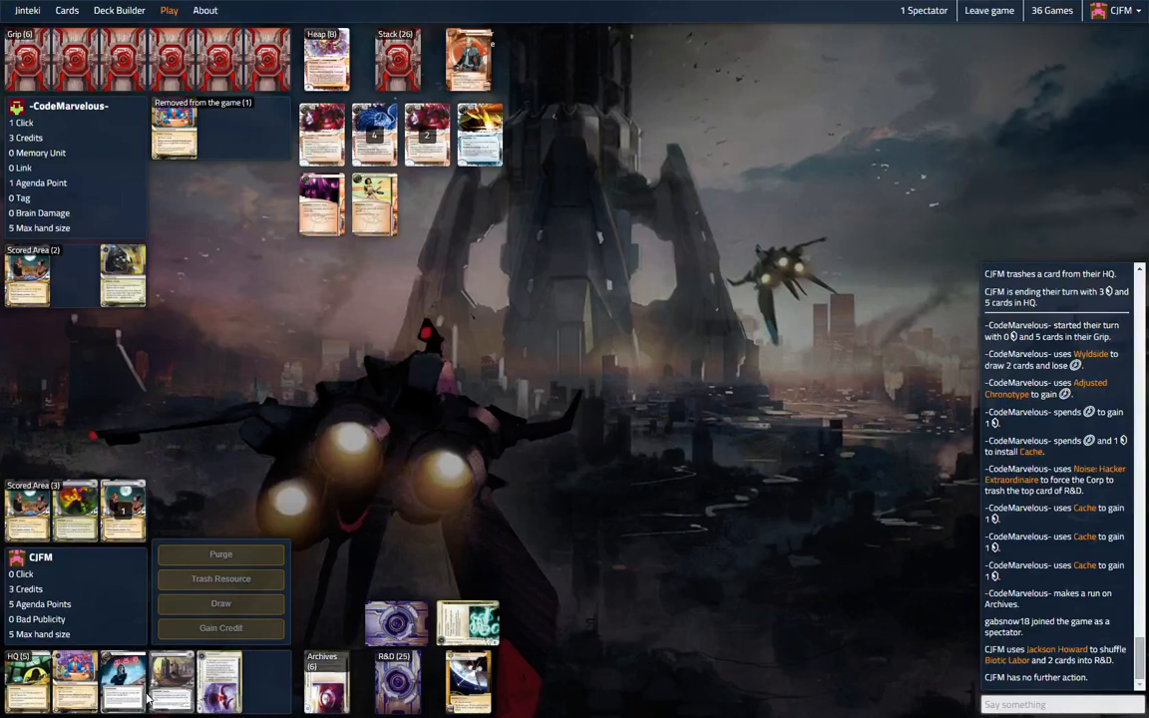
{"action": "mouse_move", "coordinate": [123, 682]}
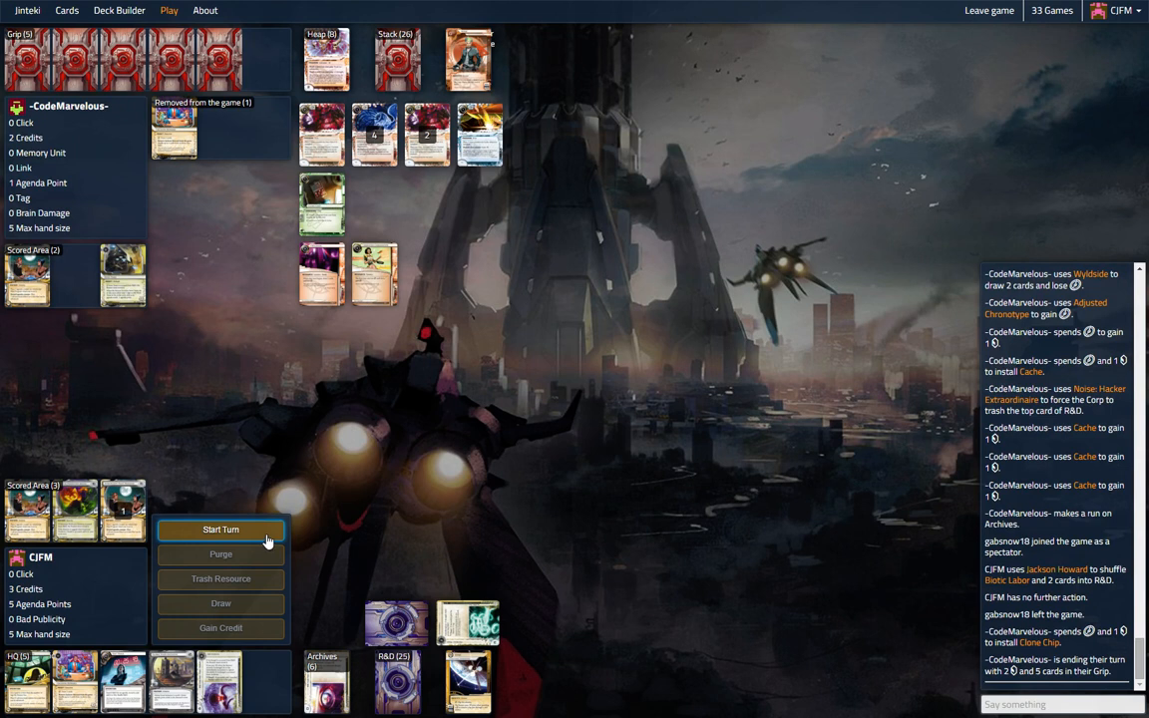
Start the corp turn, install a card in Server 4, and end the turn at 4 credits.
{"action": "left_click", "coordinate": [219, 530]}
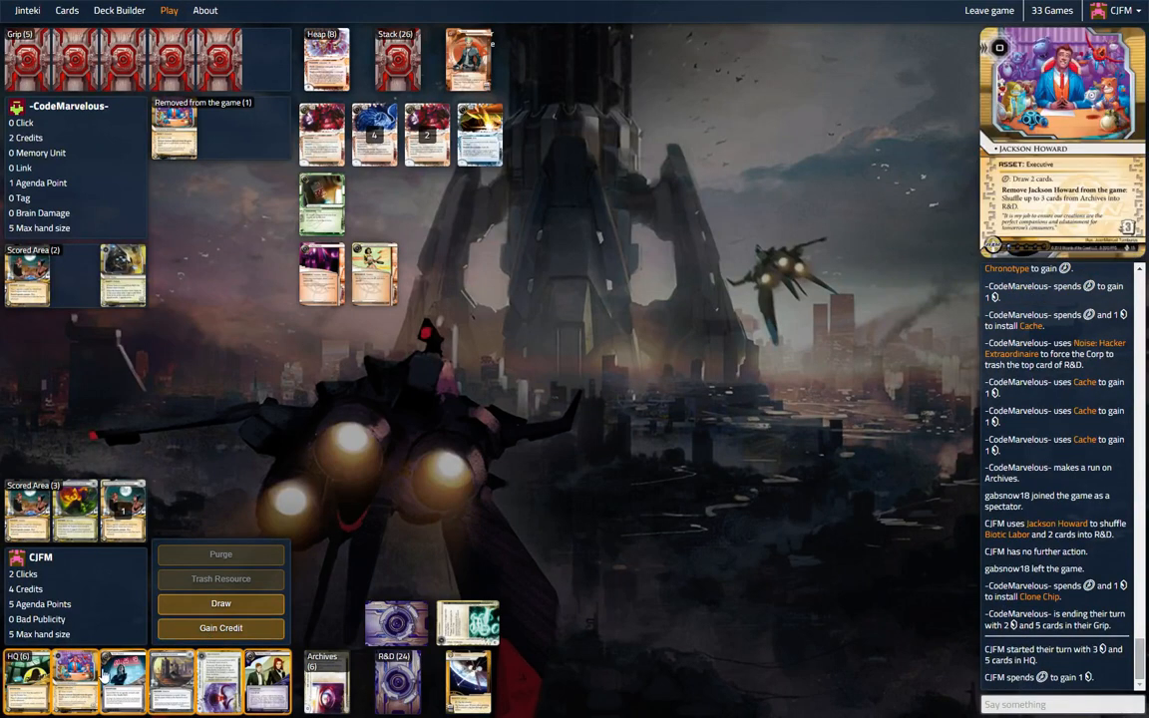
{"action": "left_click", "coordinate": [220, 682]}
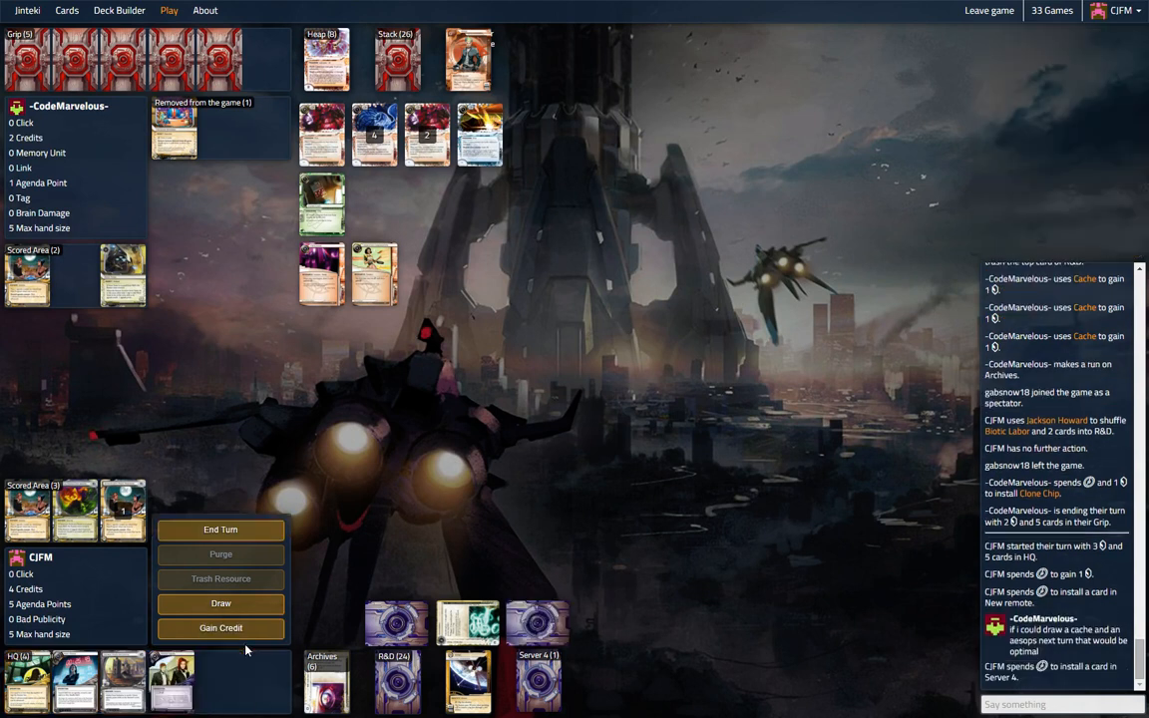
{"action": "left_click", "coordinate": [219, 531]}
{"action": "type", "text": "yeah aesops pretty"}
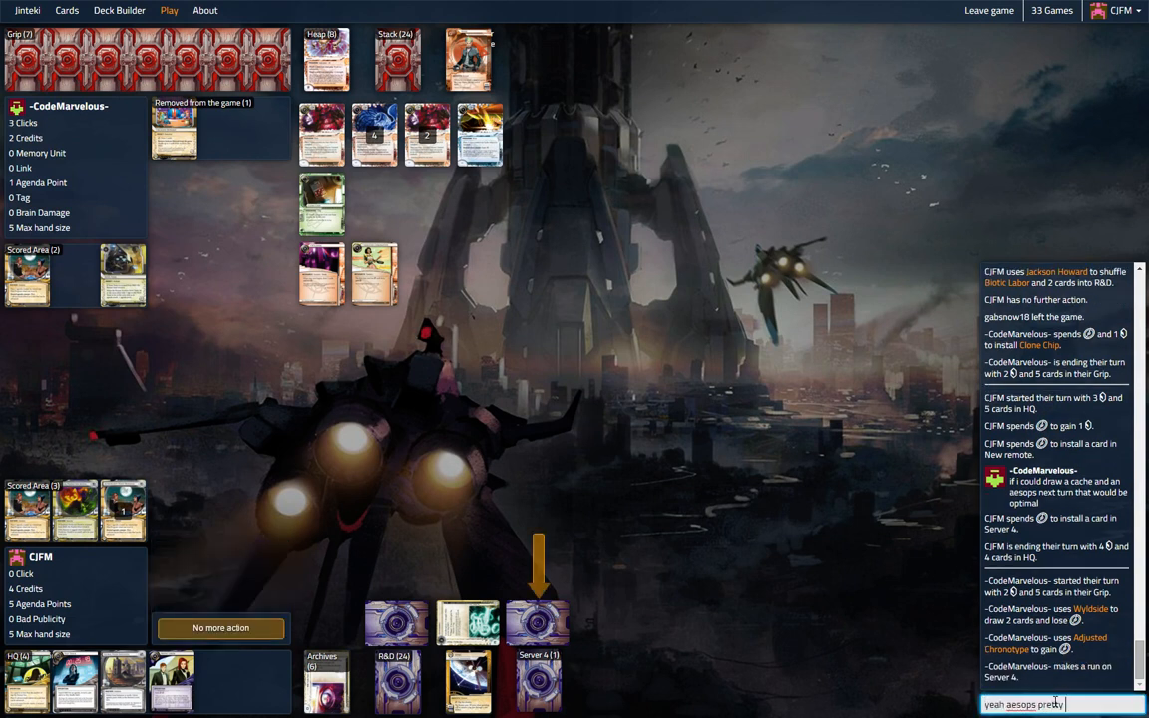
Send the chat reply about Aesop's and rez Archangel for 4 credits on Server 4.
{"action": "key", "text": "Return"}
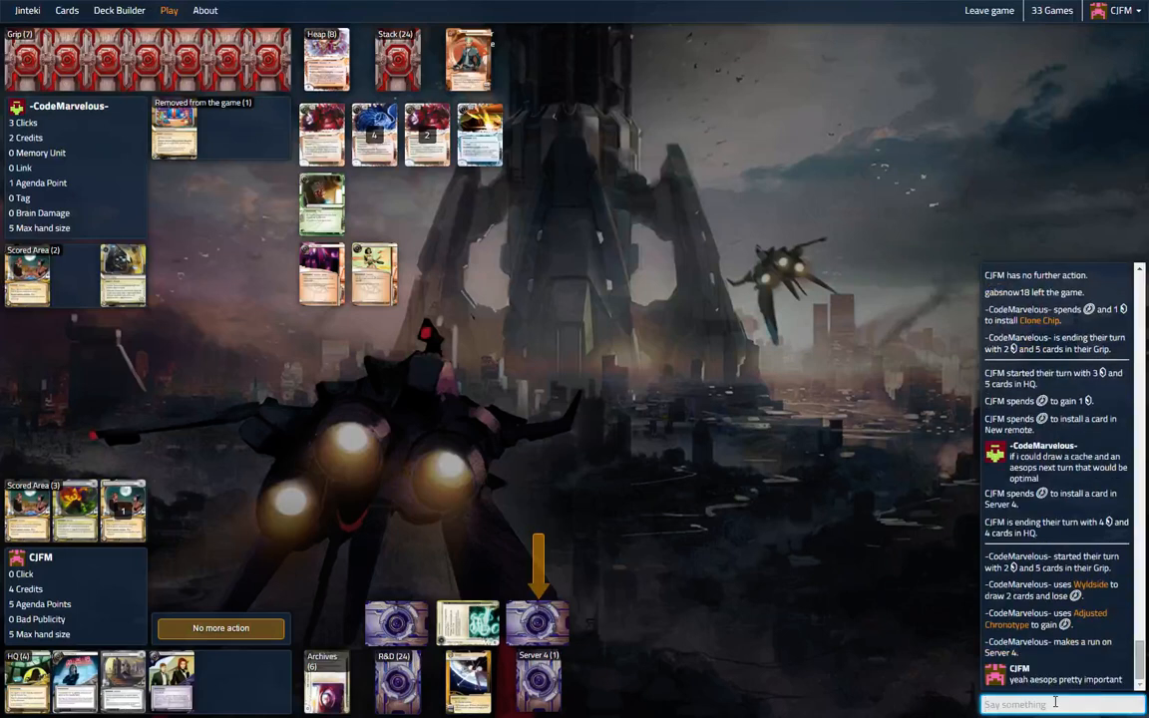
{"action": "mouse_move", "coordinate": [539, 621]}
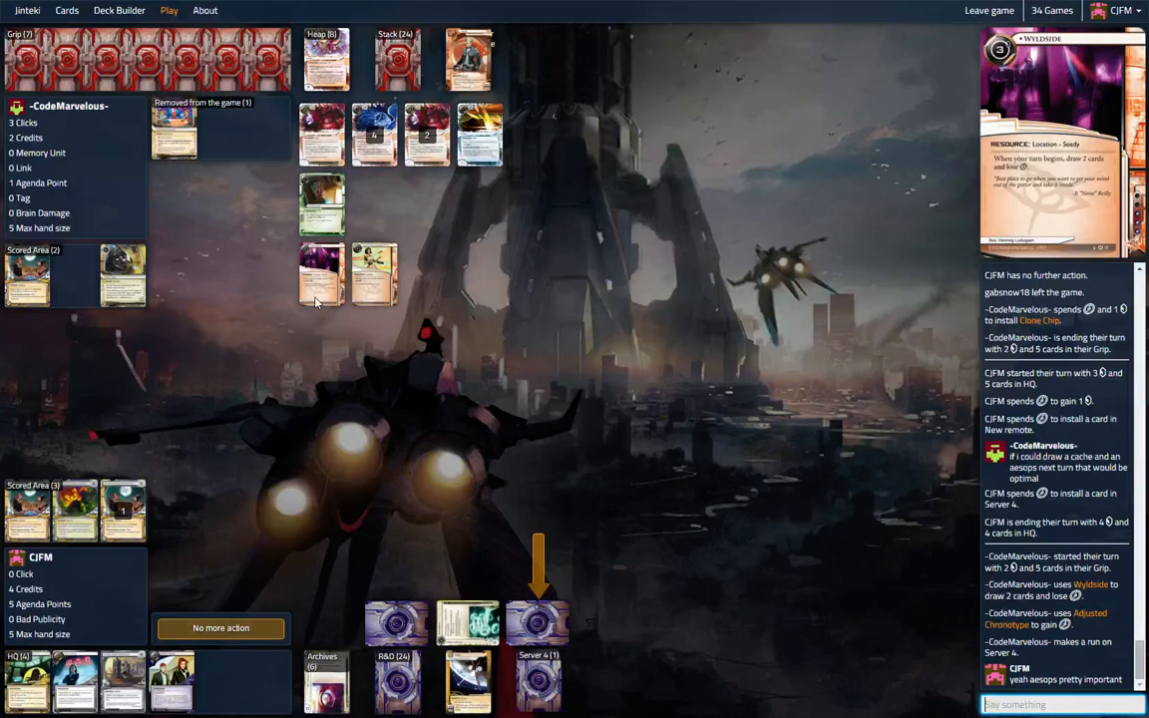
{"action": "mouse_move", "coordinate": [329, 284]}
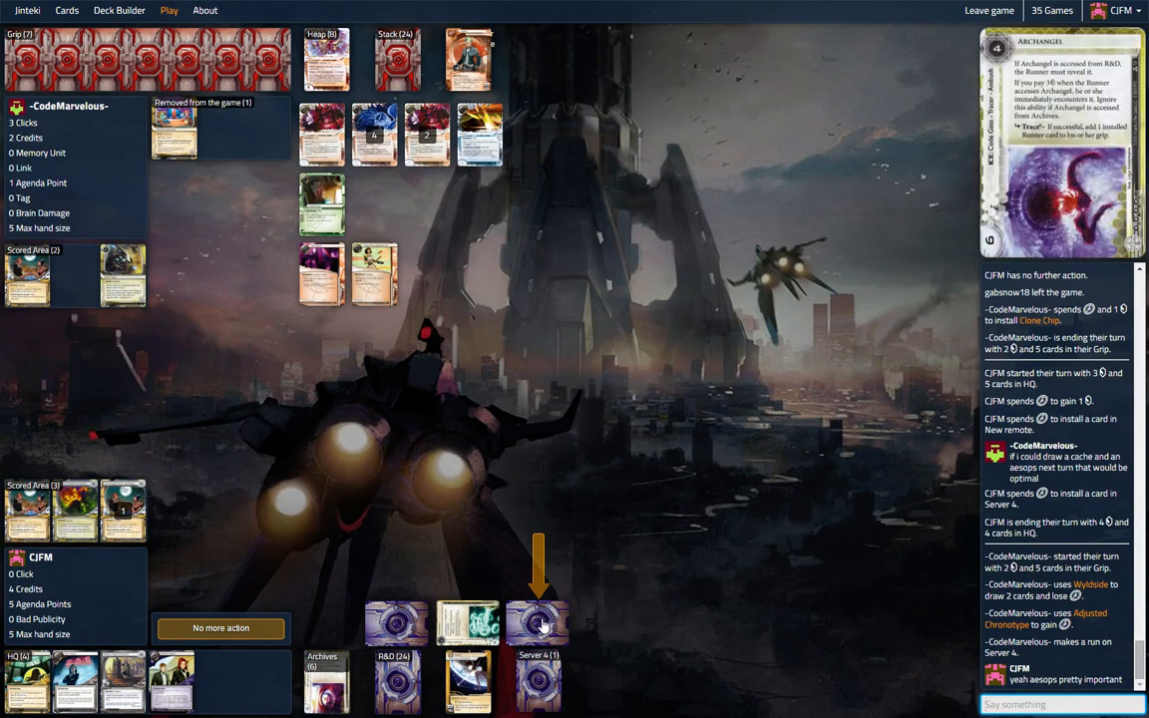
{"action": "left_click", "coordinate": [539, 623]}
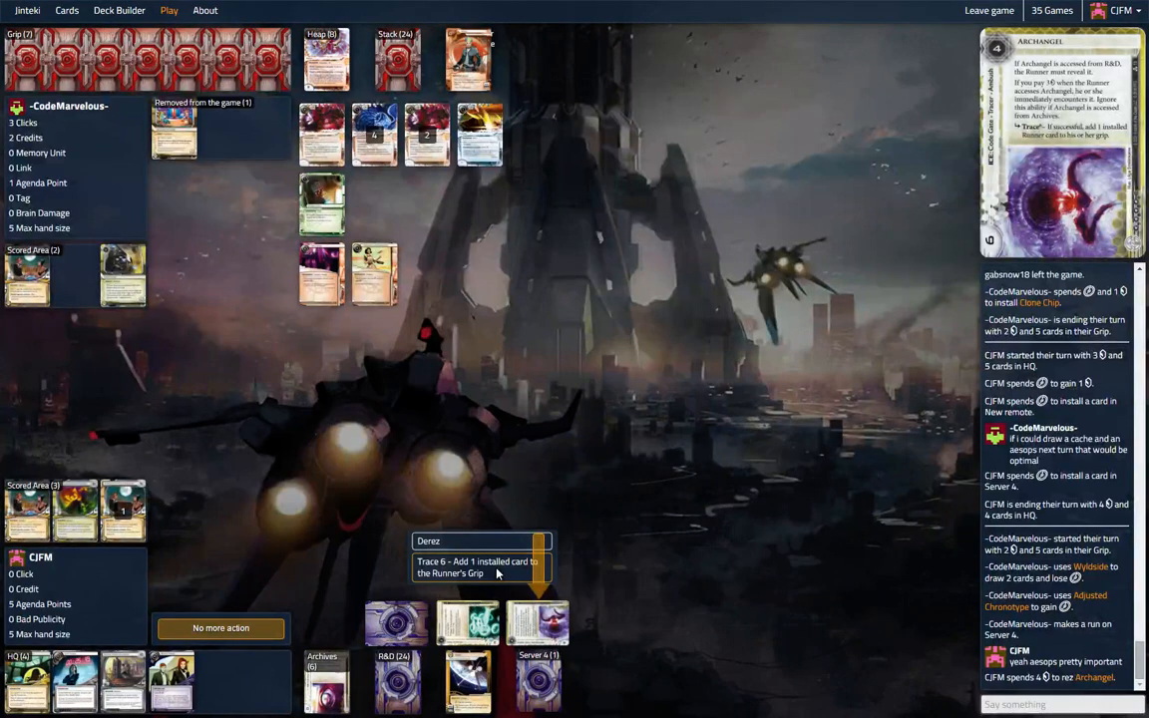
Fire Archangel's trace and apologise in chat, telling the opponent to go ahead.
{"action": "left_click", "coordinate": [482, 563]}
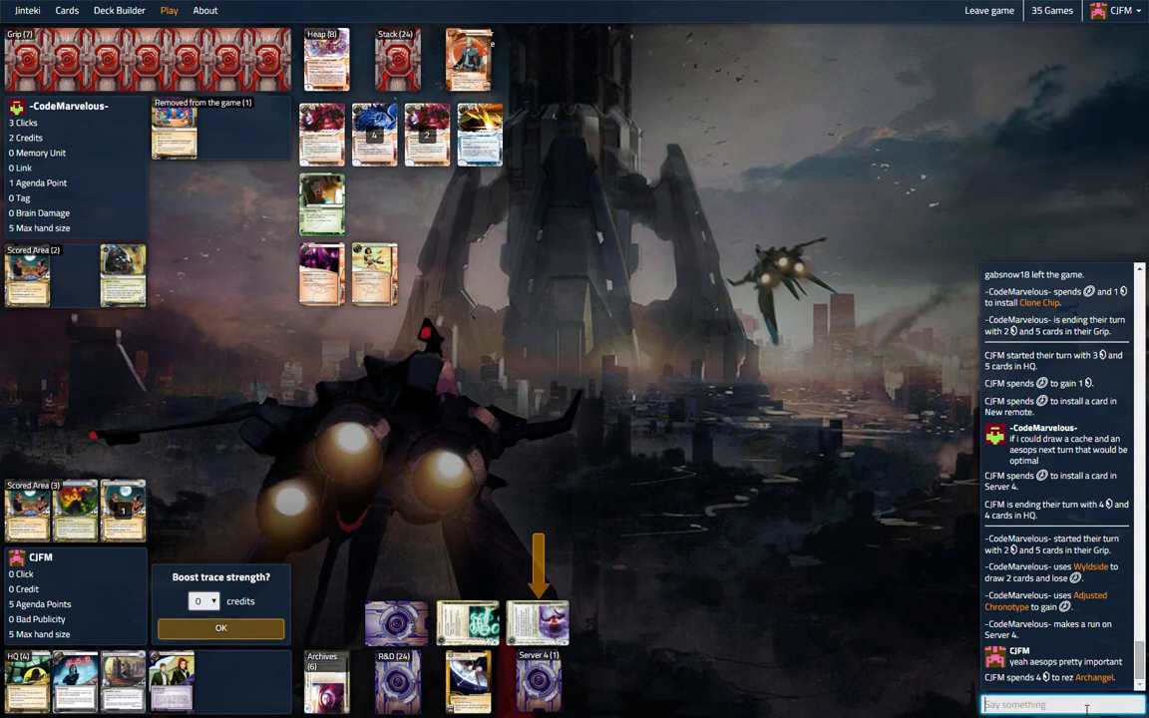
{"action": "type", "text": "sorry you can do st"}
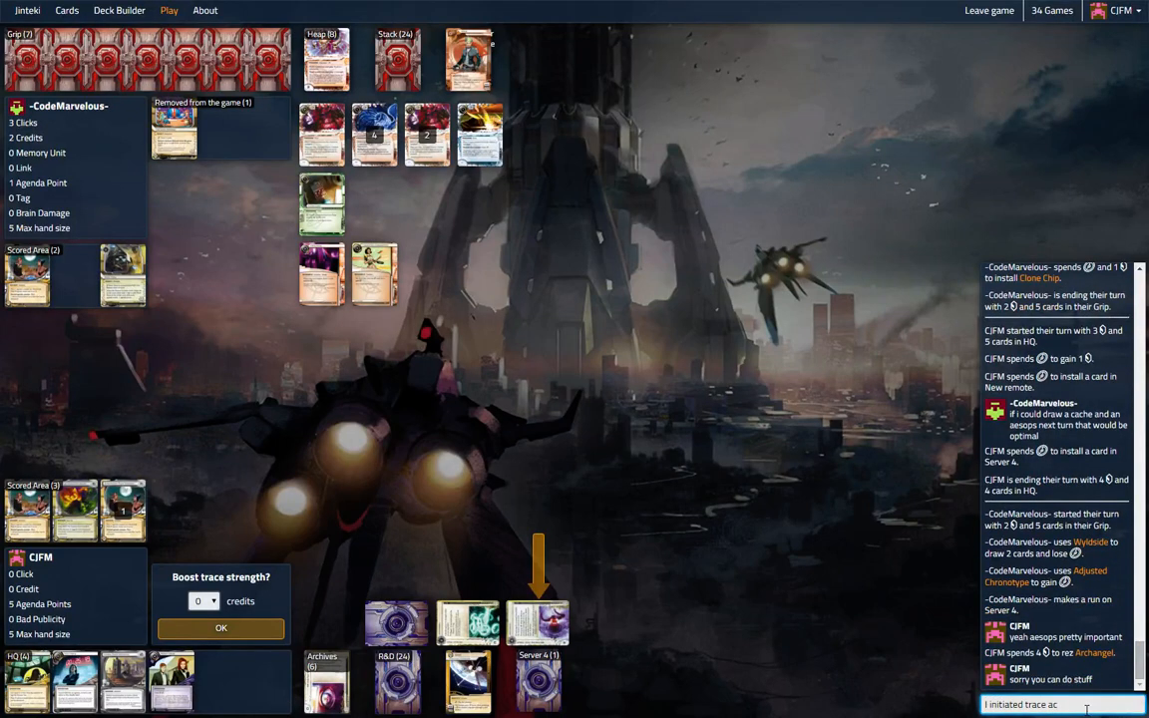
{"action": "type", "text": ":("}
{"action": "key", "text": "Return"}
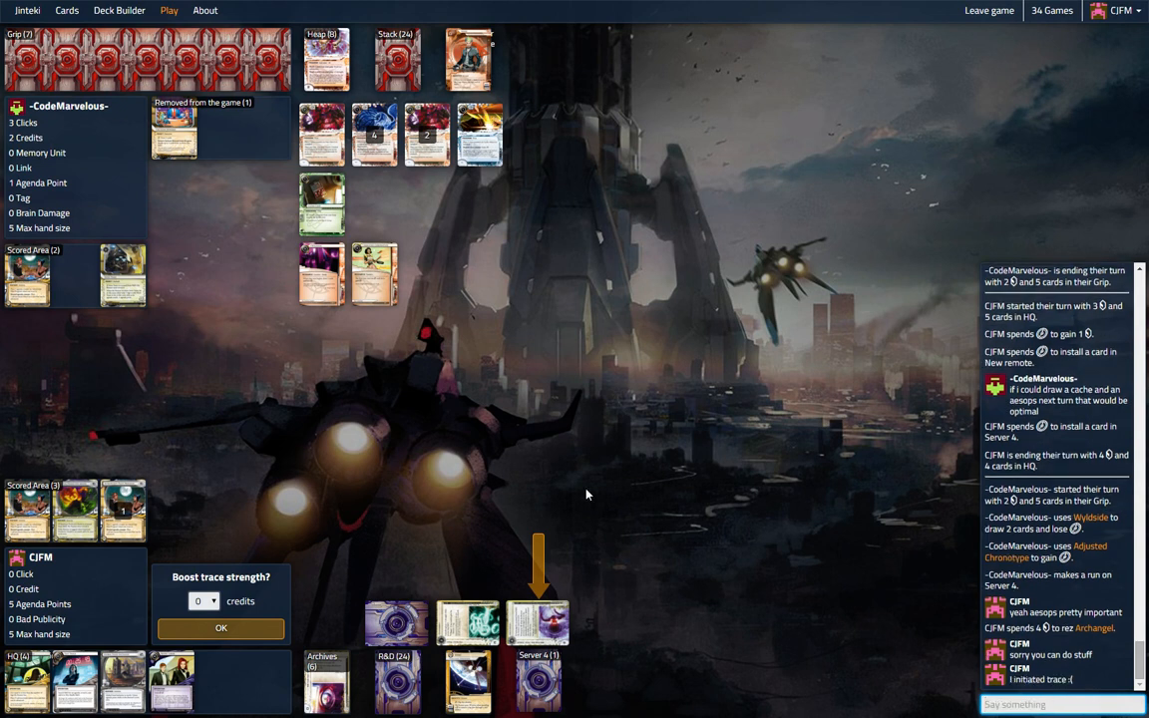
{"action": "type", "text": "go f"}
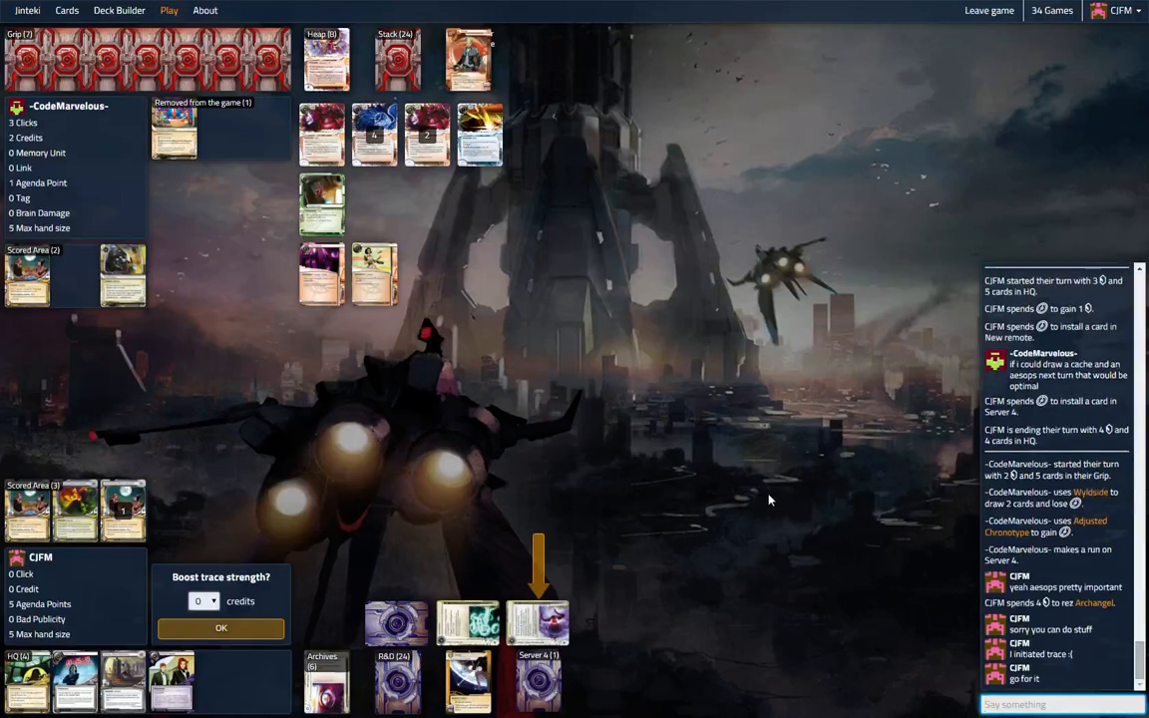
{"action": "mouse_move", "coordinate": [788, 532]}
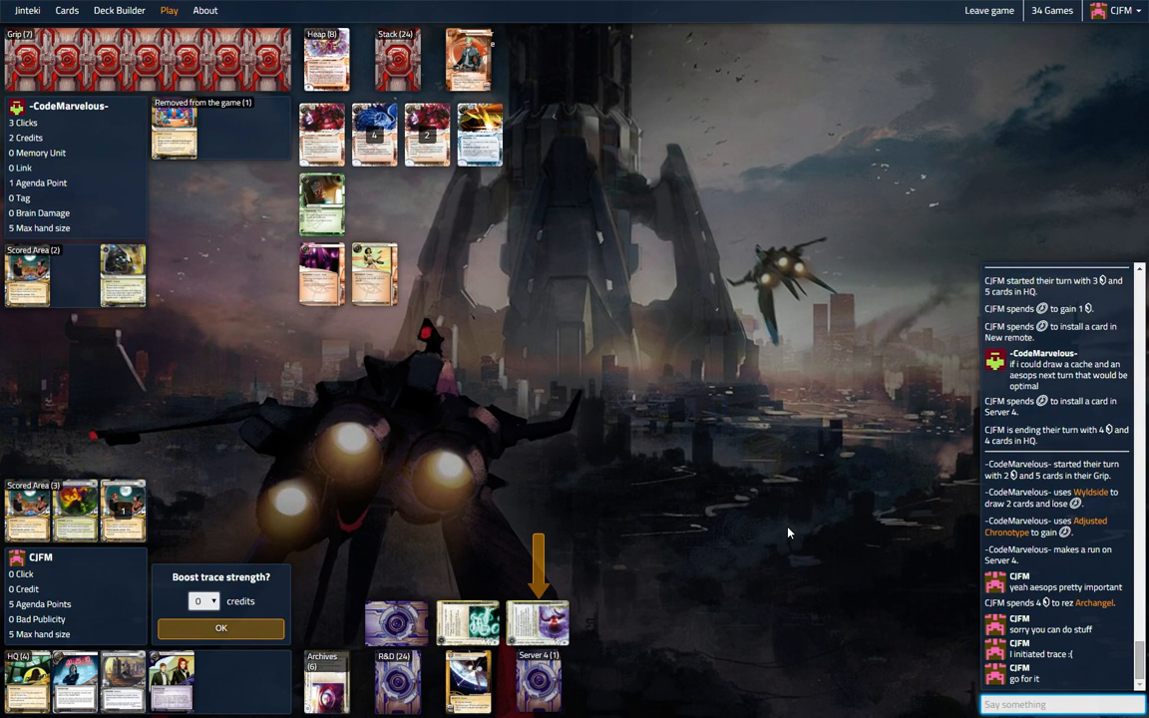
{"action": "mouse_move", "coordinate": [323, 108]}
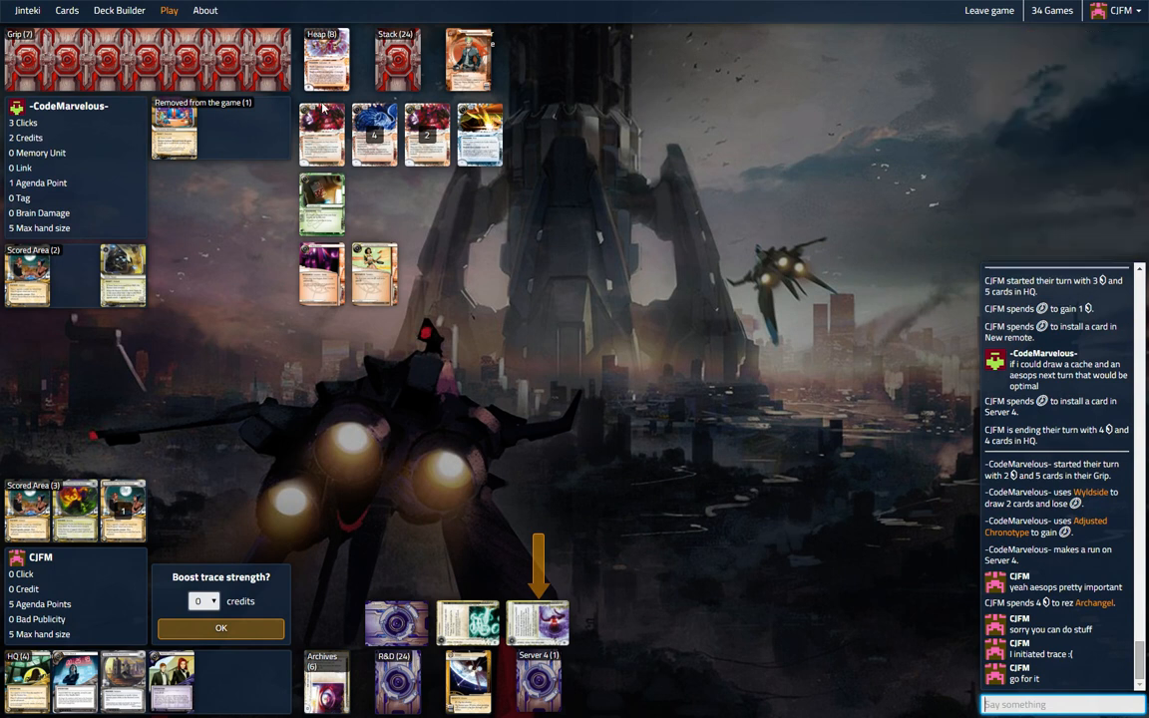
Confirm the trace at strength 6 without boosting and chat 'oh just one cred'.
{"action": "left_click", "coordinate": [328, 59]}
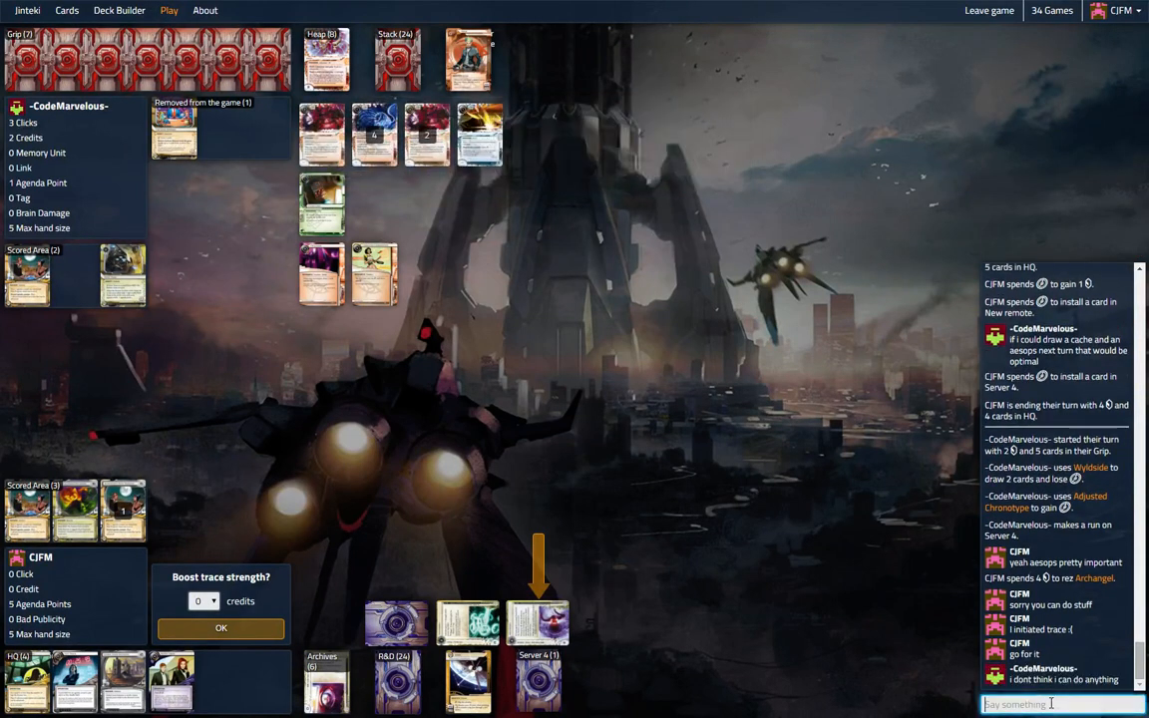
{"action": "type", "text": "oh jus"}
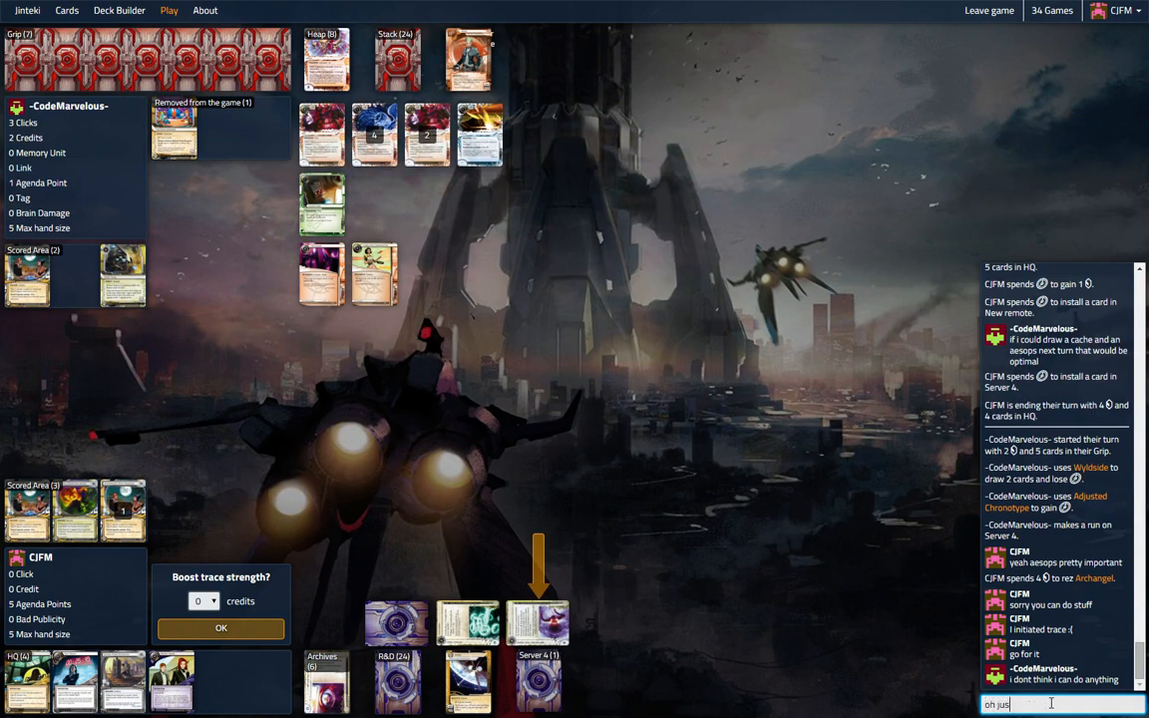
{"action": "type", "text": "t one cred"}
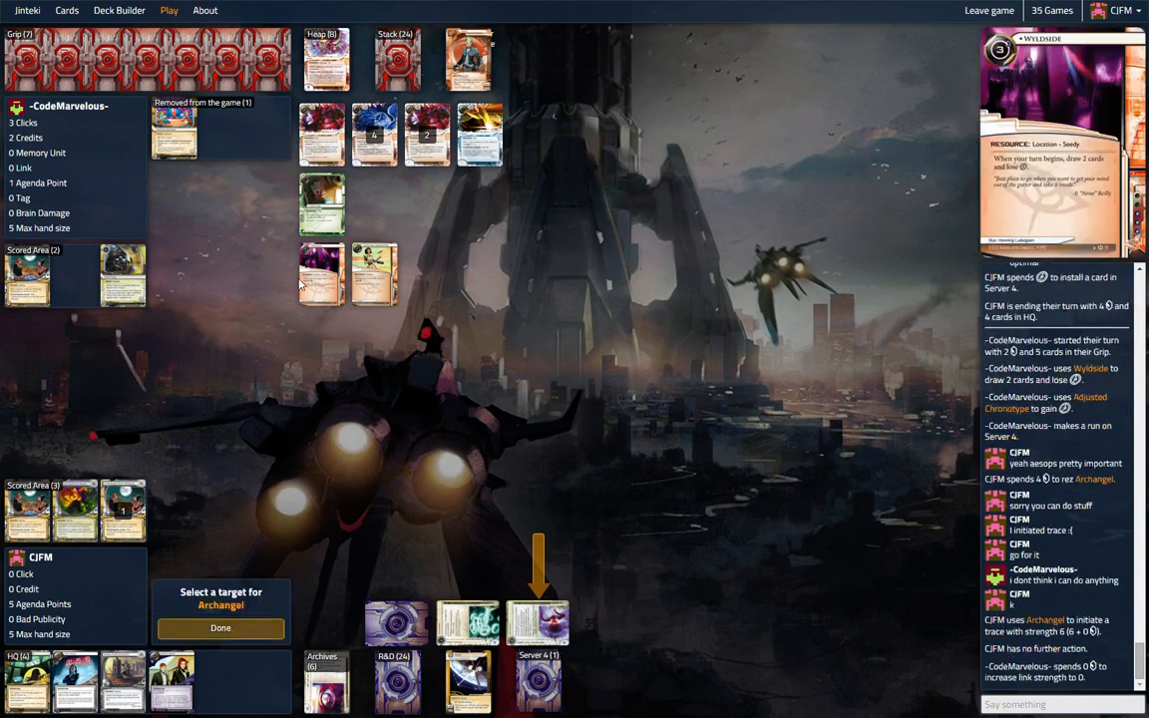
{"action": "mouse_move", "coordinate": [315, 283]}
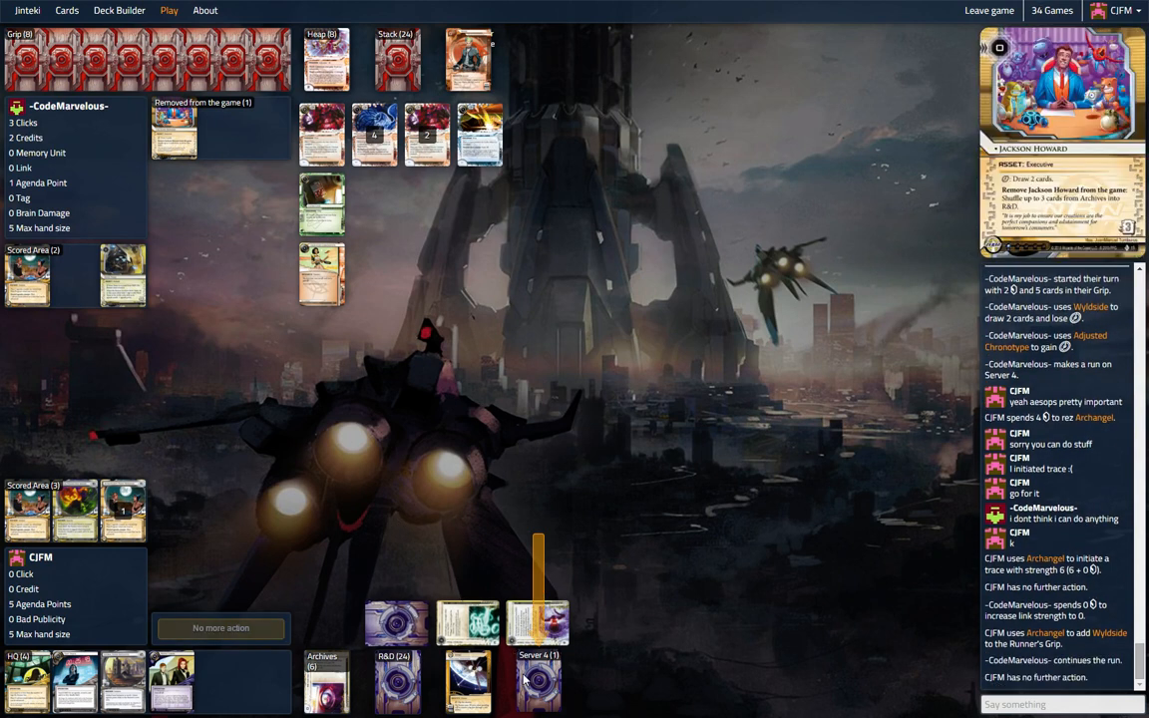
Decline further action so the runner finishes the run and ends their turn.
{"action": "left_click", "coordinate": [538, 623]}
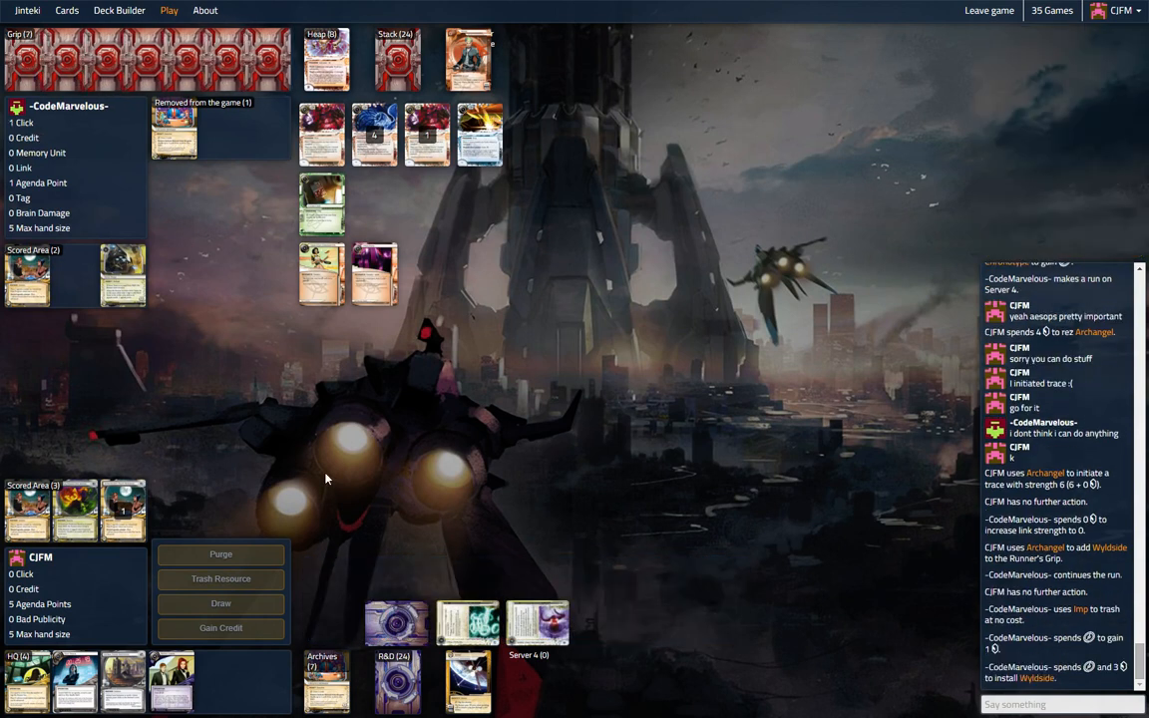
{"action": "mouse_move", "coordinate": [529, 571]}
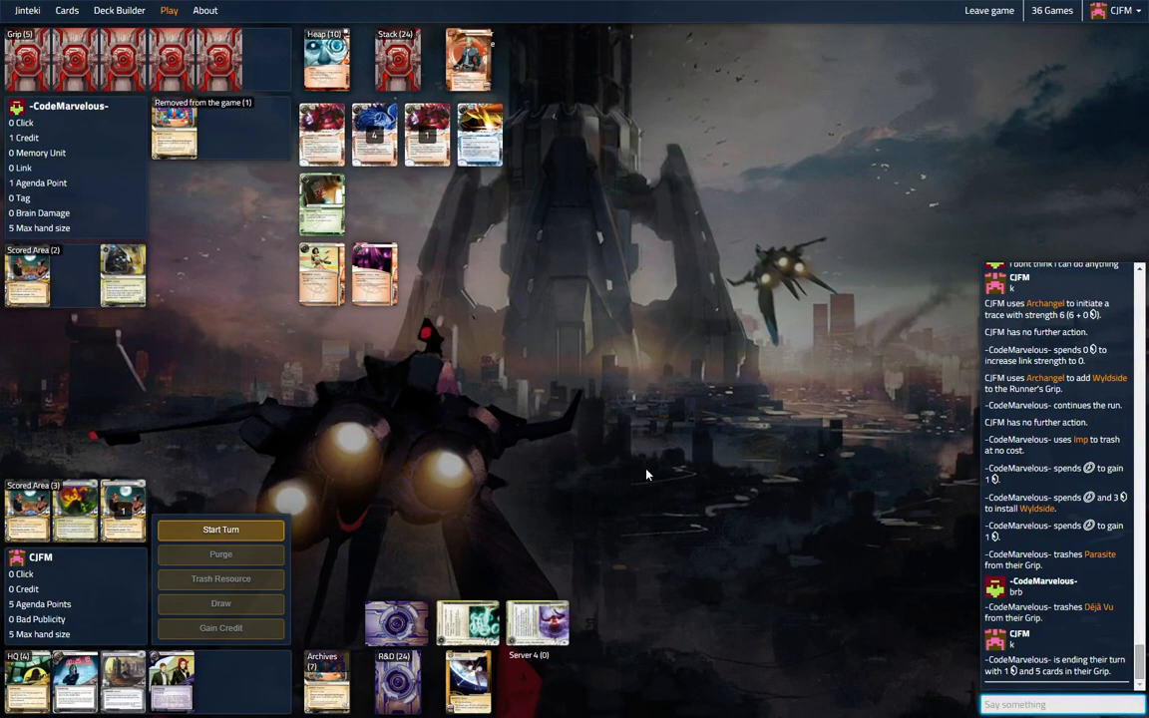
{"action": "mouse_move", "coordinate": [639, 514]}
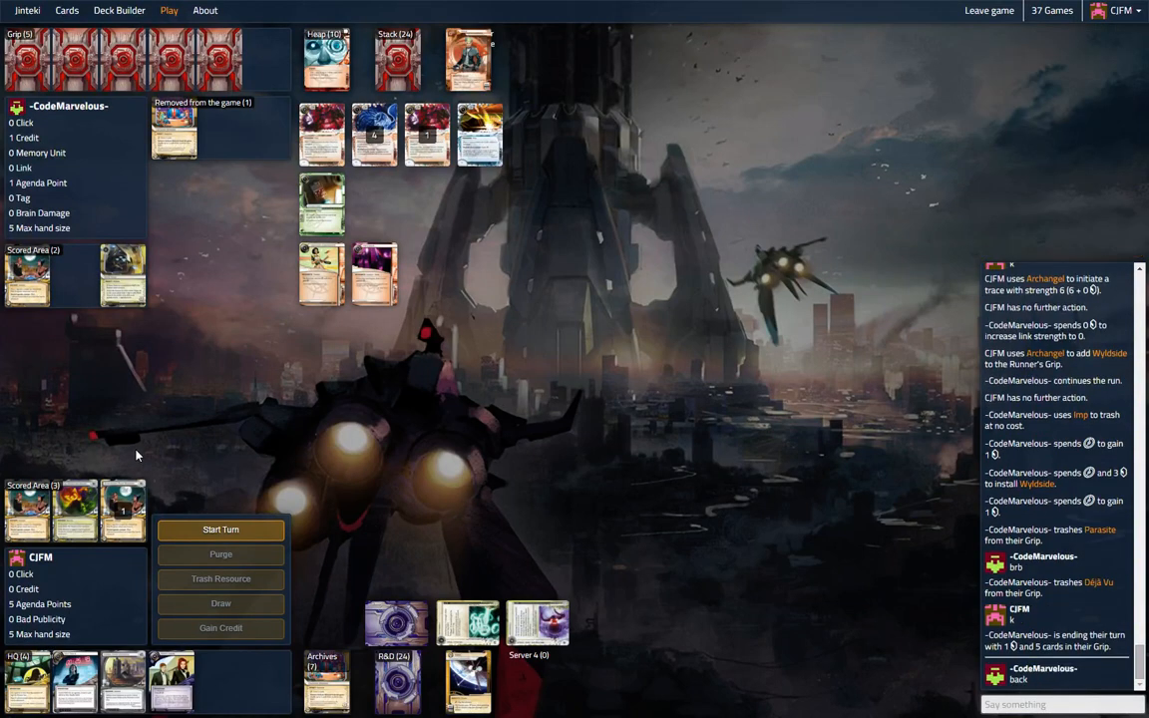
Let Cyberdex Virus Suite purge the runner's viruses during the Archives run.
{"action": "left_click", "coordinate": [220, 531]}
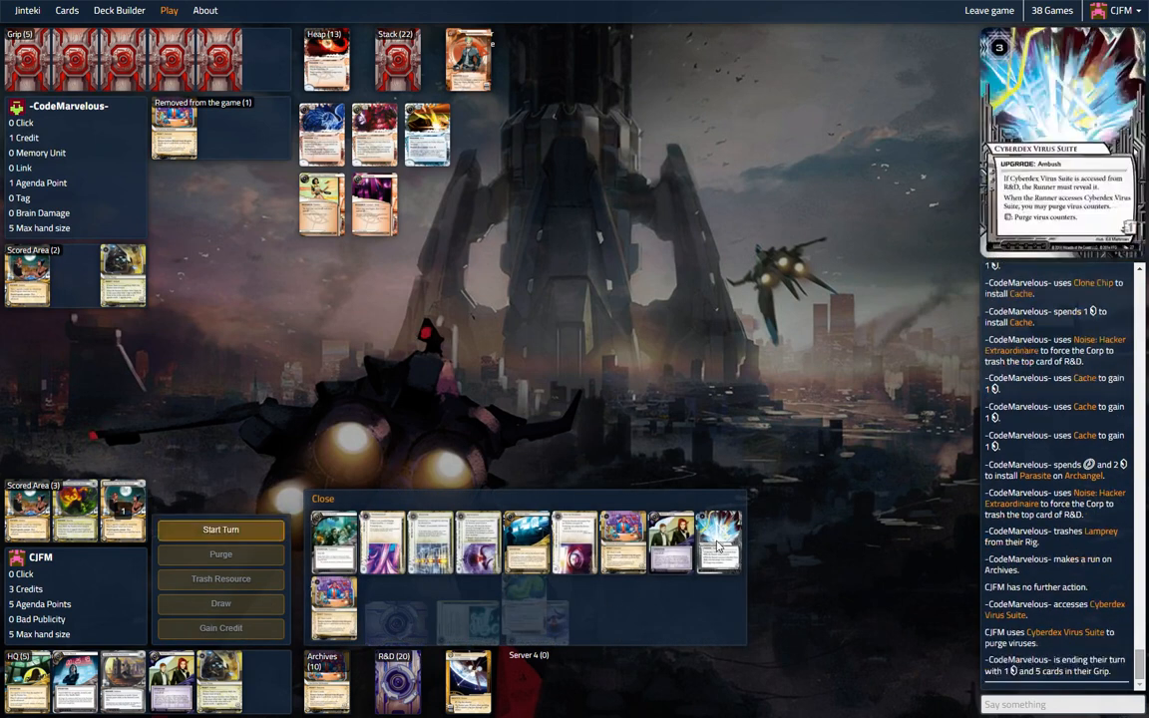
Put away the Archives card list and start the corp's turn.
{"action": "left_click", "coordinate": [323, 499]}
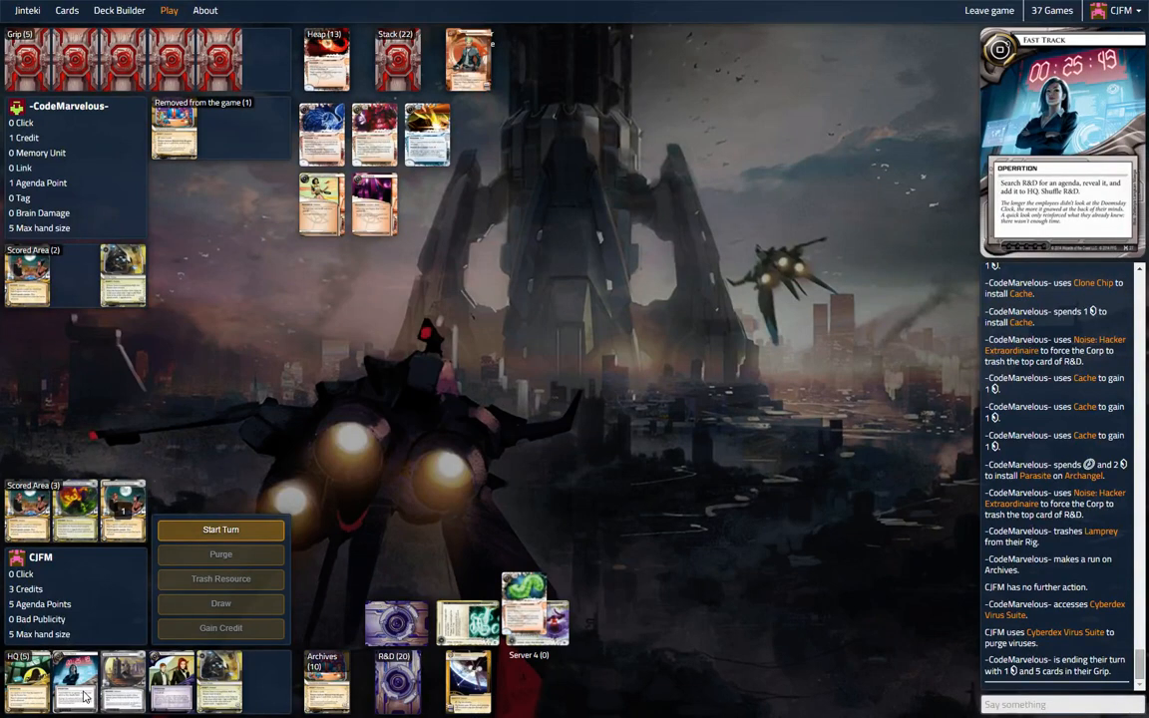
{"action": "left_click", "coordinate": [219, 531]}
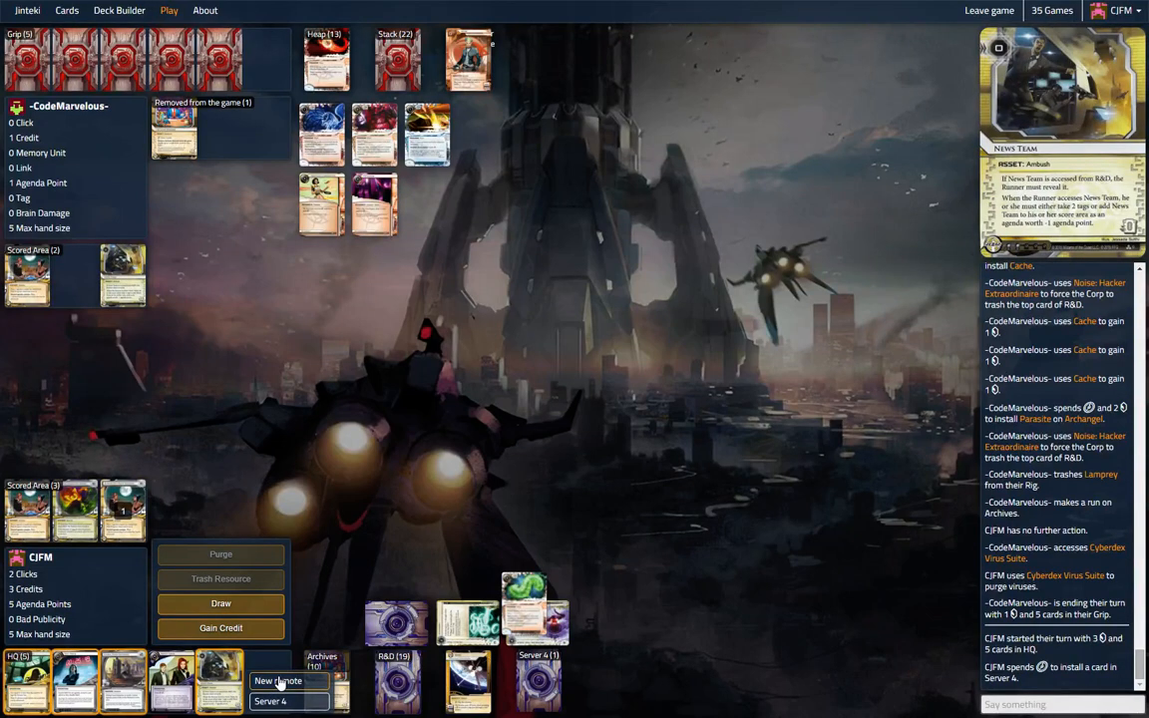
Install the card in a new remote, gain a credit, and end the turn at 4 credits.
{"action": "left_click", "coordinate": [277, 680]}
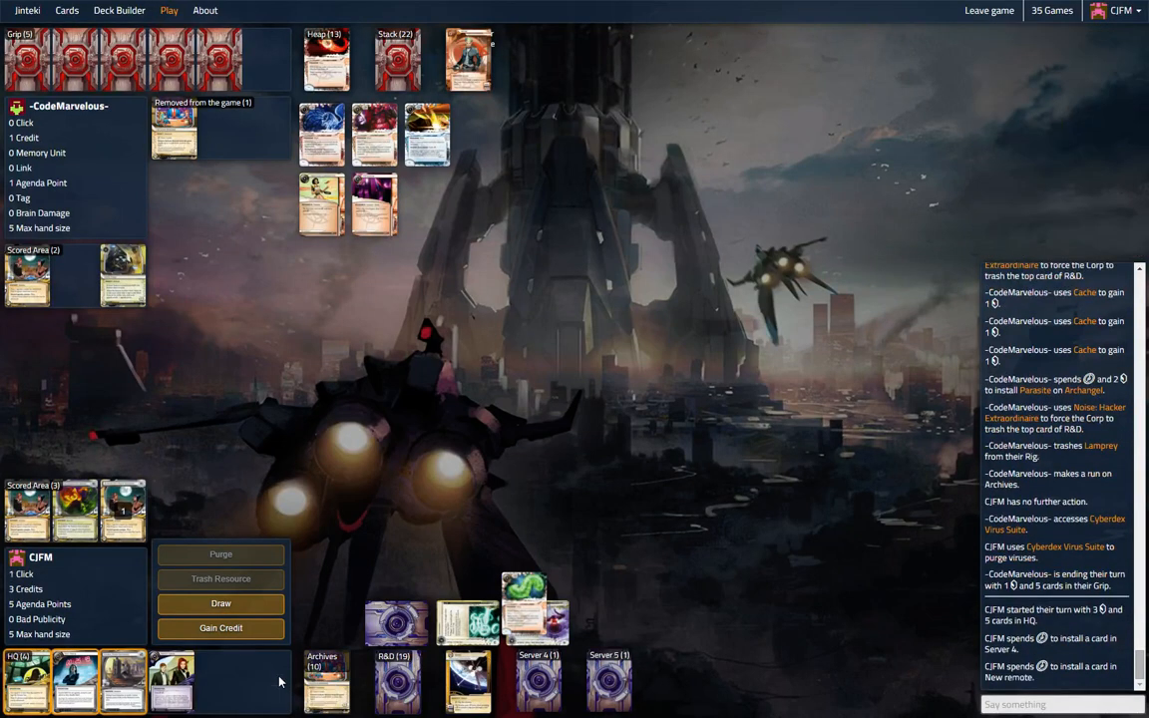
{"action": "left_click", "coordinate": [220, 626]}
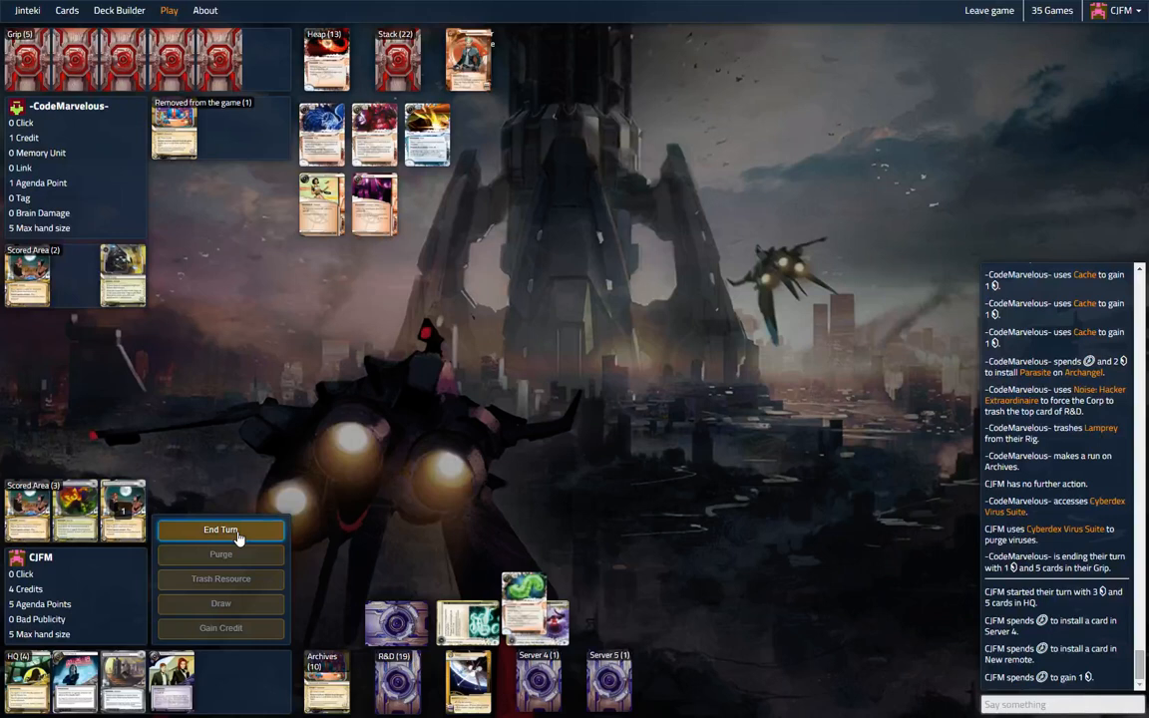
{"action": "left_click", "coordinate": [219, 531]}
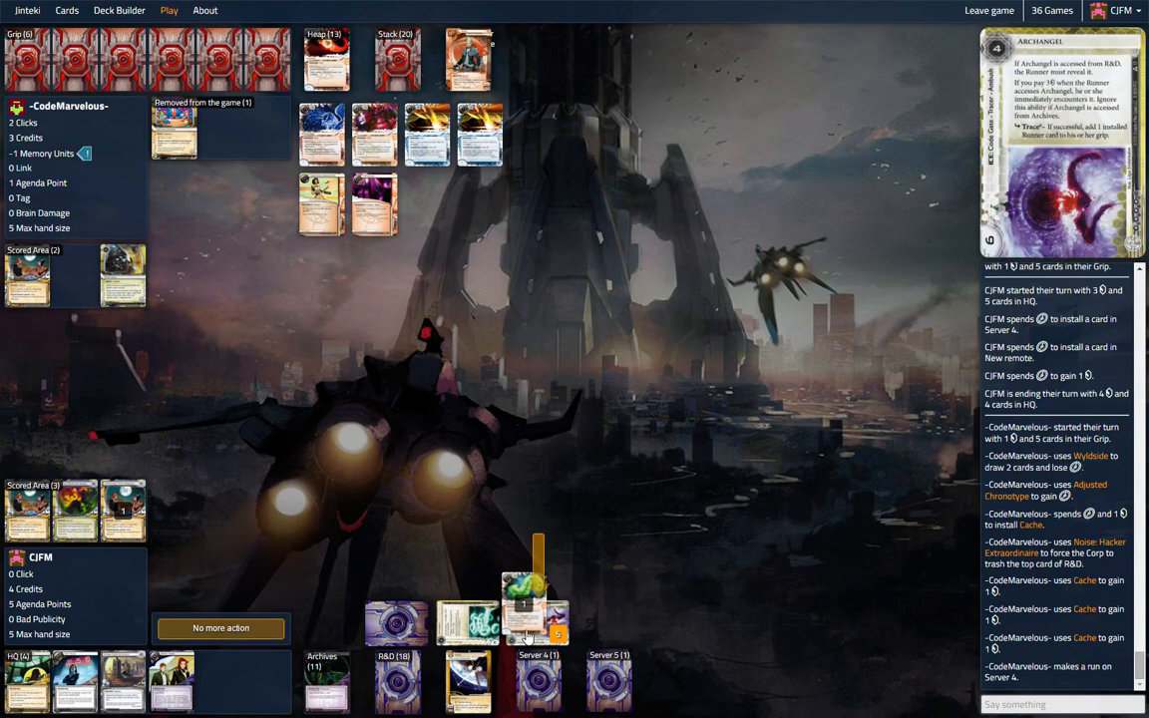
Fire Archangel's trace without boosting and start typing 'or did they fix that' in chat.
{"action": "left_click", "coordinate": [1057, 704]}
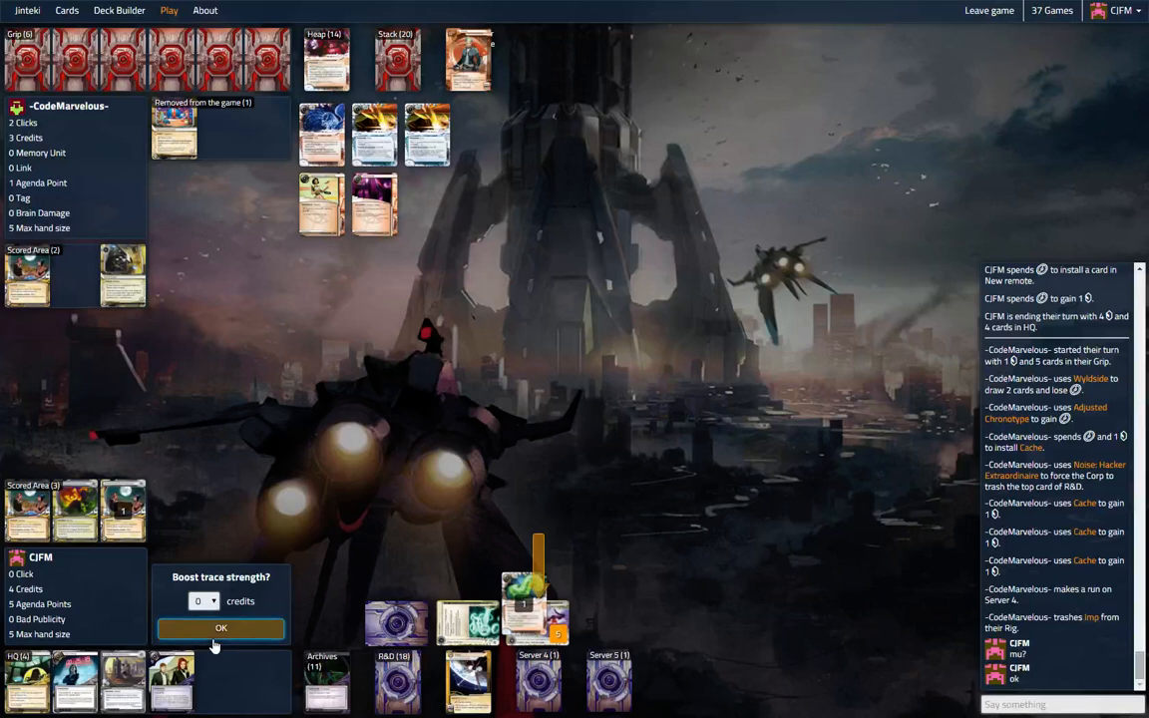
{"action": "left_click", "coordinate": [220, 626]}
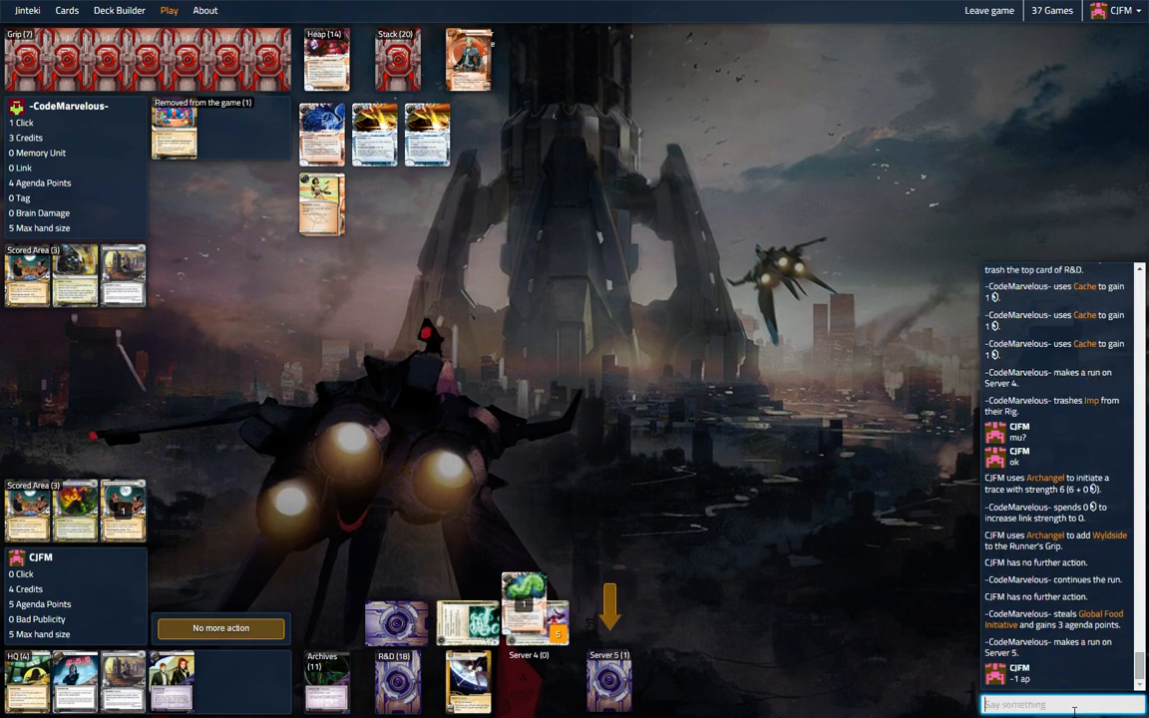
{"action": "type", "text": "or did they"}
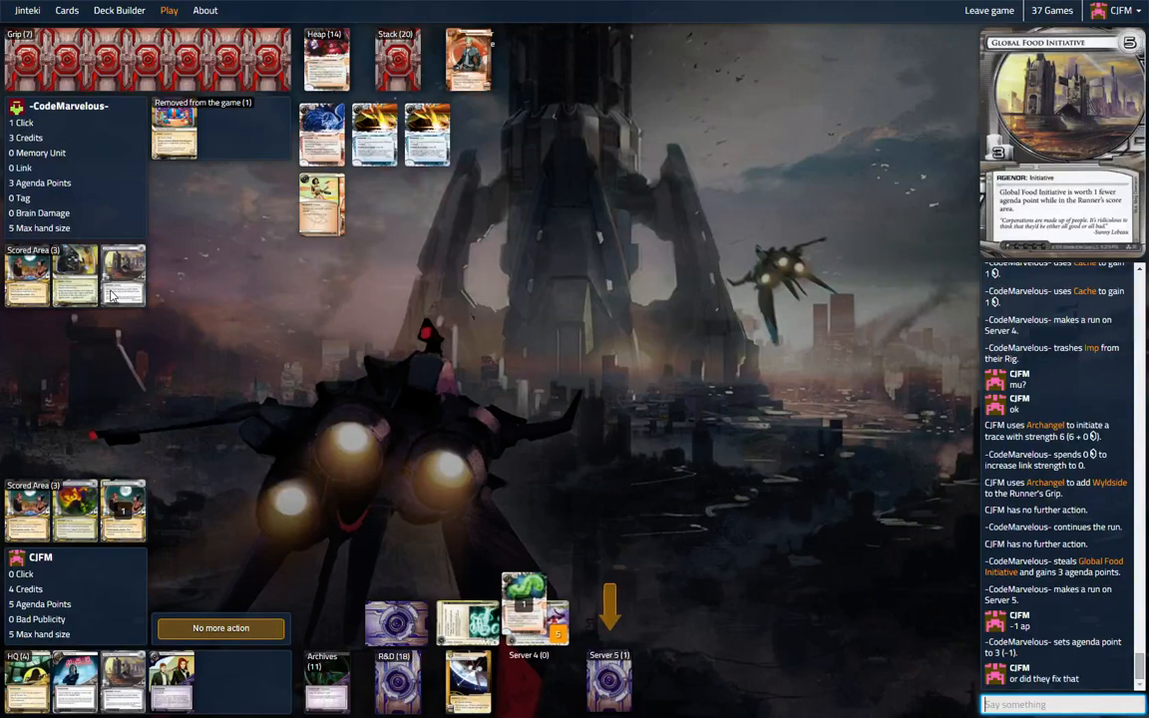
{"action": "mouse_move", "coordinate": [110, 295]}
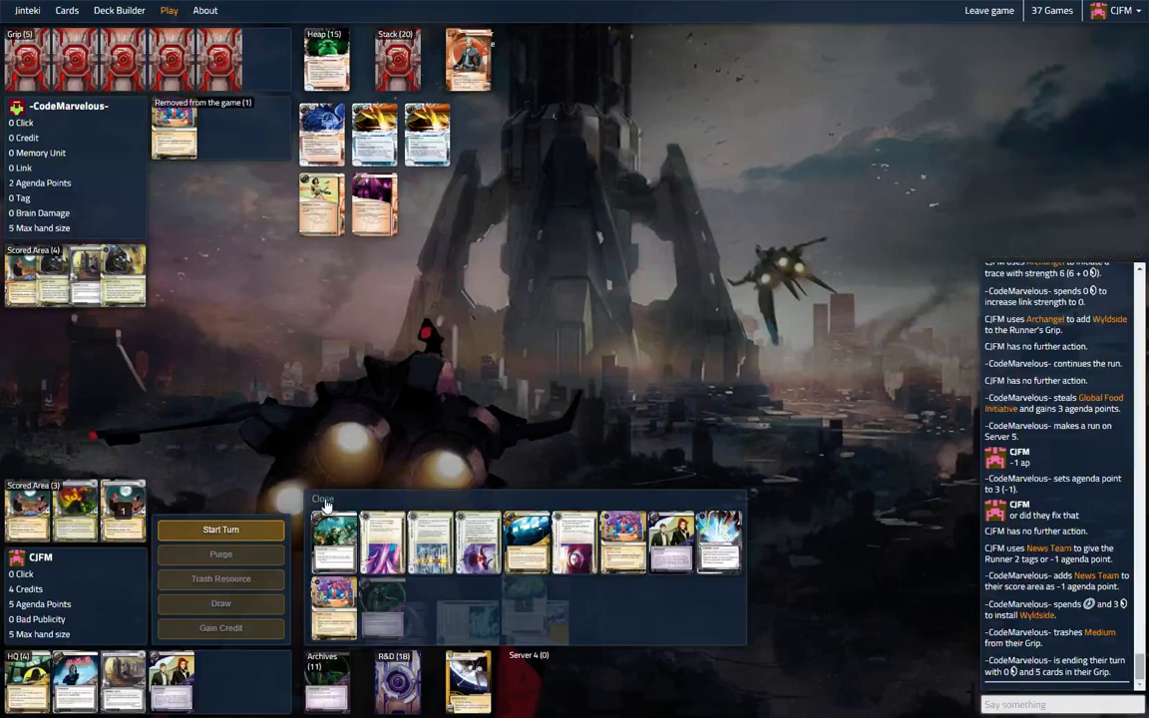
Begin the Corp turn and spend clicks gaining credits.
{"action": "left_click", "coordinate": [220, 531]}
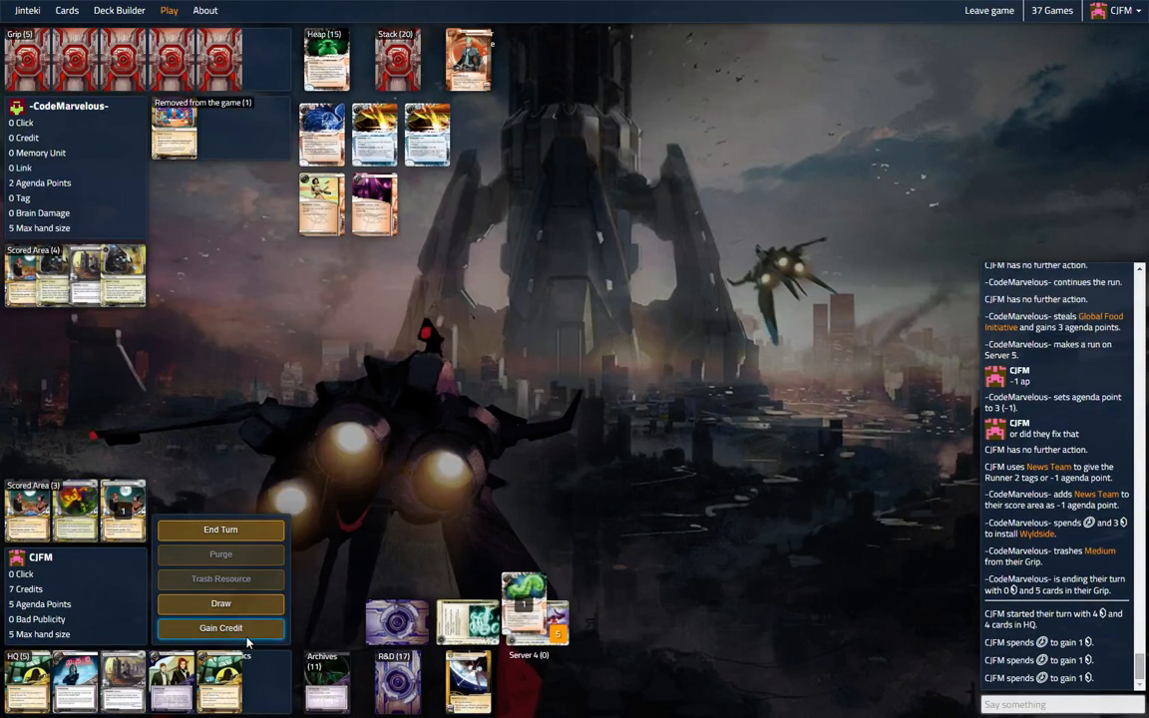
{"action": "left_click", "coordinate": [220, 531]}
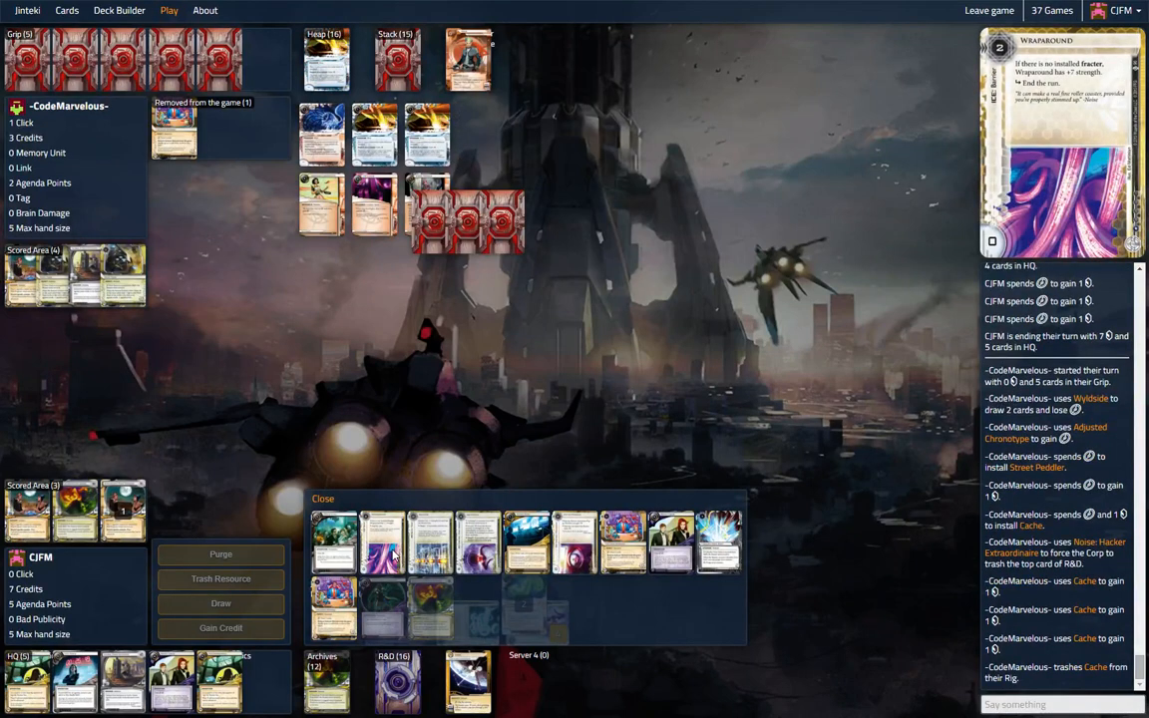
Start the turn, play Celebrity Gift for 10 credits, discard to five, and end on 14 credits.
{"action": "left_click", "coordinate": [323, 499]}
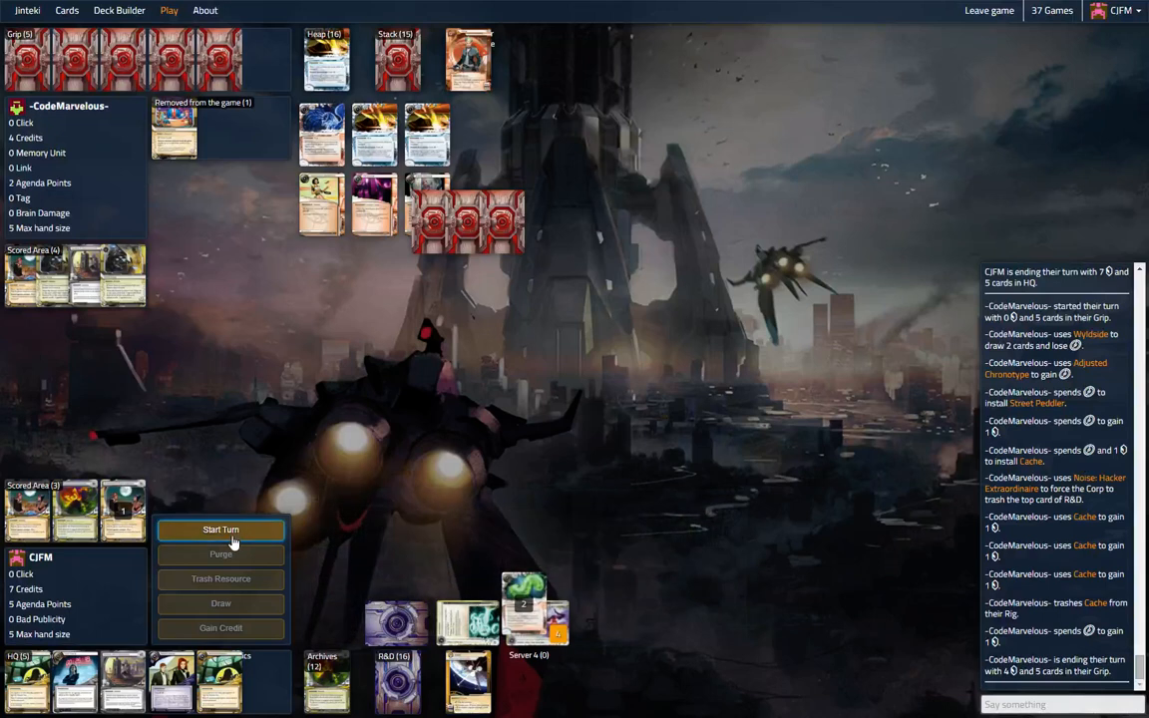
{"action": "left_click", "coordinate": [219, 531]}
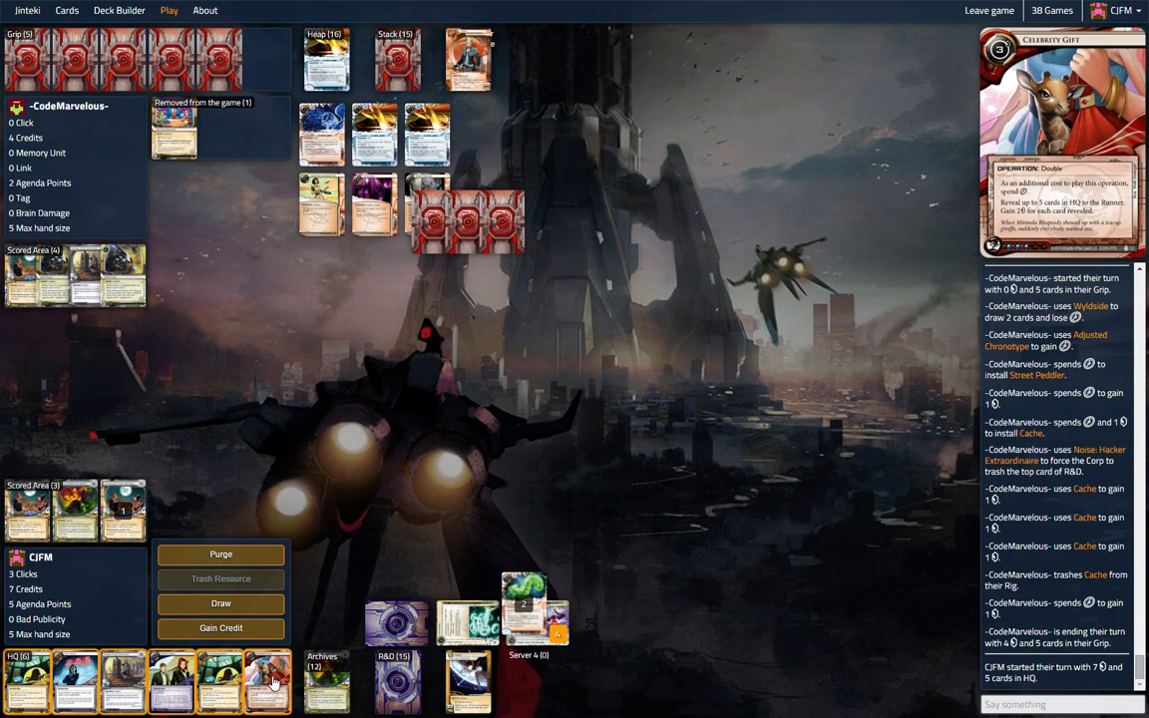
{"action": "left_click", "coordinate": [220, 602]}
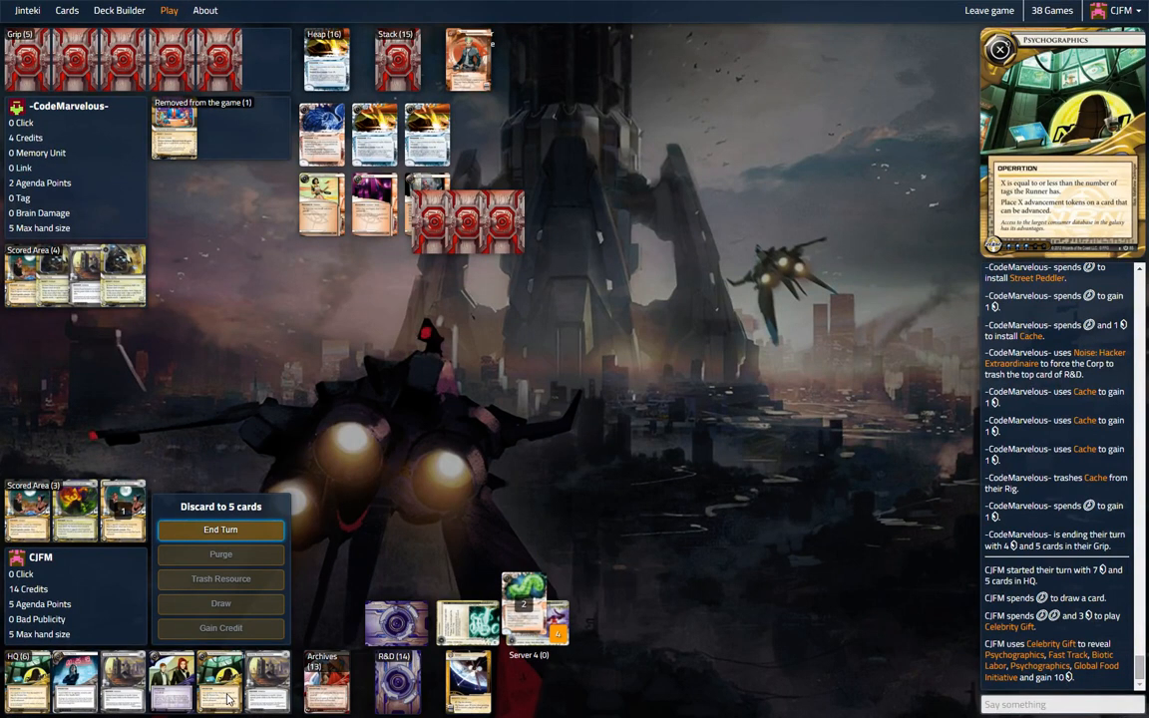
{"action": "mouse_move", "coordinate": [44, 694]}
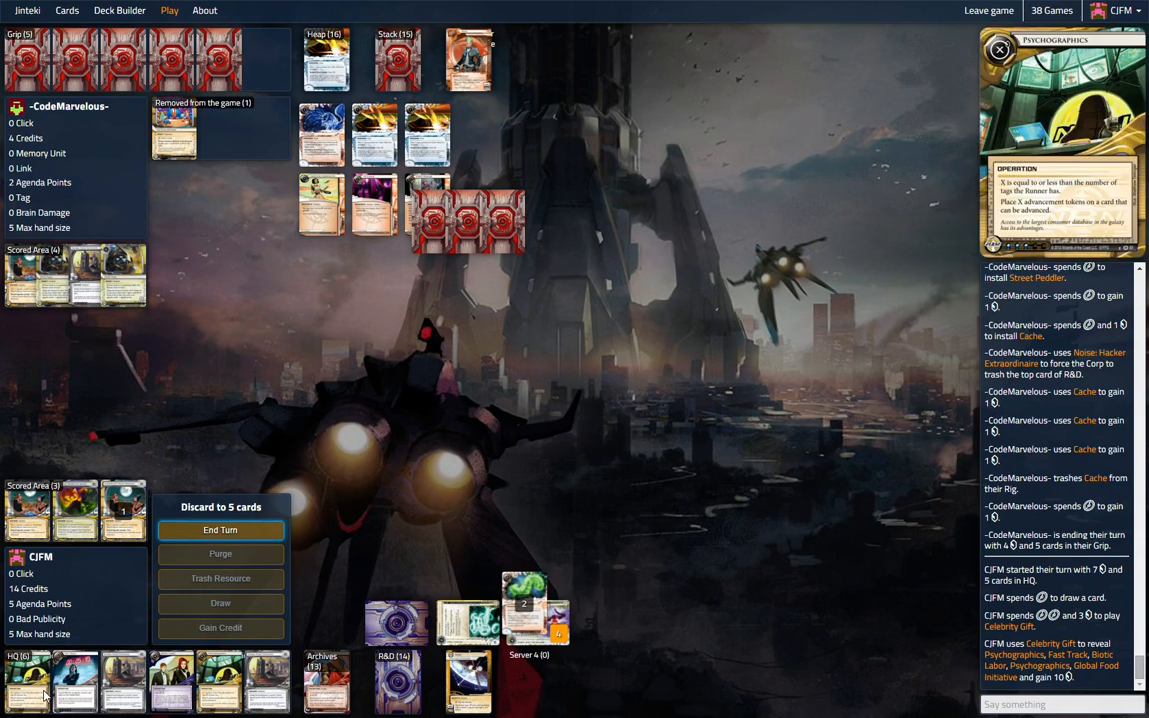
{"action": "mouse_move", "coordinate": [76, 682]}
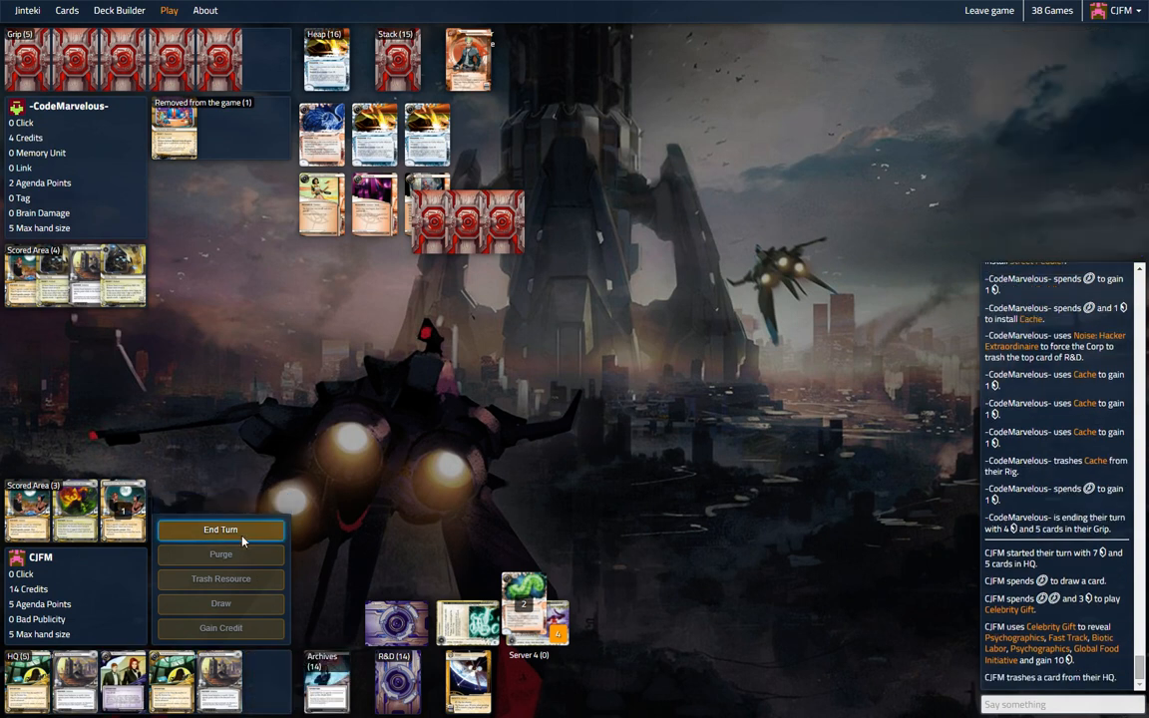
{"action": "left_click", "coordinate": [219, 531]}
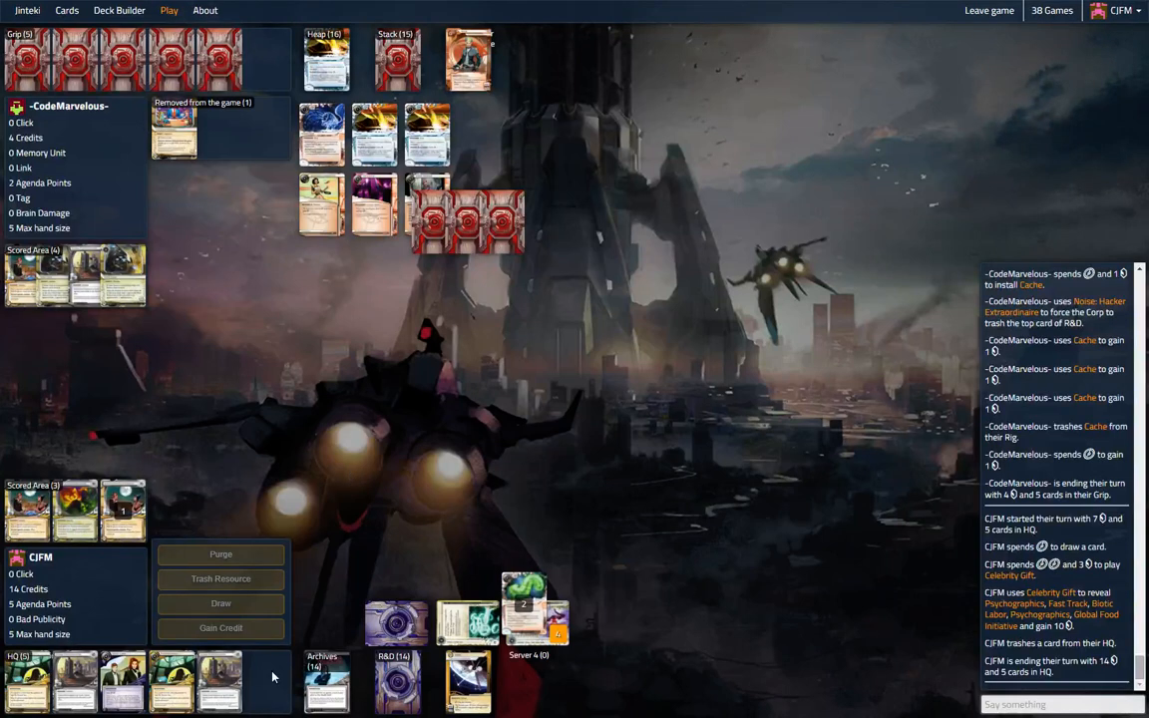
{"action": "mouse_move", "coordinate": [355, 526]}
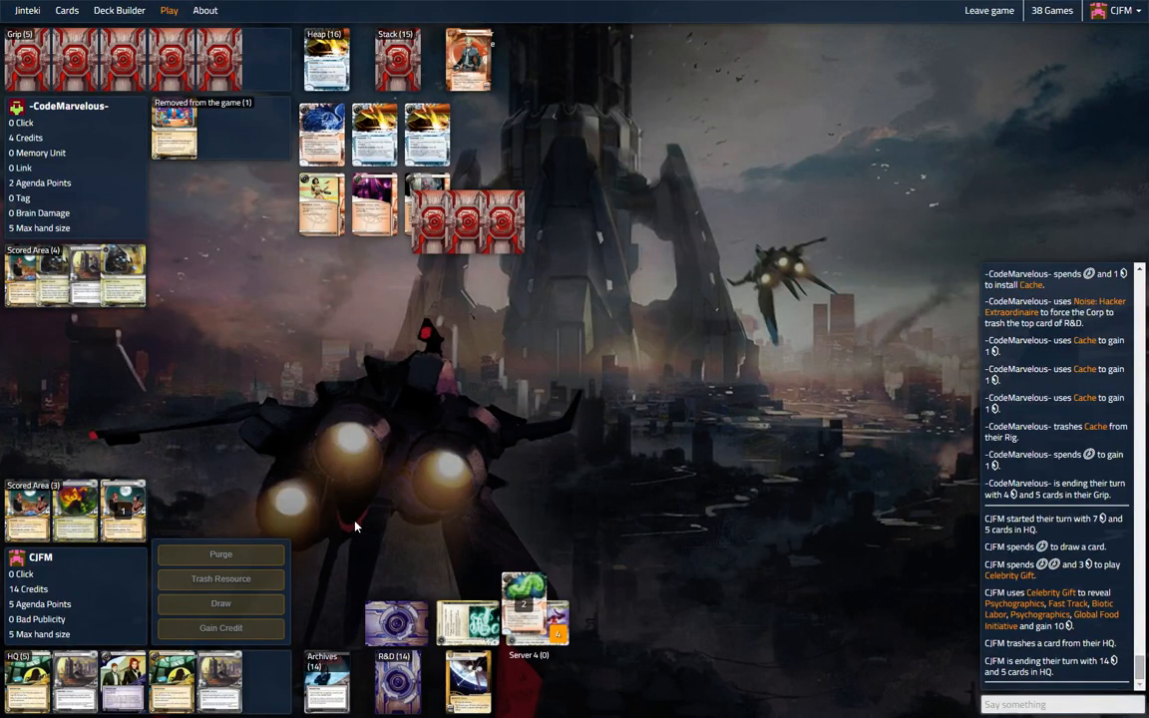
{"action": "mouse_move", "coordinate": [435, 555]}
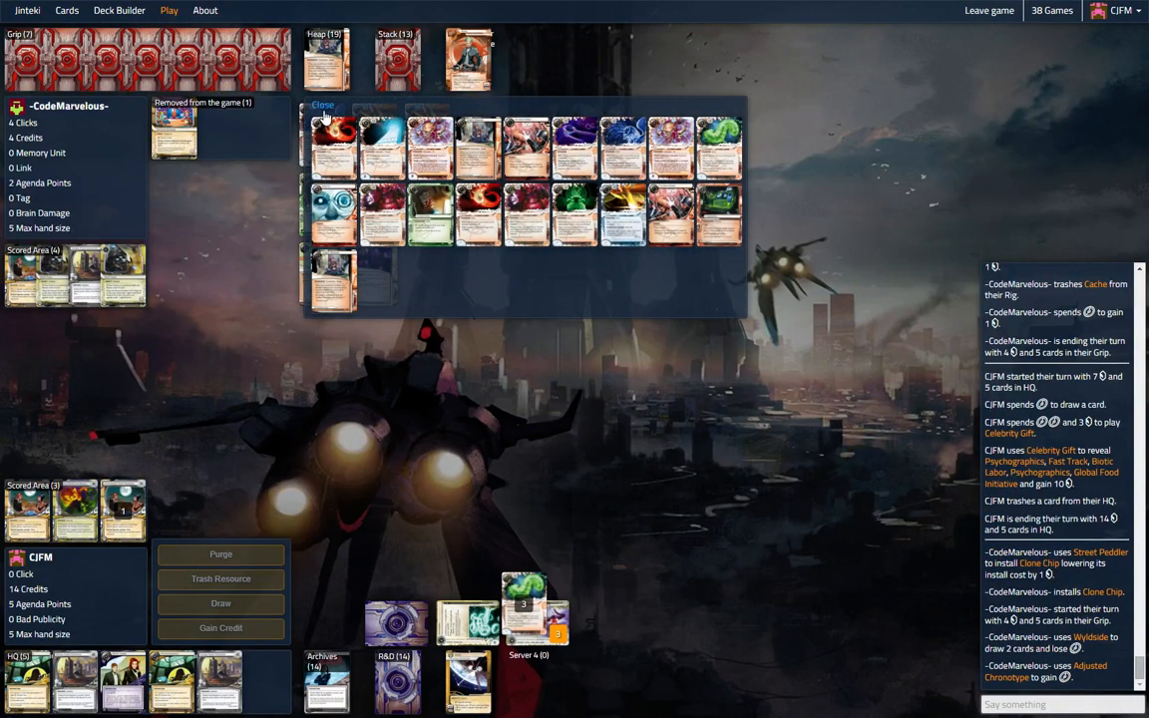
Review the Runner's Heap and close it as the Runner installs Grimoire and Clone Chip.
{"action": "left_click", "coordinate": [323, 104]}
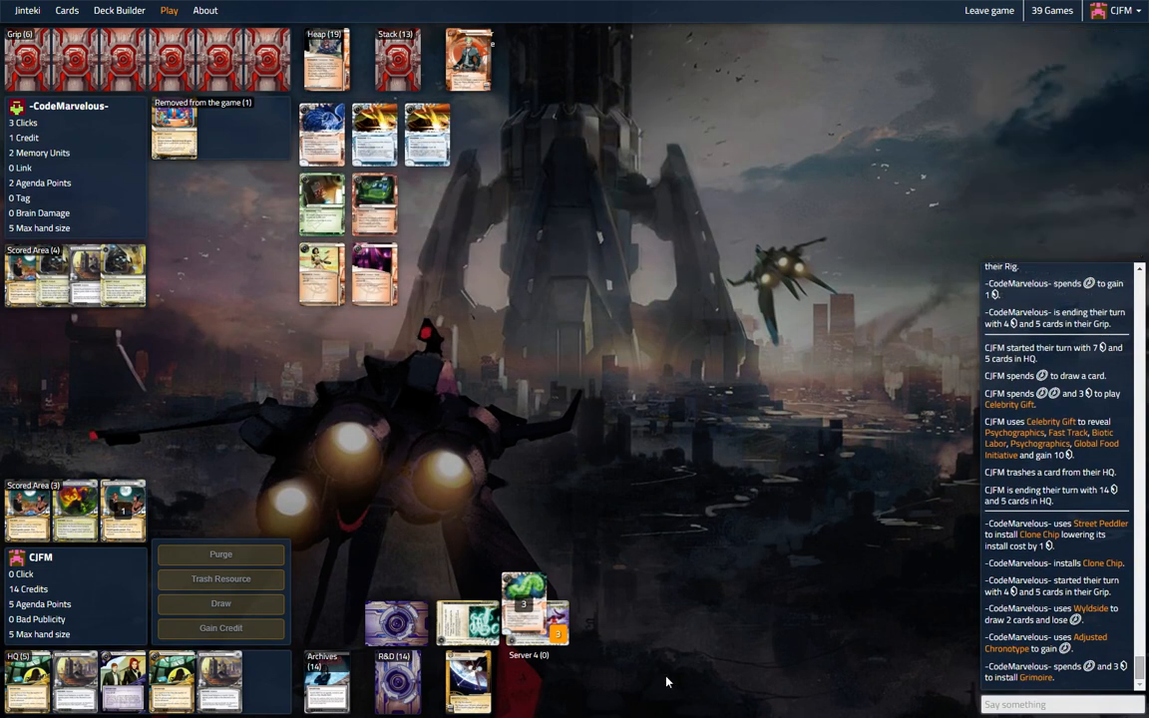
{"action": "mouse_move", "coordinate": [555, 619]}
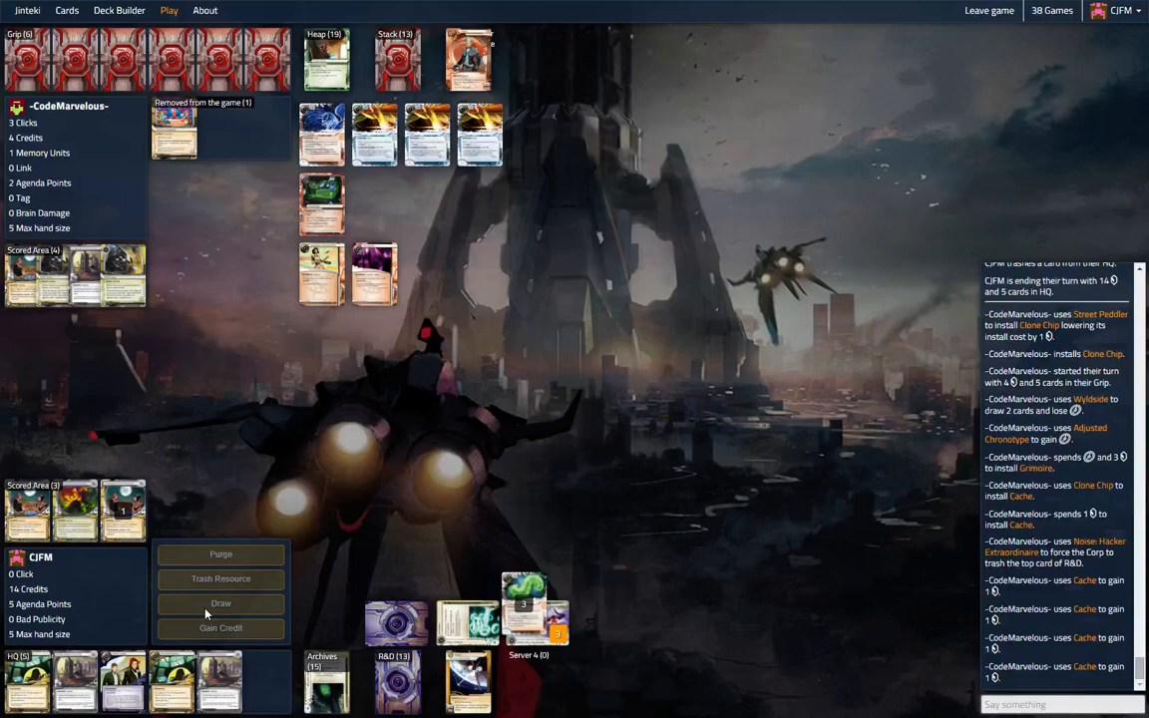
{"action": "left_click", "coordinate": [375, 204]}
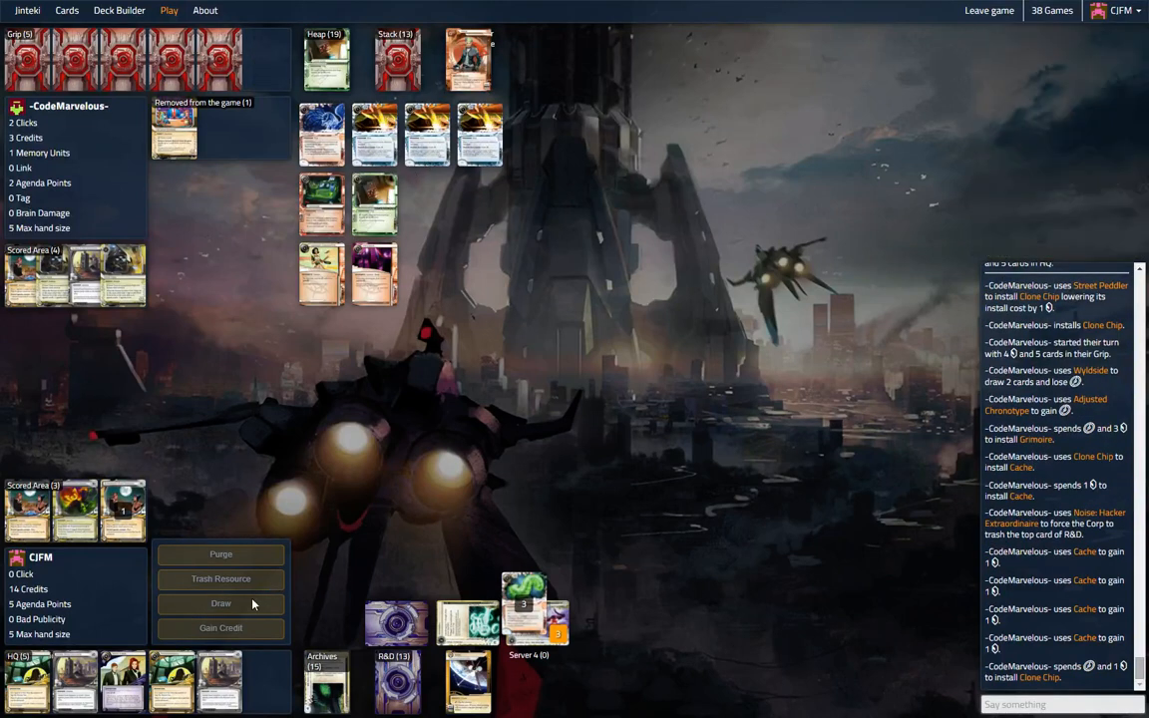
{"action": "left_click", "coordinate": [220, 602]}
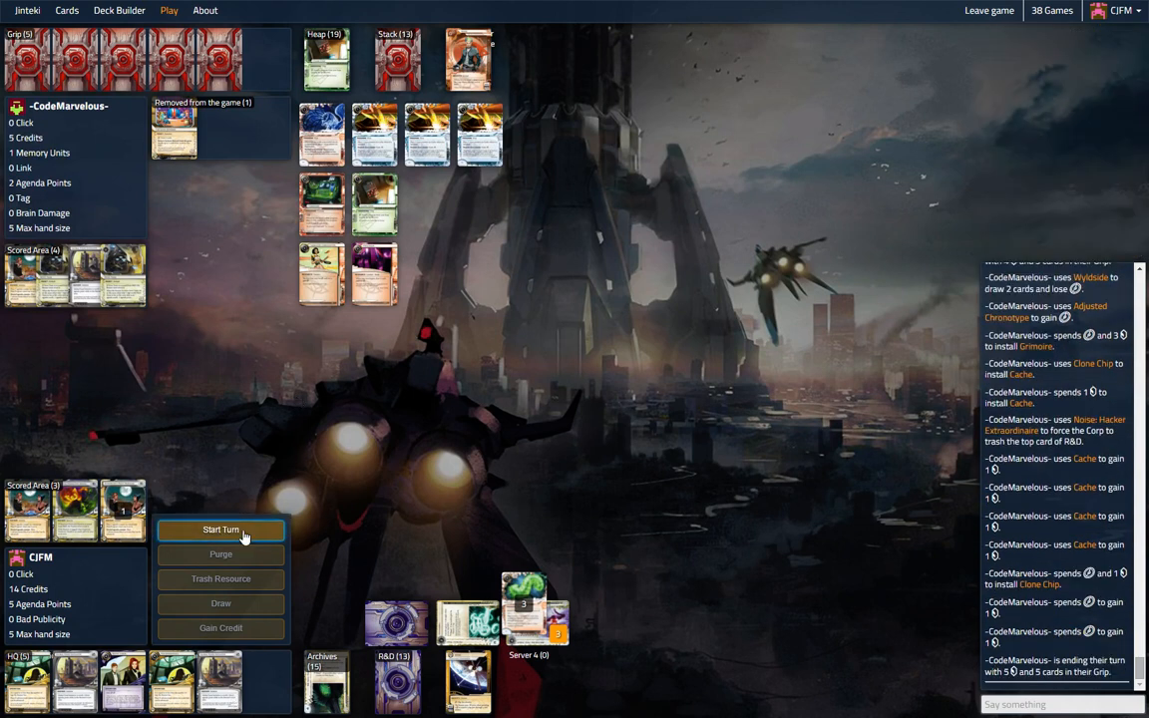
Start the Corp turn at 14 credits and begin the chat remark 'I feel the game slipp...'.
{"action": "left_click", "coordinate": [219, 531]}
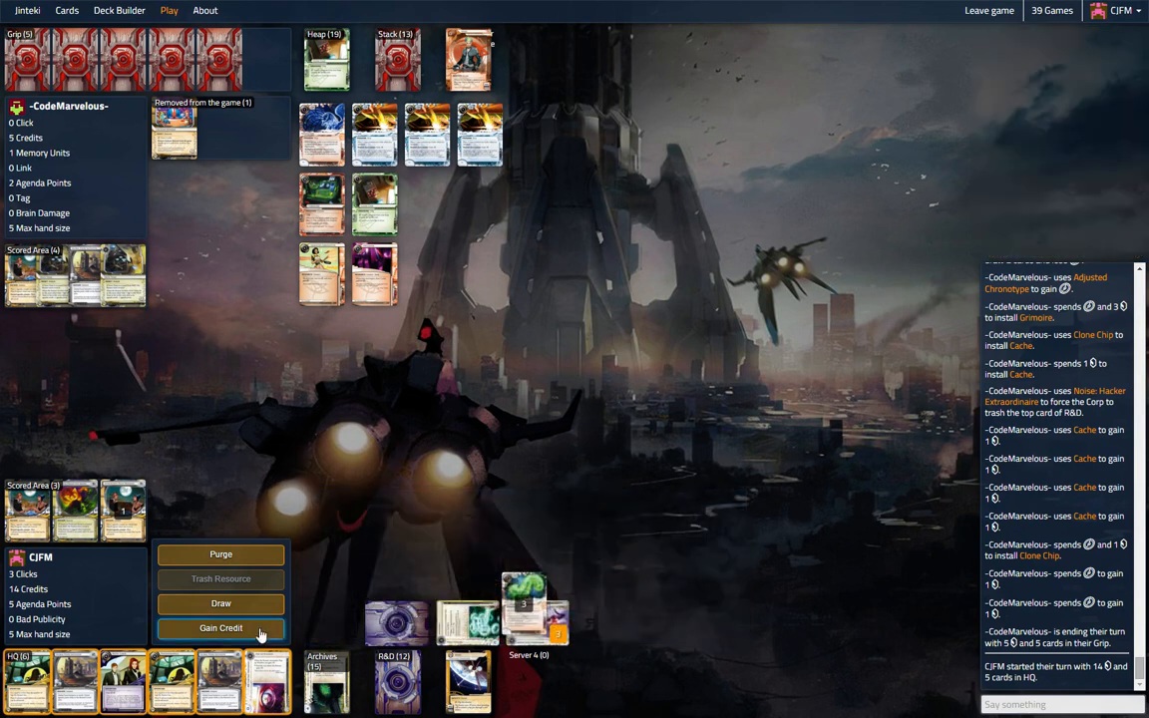
{"action": "mouse_move", "coordinate": [283, 698]}
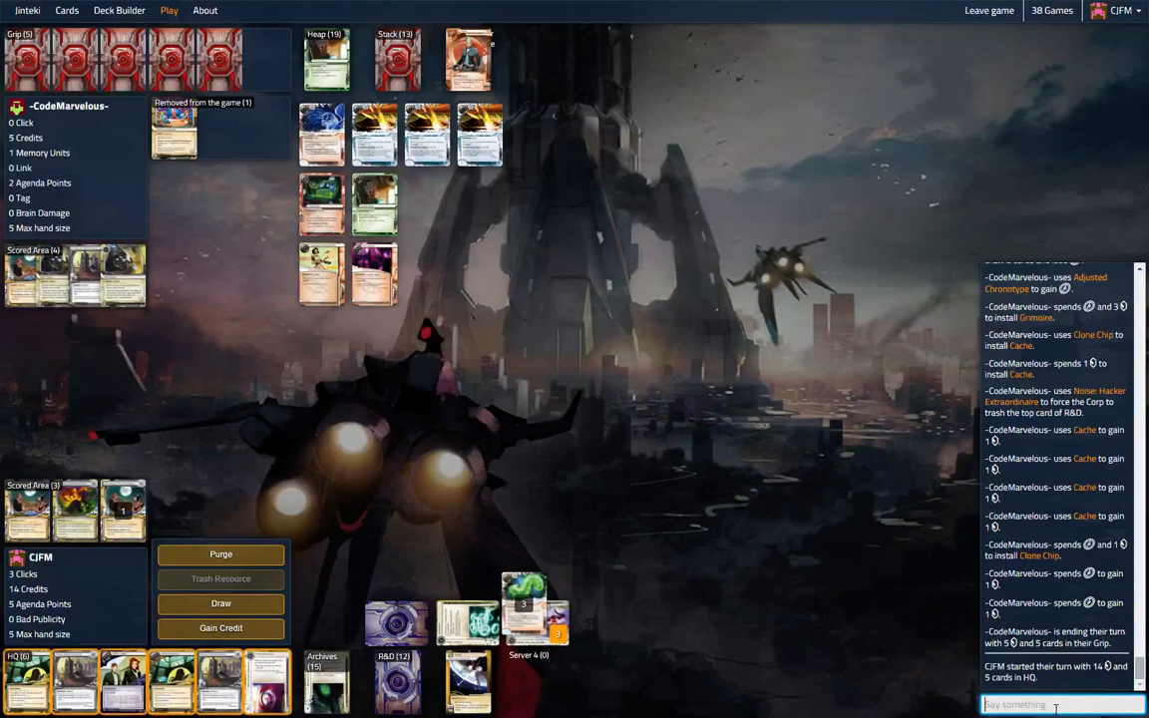
{"action": "type", "text": "I feel the game slipp"}
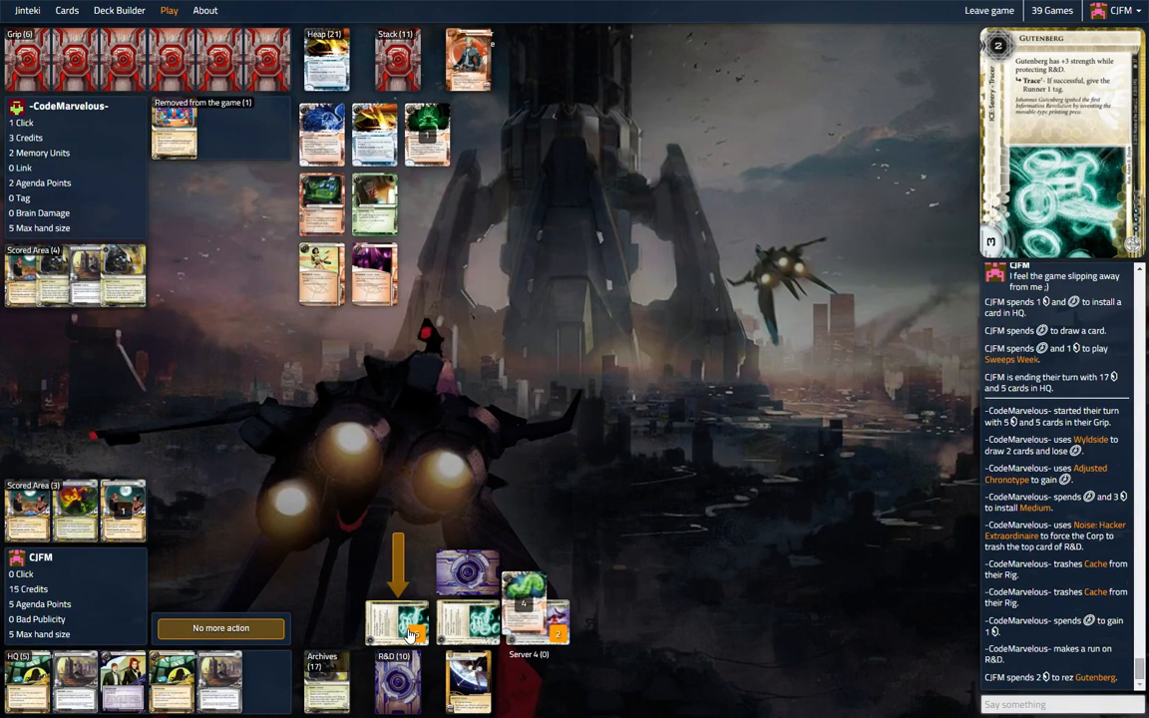
{"action": "mouse_move", "coordinate": [279, 507]}
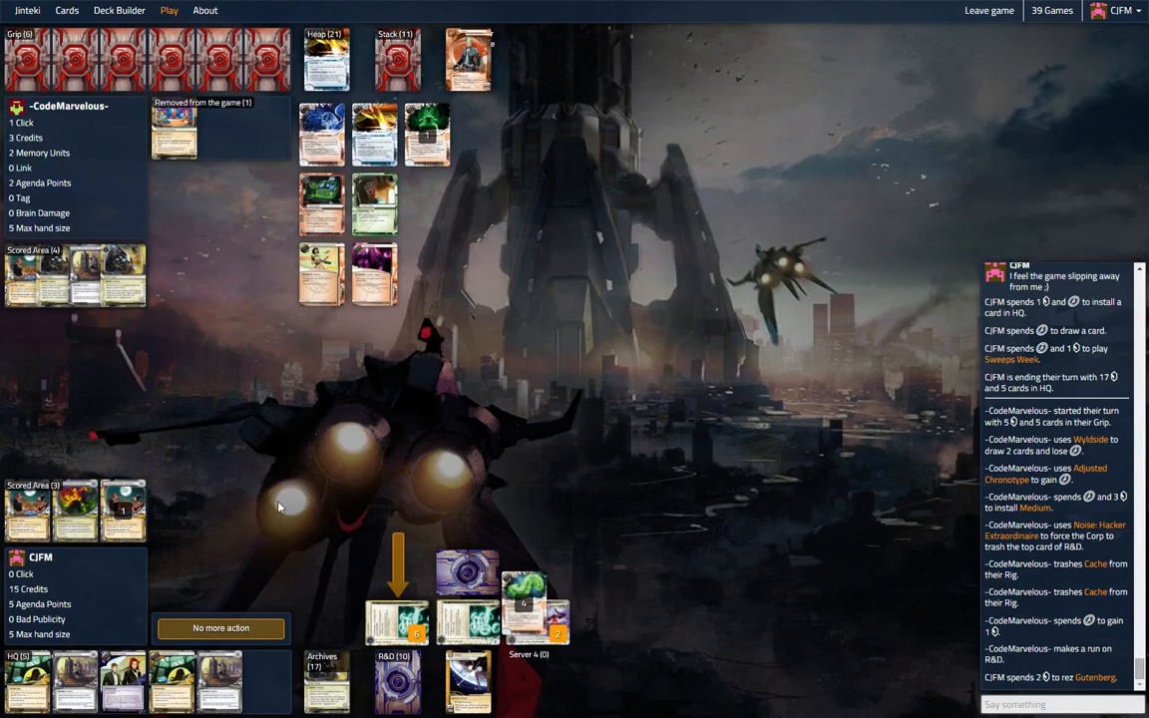
Let the Runner's R&D run through rezzed Gutenberg continue and close the accessed-cards view.
{"action": "left_click", "coordinate": [220, 626]}
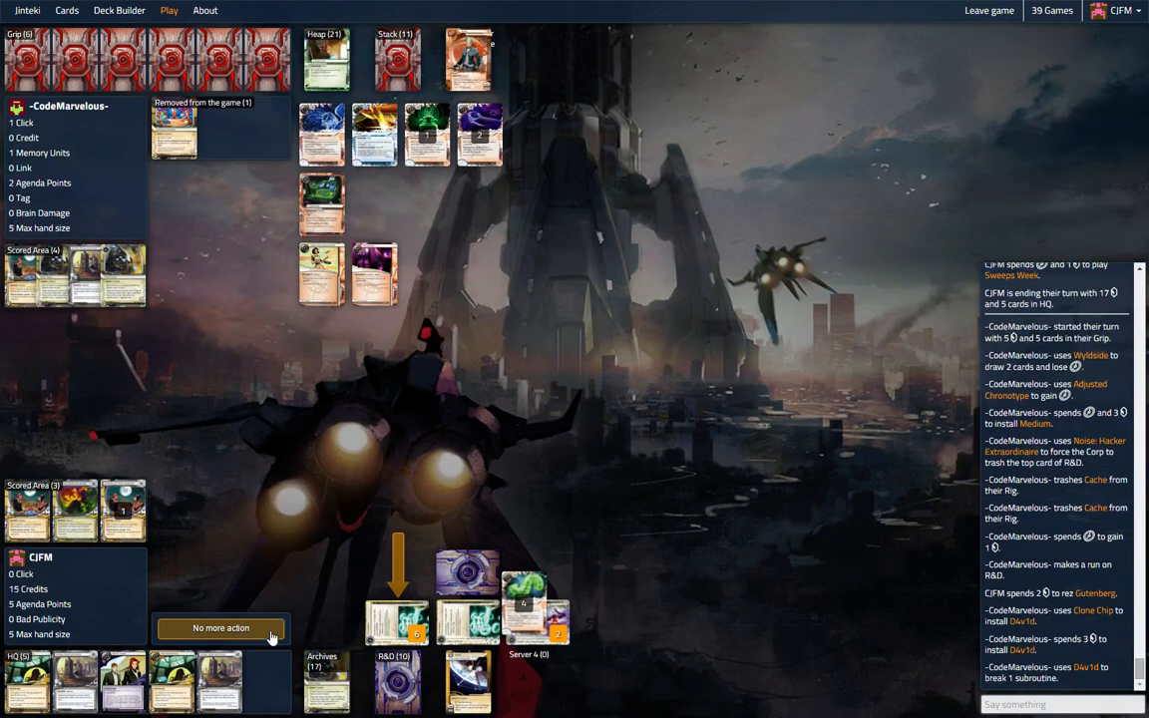
{"action": "left_click", "coordinate": [219, 629]}
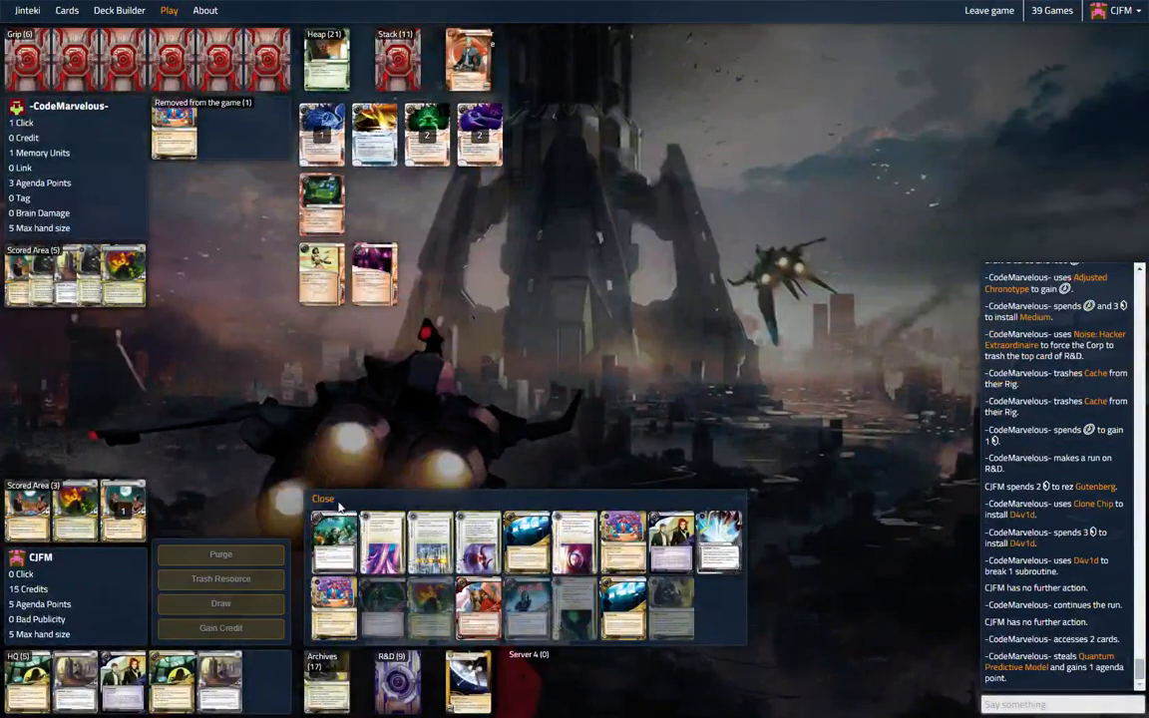
{"action": "left_click", "coordinate": [323, 499]}
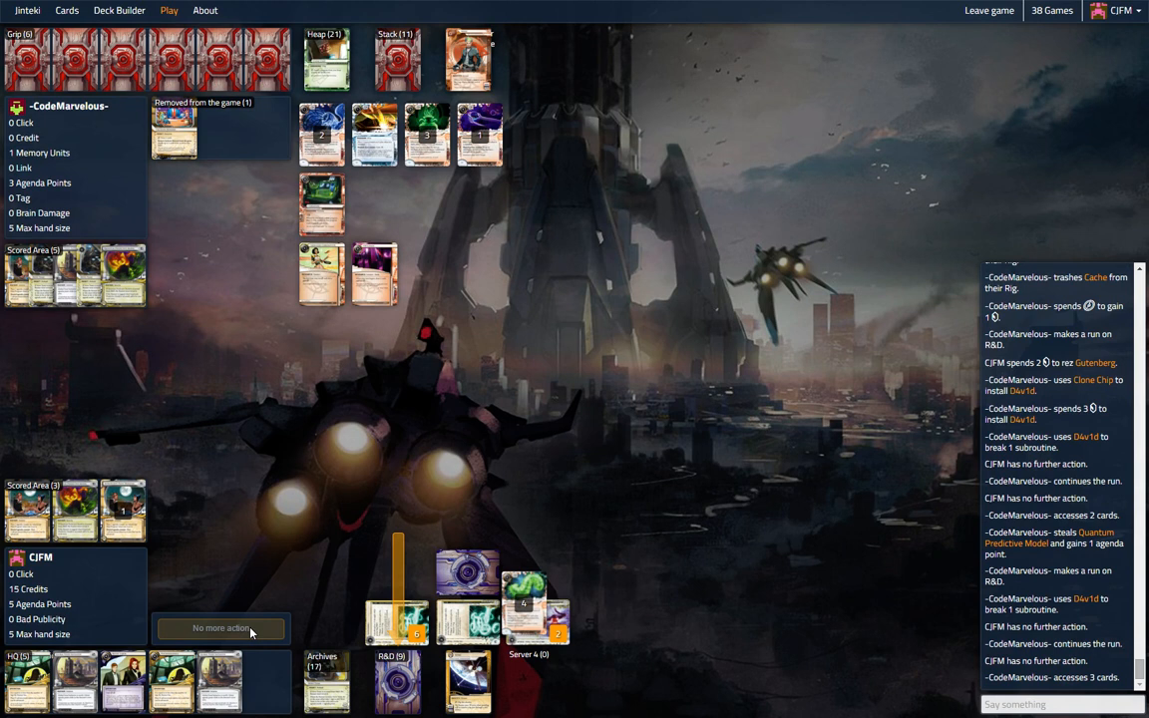
Allow the second R&D run to resolve, then begin the Corp's turn with 15 credits.
{"action": "left_click", "coordinate": [327, 682]}
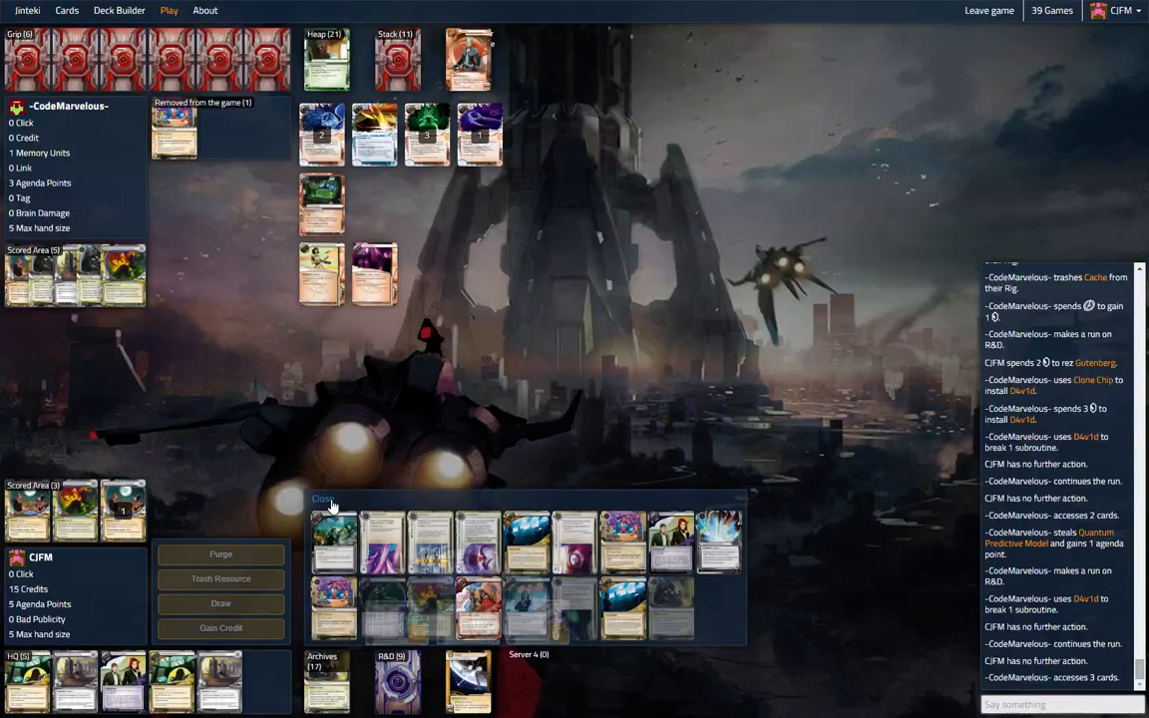
{"action": "left_click", "coordinate": [323, 499]}
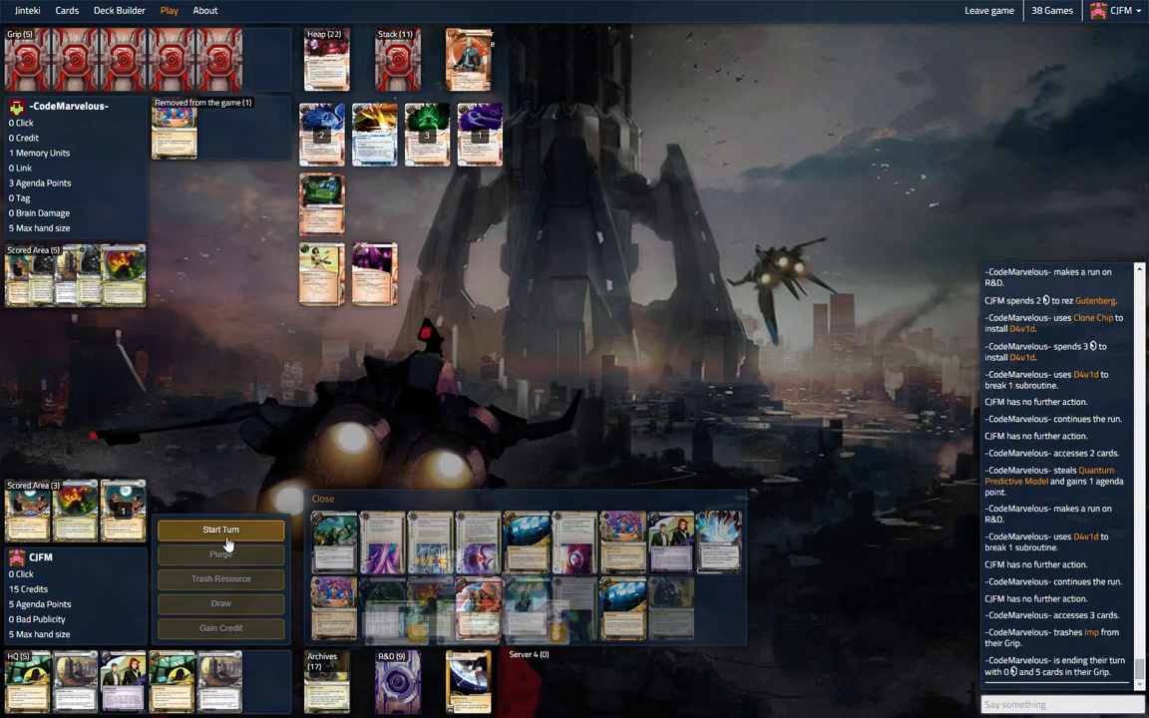
{"action": "left_click", "coordinate": [323, 499]}
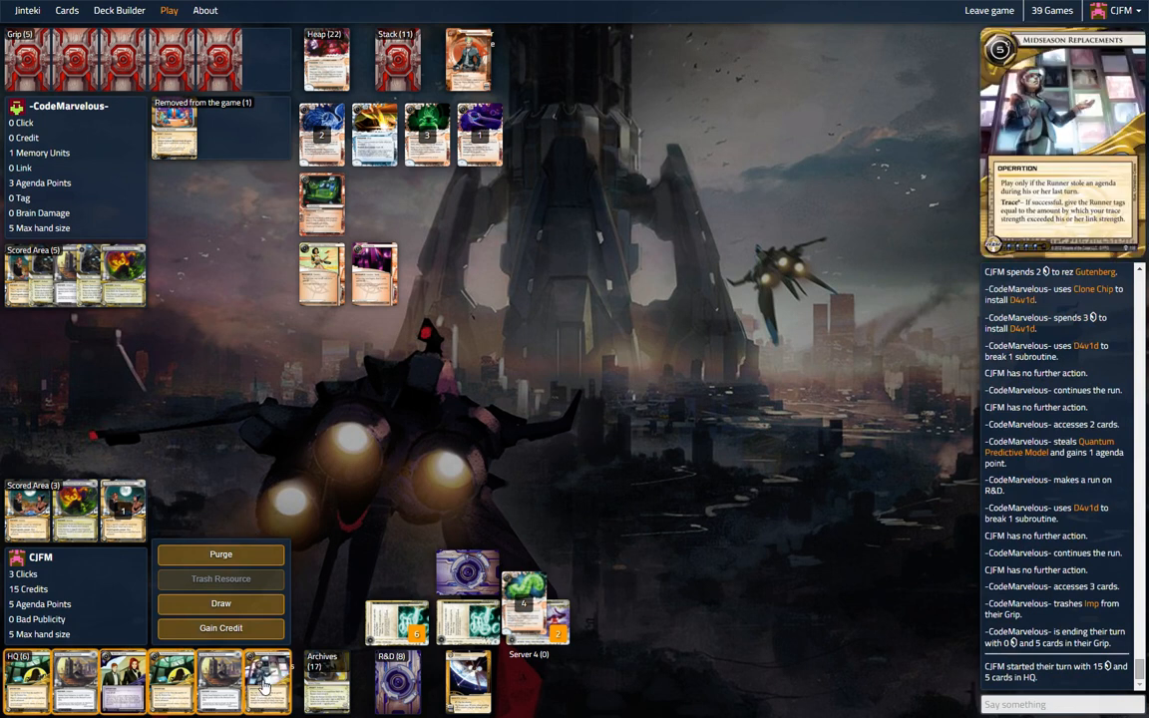
{"action": "mouse_move", "coordinate": [276, 694]}
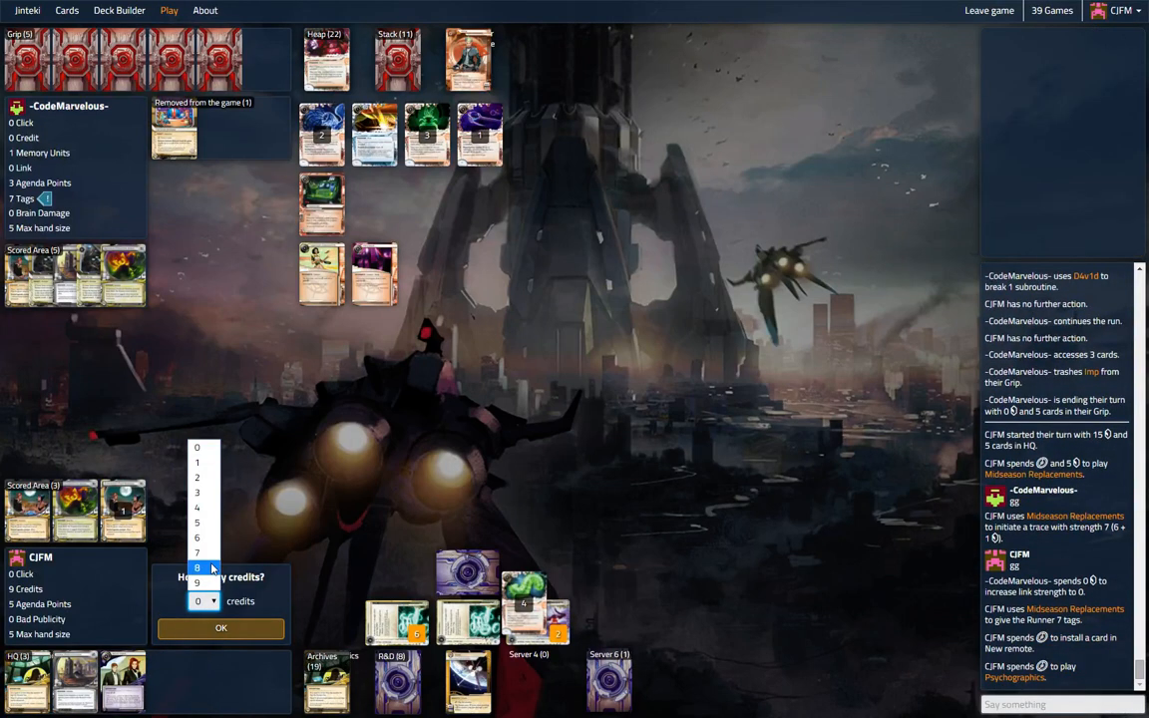
Choose the credit amount for Psychographics from the dropdown and confirm it.
{"action": "left_click", "coordinate": [195, 522]}
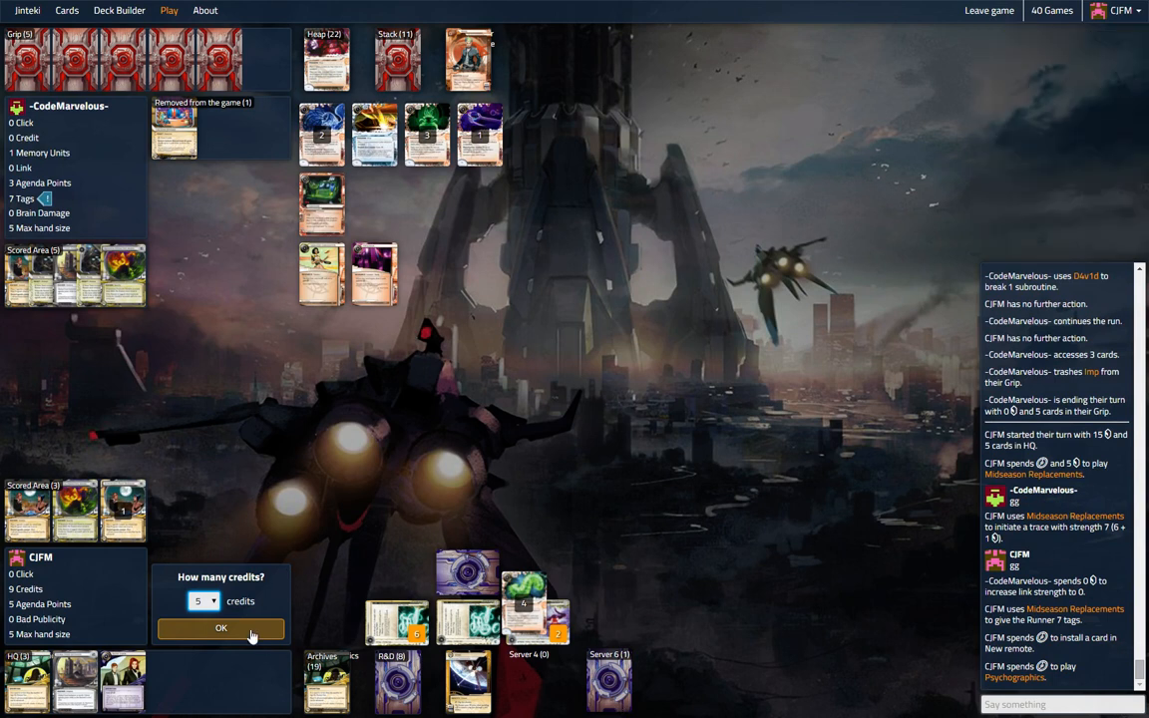
{"action": "left_click", "coordinate": [220, 627]}
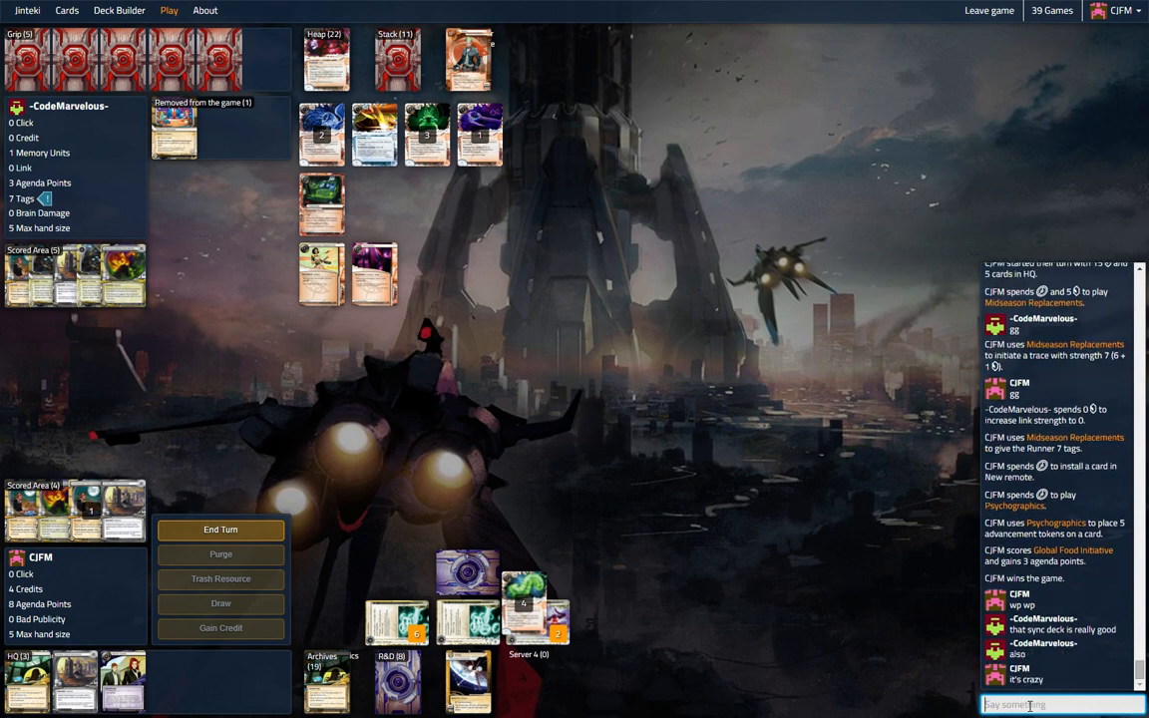
Send the chat message that losing fast advance 'feels scary'.
{"action": "type", "text": "it feels"}
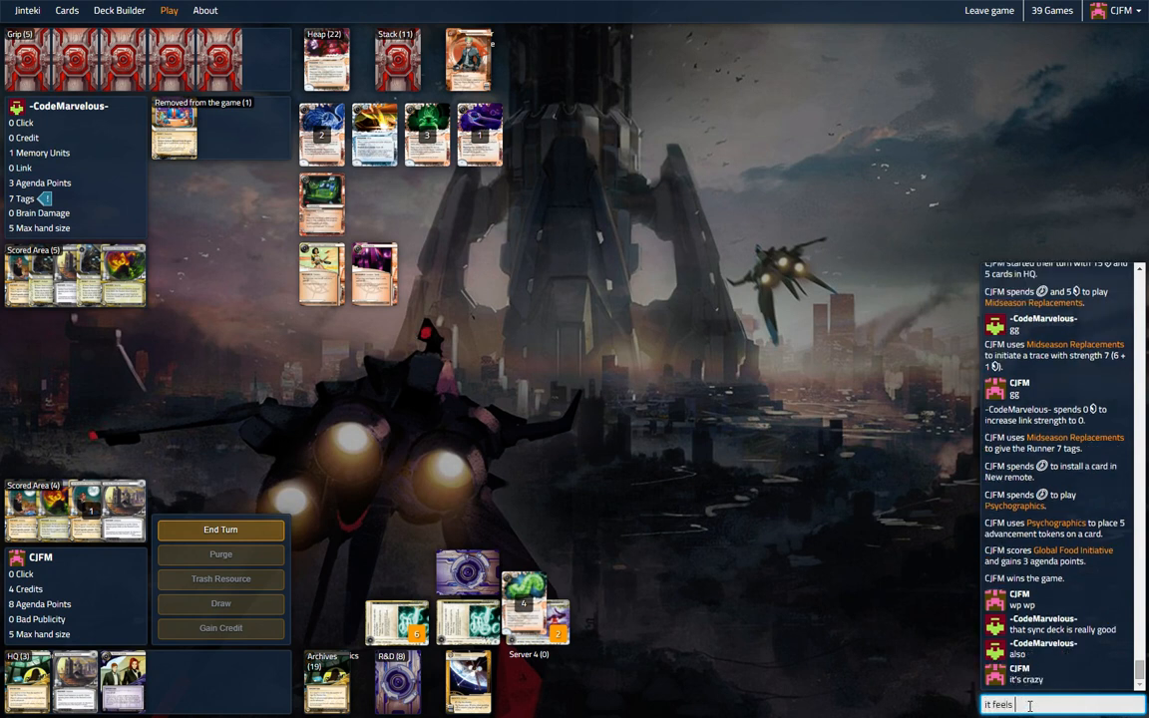
{"action": "type", "text": "scary when you can't FA"}
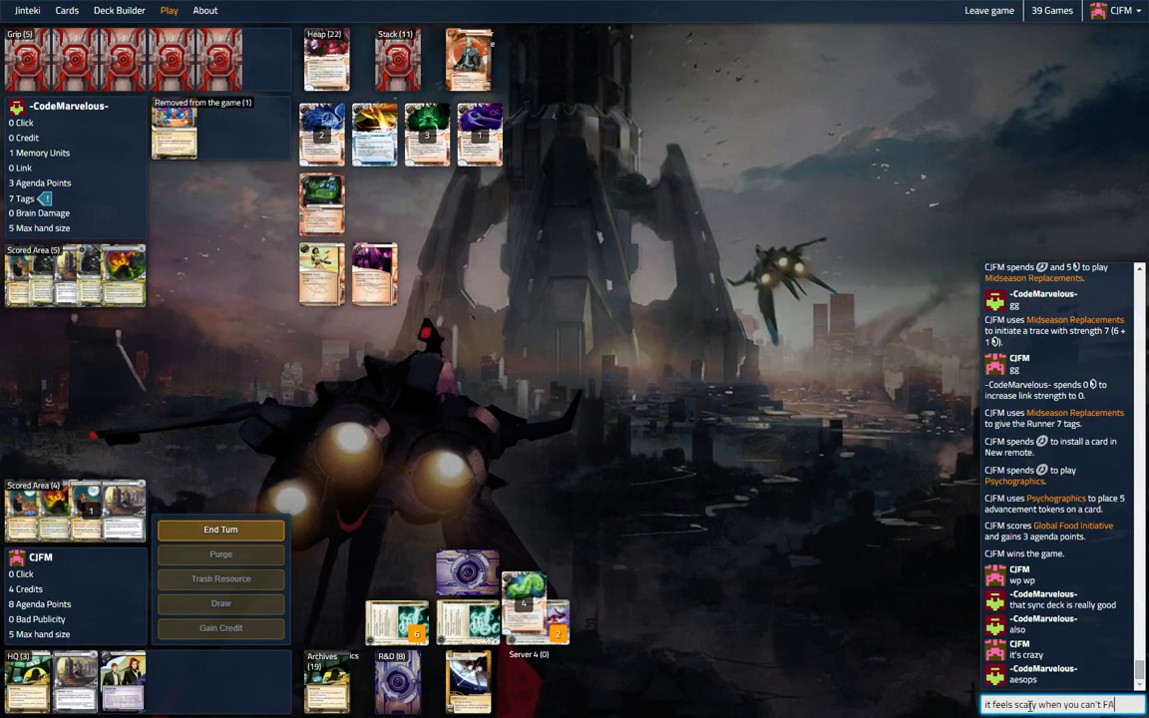
{"action": "key", "text": "Return"}
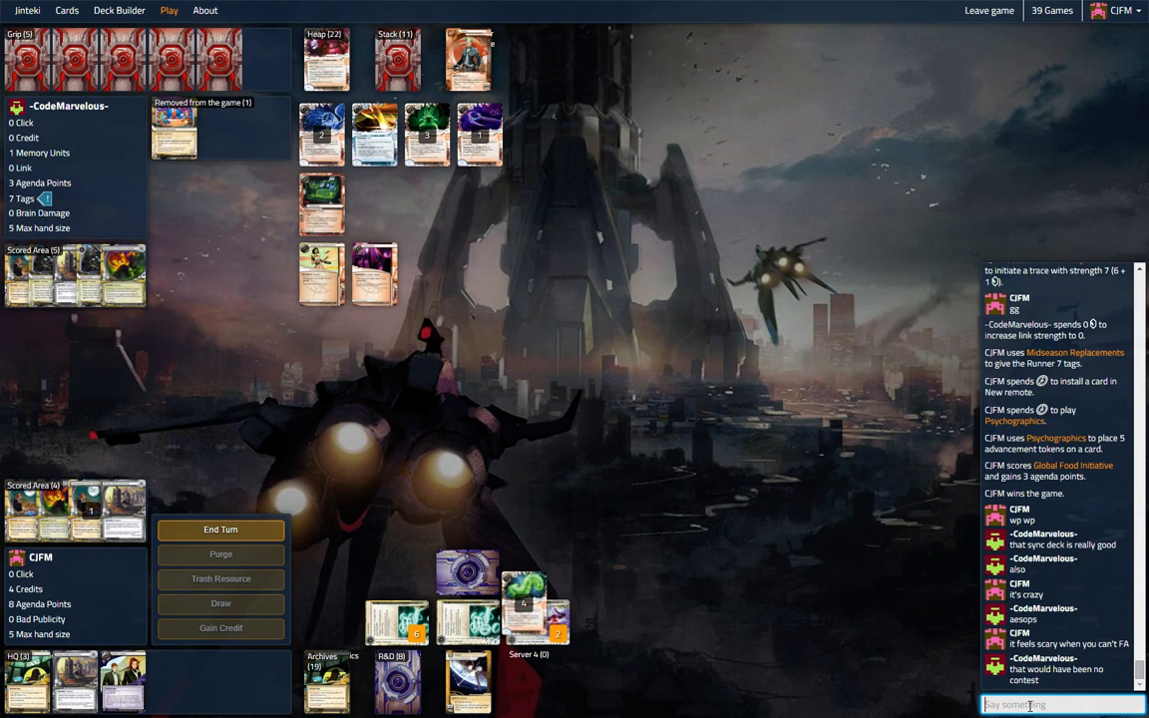
Reply 'yeah aesops was' what they needed, then start writing about the cat in the bin.
{"action": "type", "text": "y"}
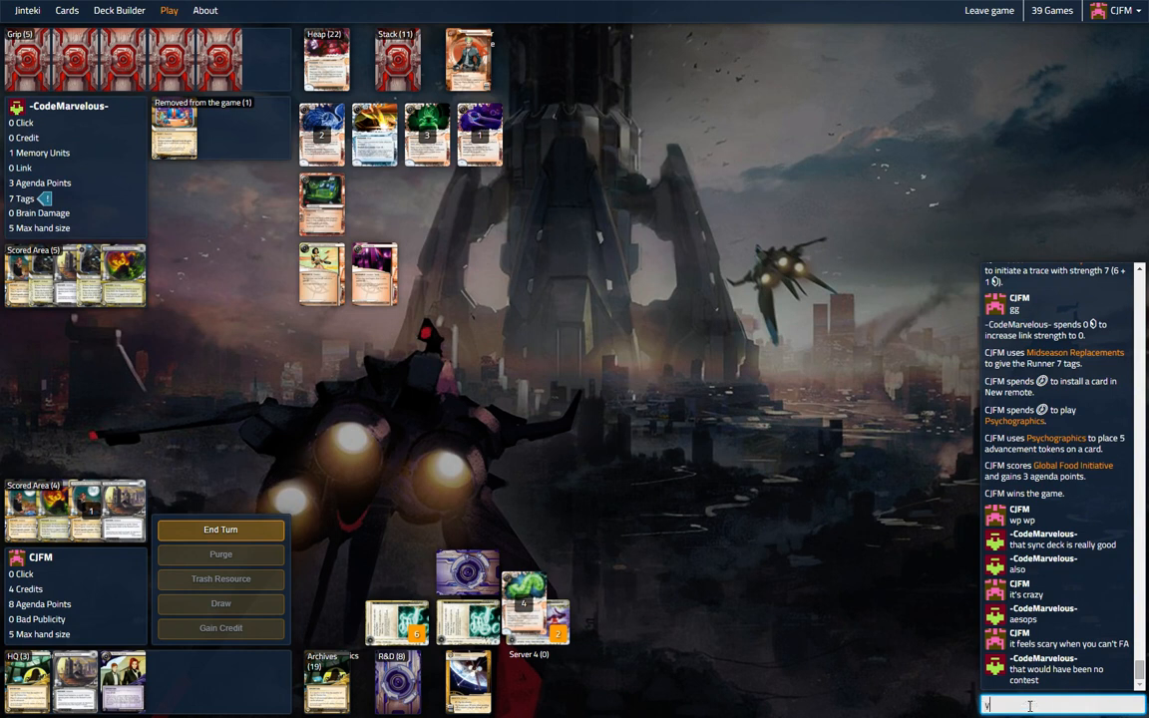
{"action": "type", "text": "eah aesops was"}
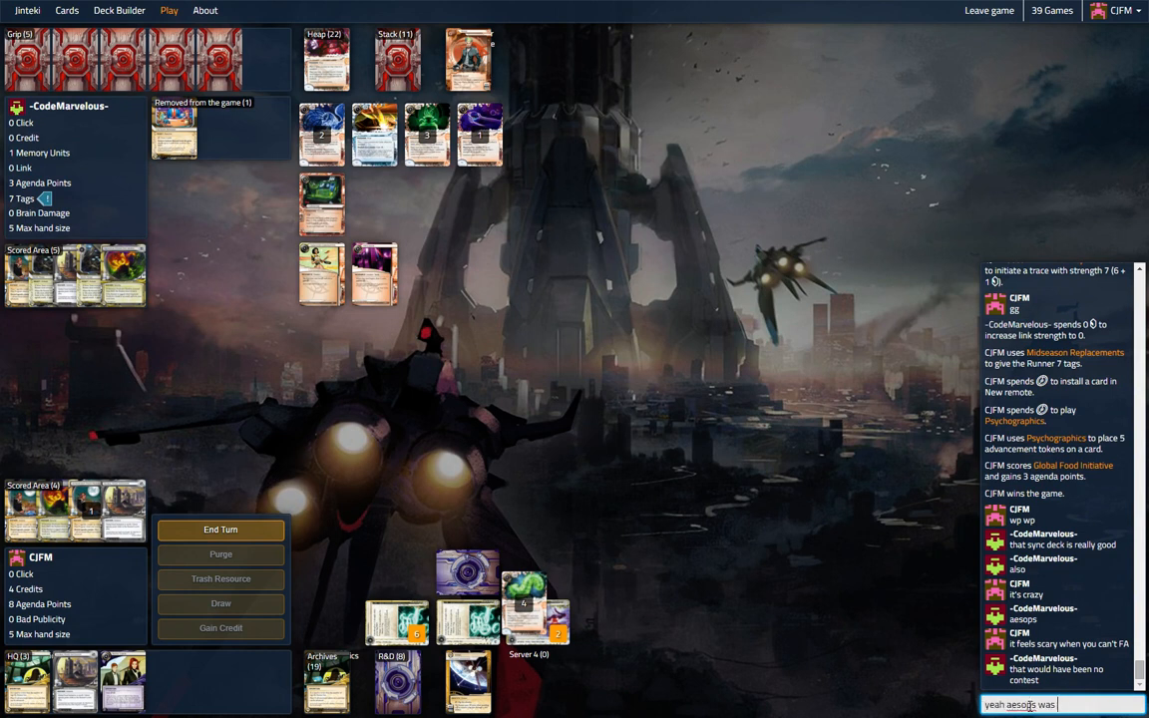
{"action": "type", "text": "seriously the thing"}
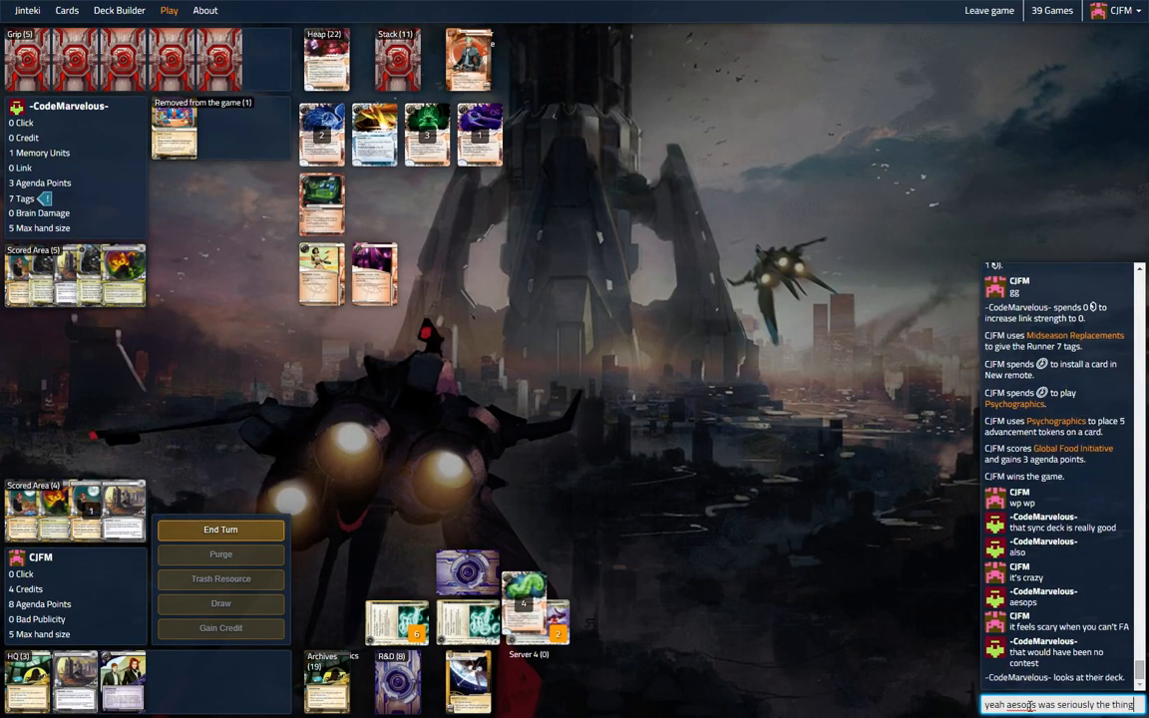
{"action": "key", "text": "Return"}
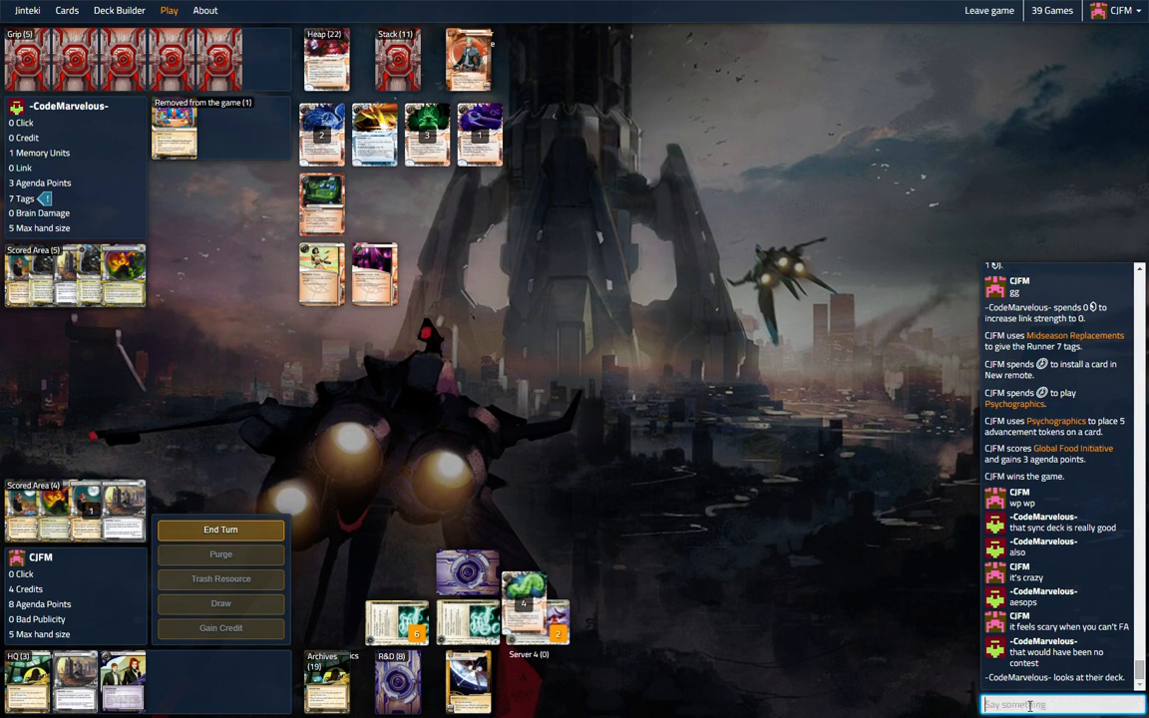
{"action": "scroll", "scroll_direction": "down", "scroll_amount": 3}
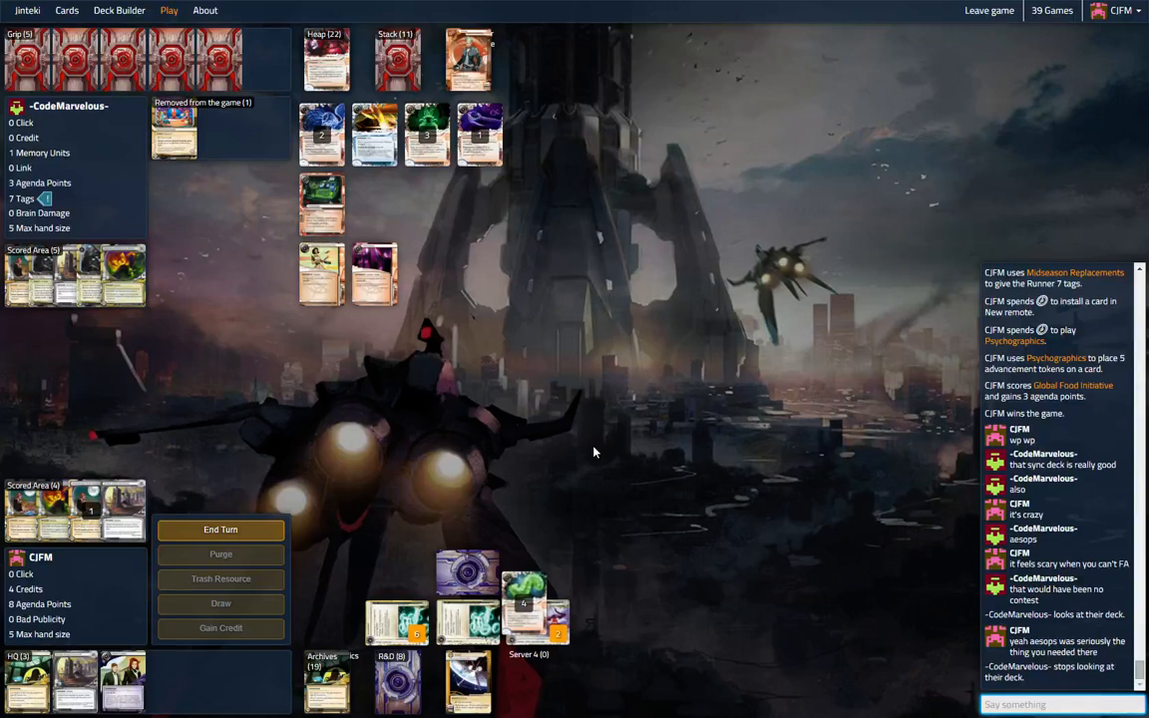
{"action": "type", "text": "there was"}
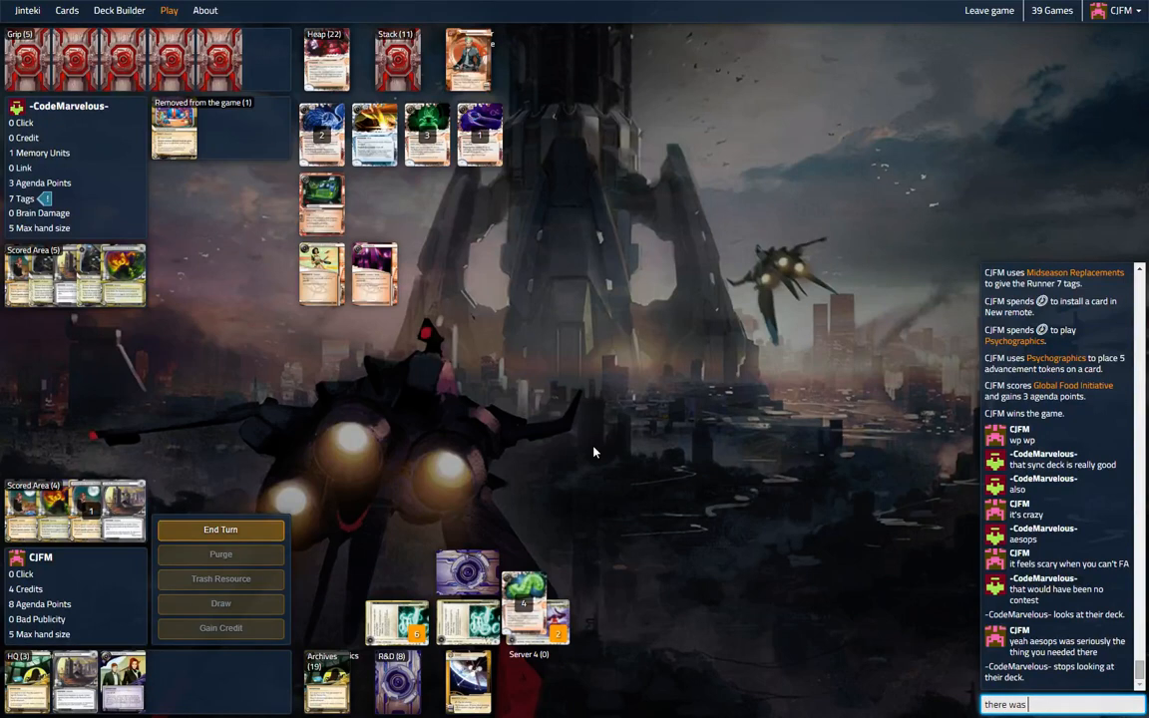
{"action": "type", "text": "just the cat in the"}
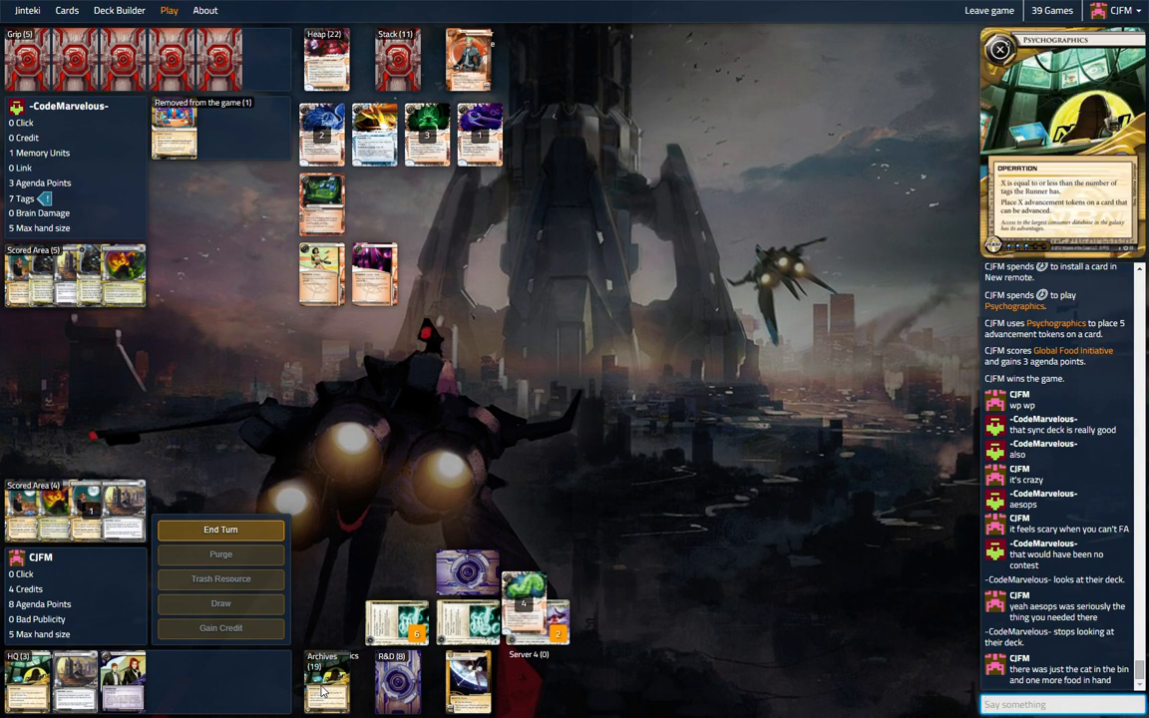
Glance at a card pile, then send a message calling the deck's agenda density maddening.
{"action": "left_click", "coordinate": [327, 682]}
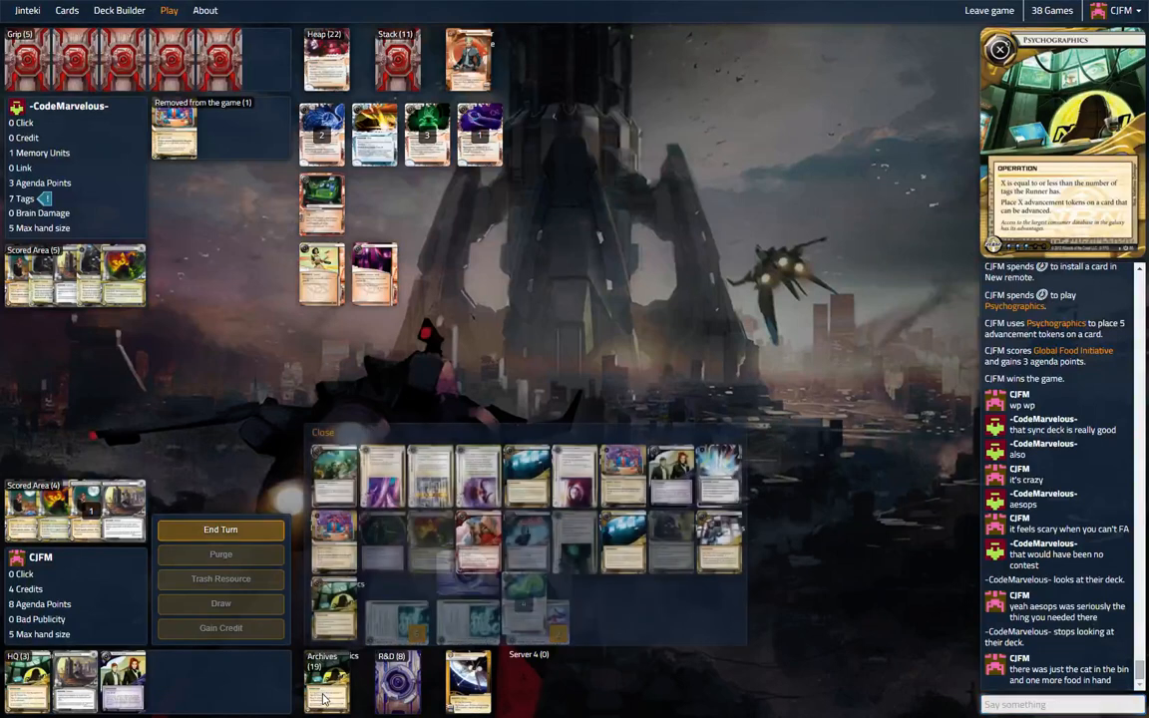
{"action": "left_click", "coordinate": [1000, 48]}
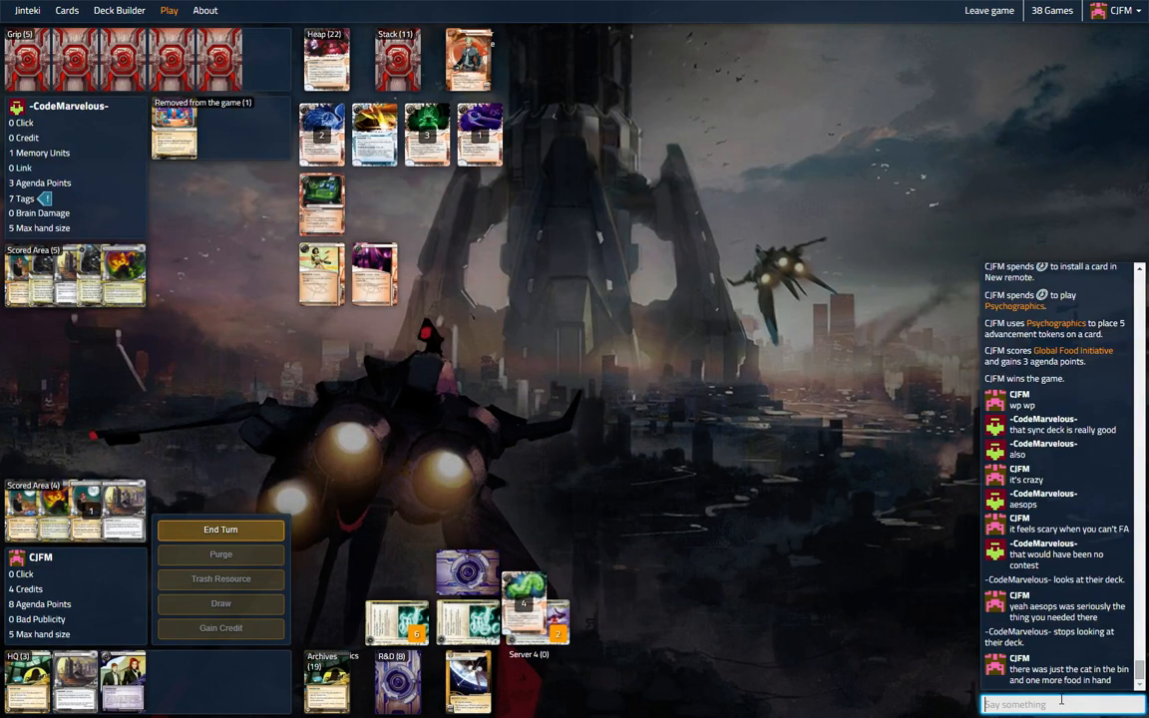
{"action": "type", "text": "the agenda"}
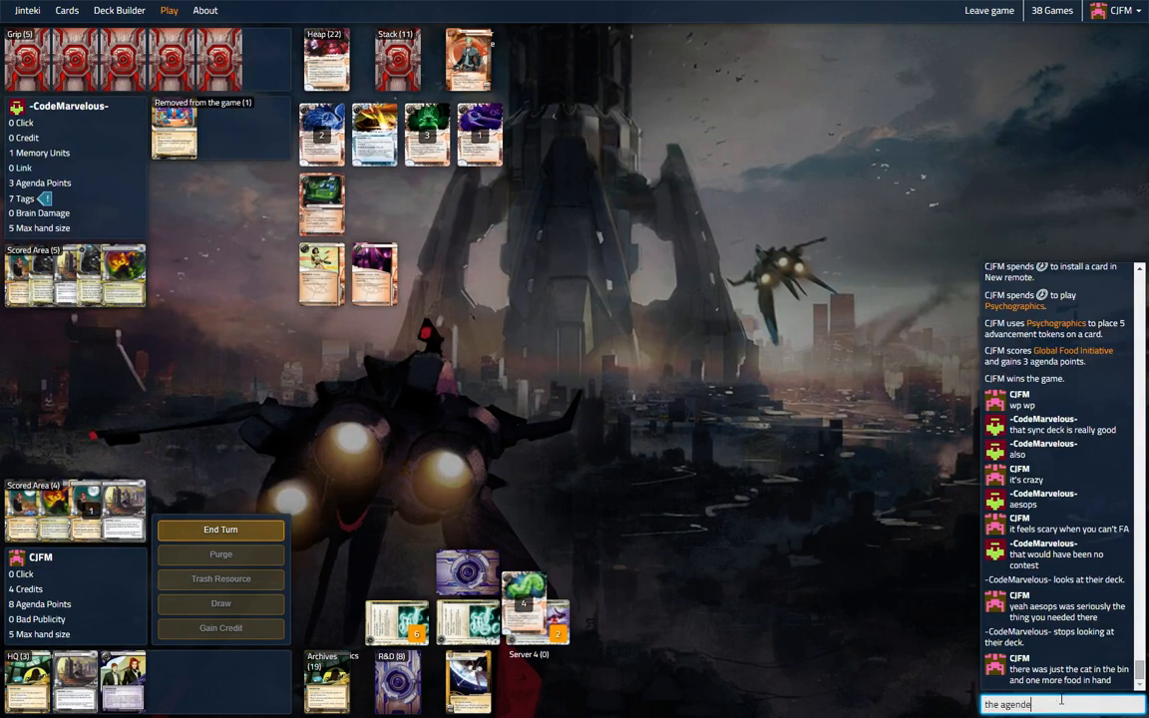
{"action": "type", "text": "density in this g"}
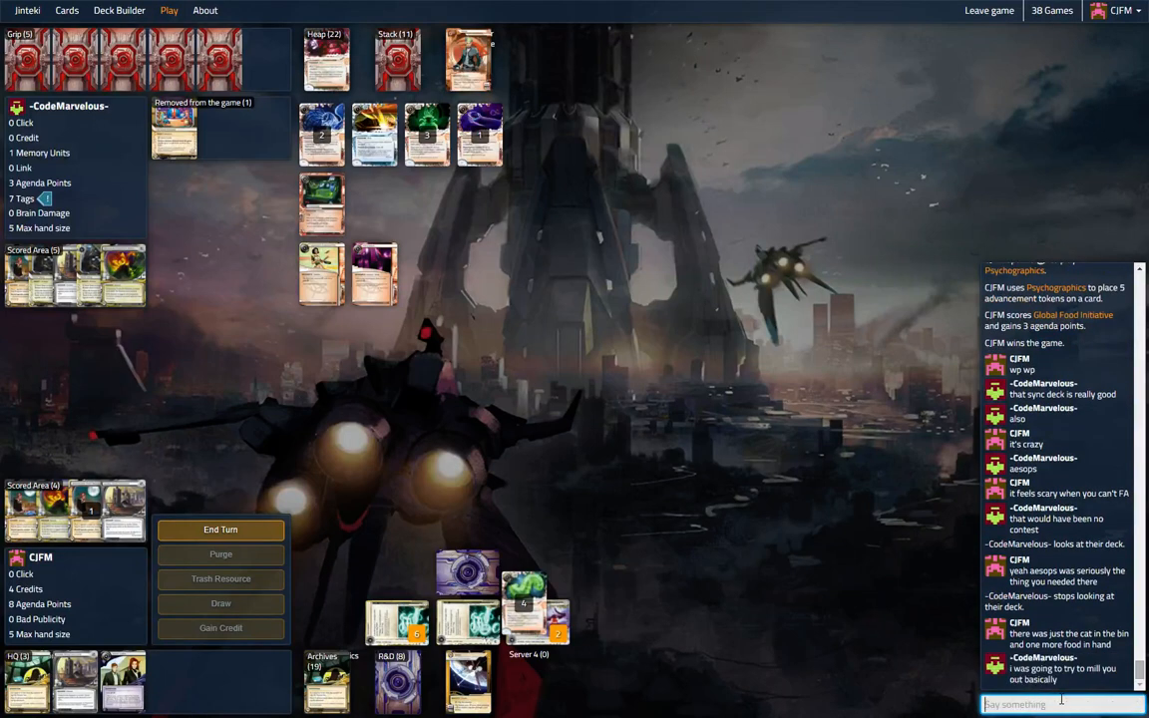
{"action": "type", "text": "yeah"}
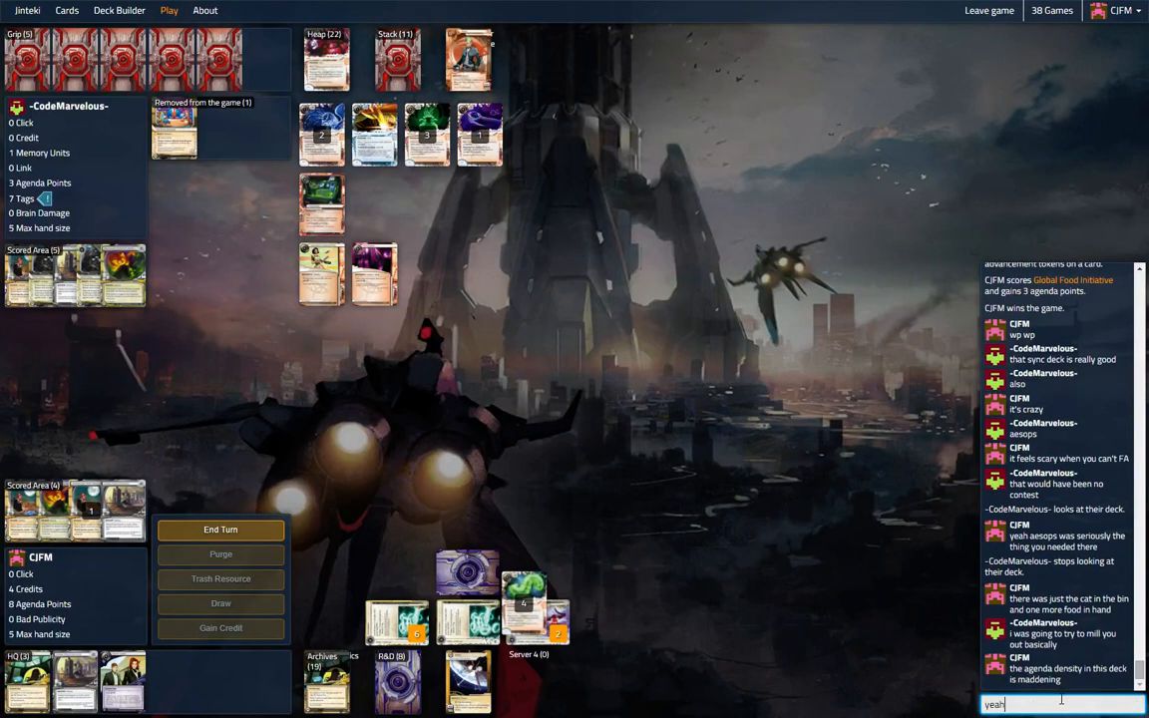
{"action": "type", "text": "I was really waorried"}
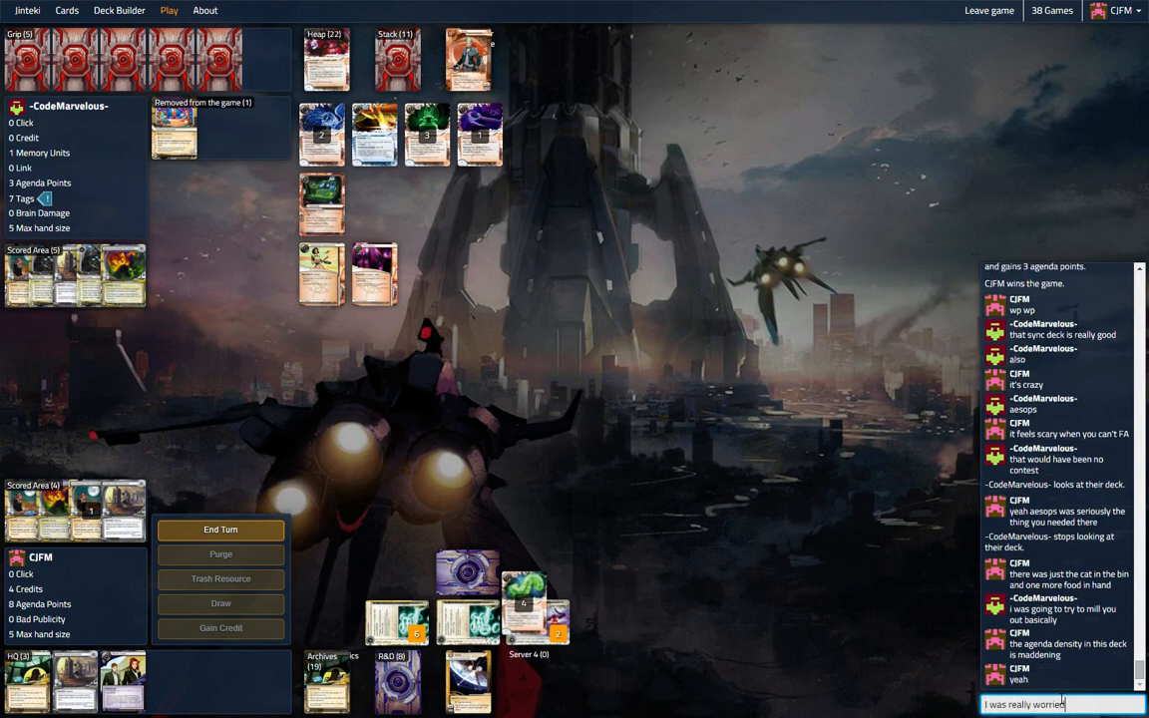
{"action": "key", "text": "Return"}
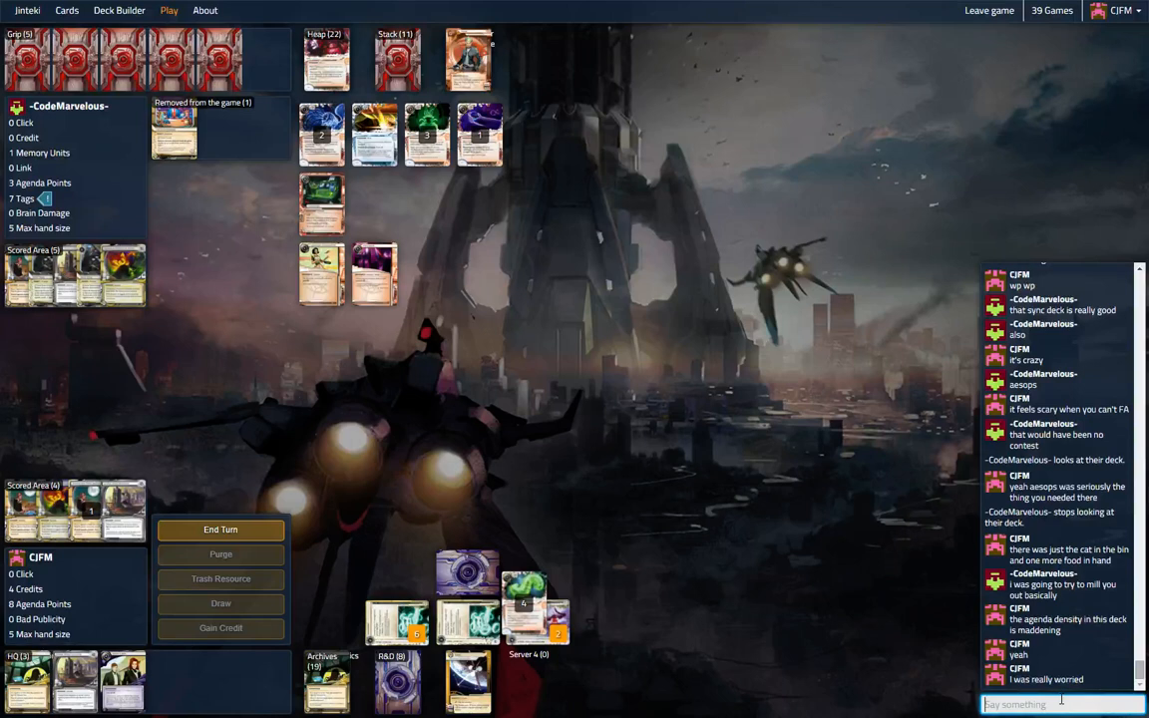
Tell the opponent the deck 'basically had to hit exactly midseasons' and start a follow-up 'no... seriously,'.
{"action": "type", "text": "basically had to hit"}
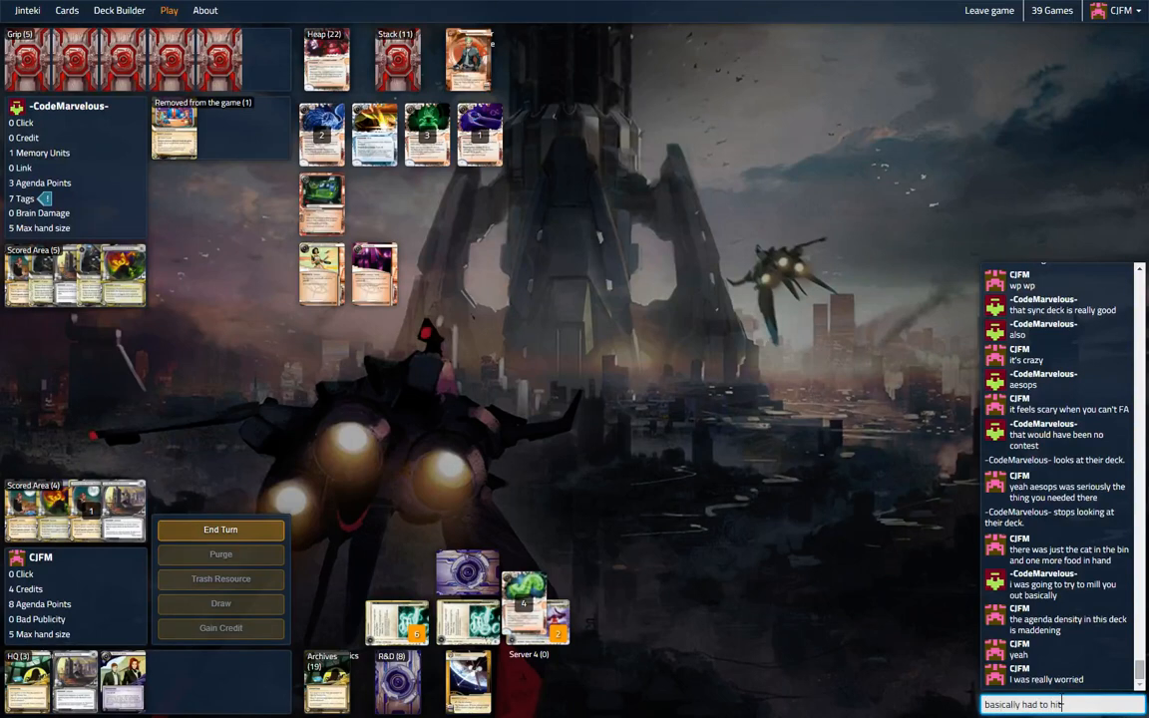
{"action": "type", "text": "exactly midsea"}
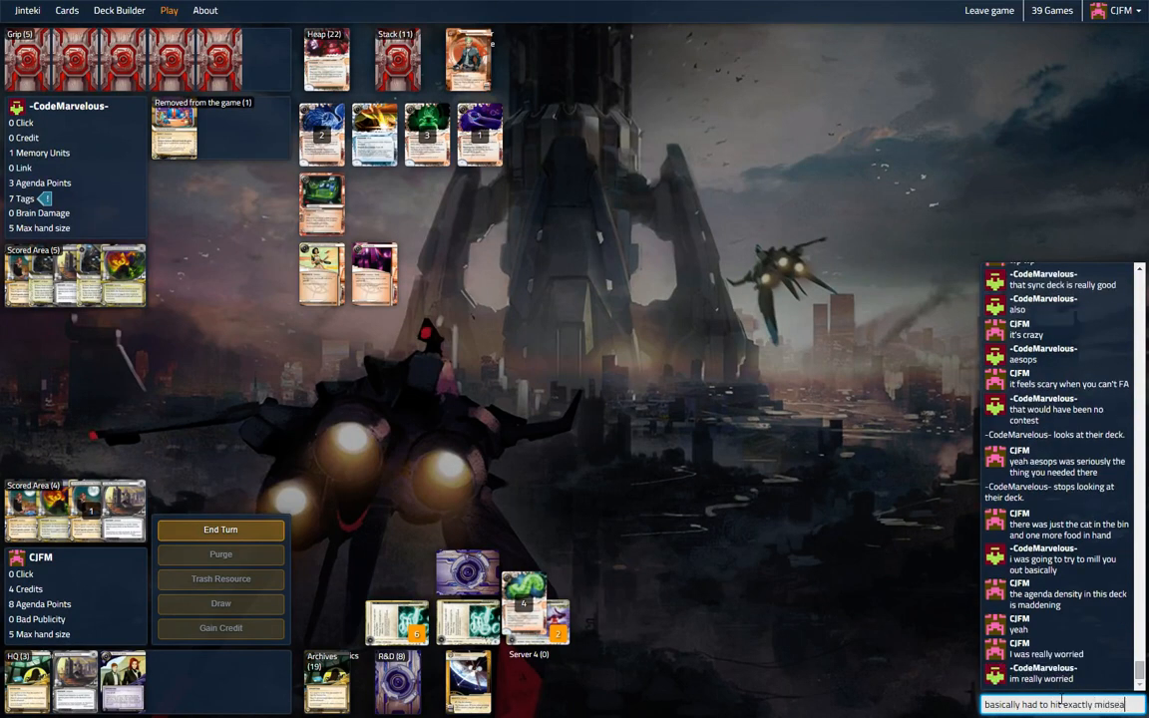
{"action": "key", "text": "Return"}
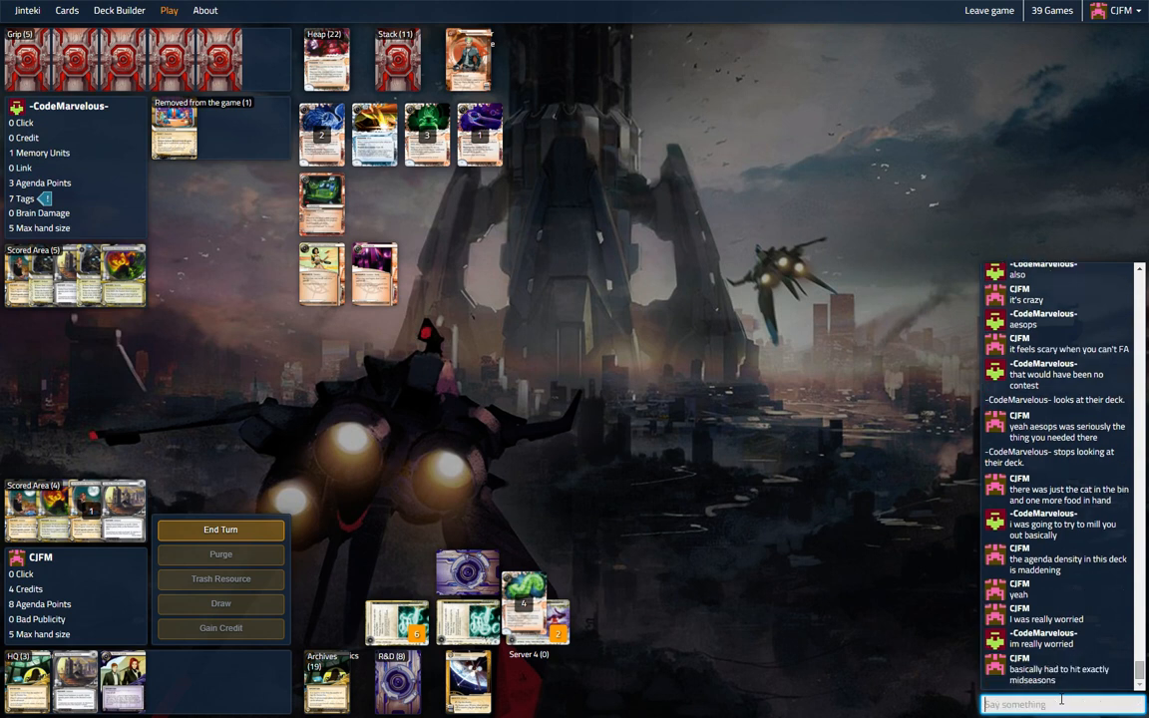
{"action": "type", "text": "no"}
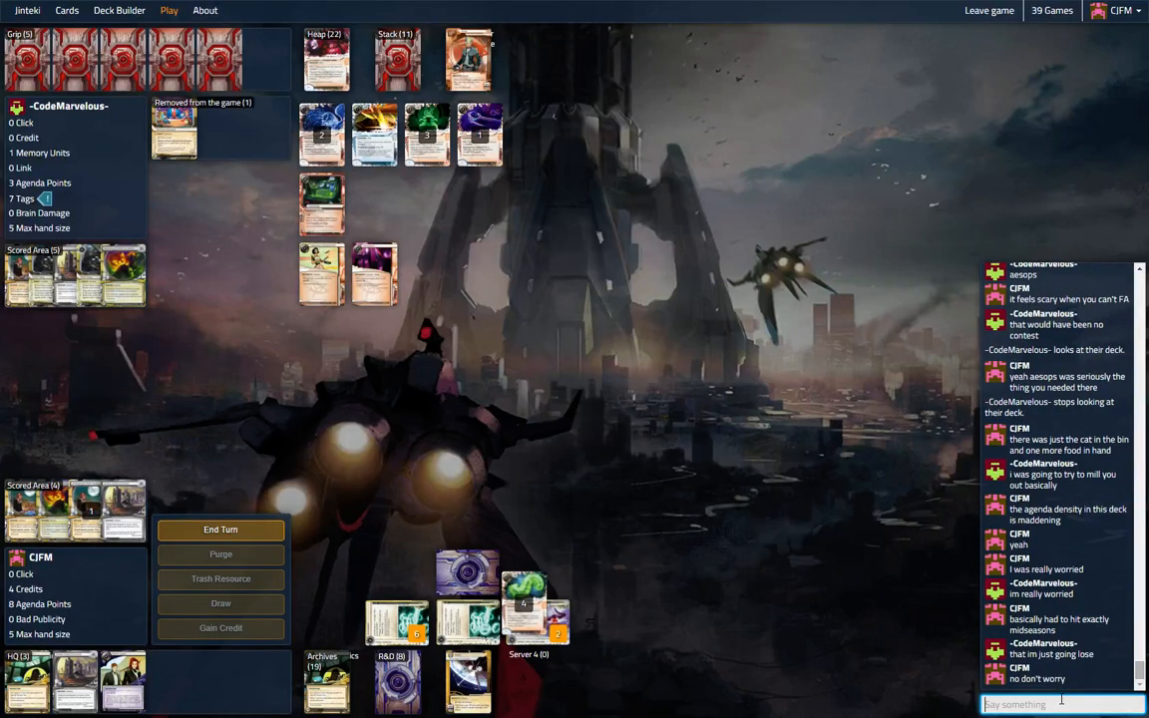
{"action": "type", "text": "b"}
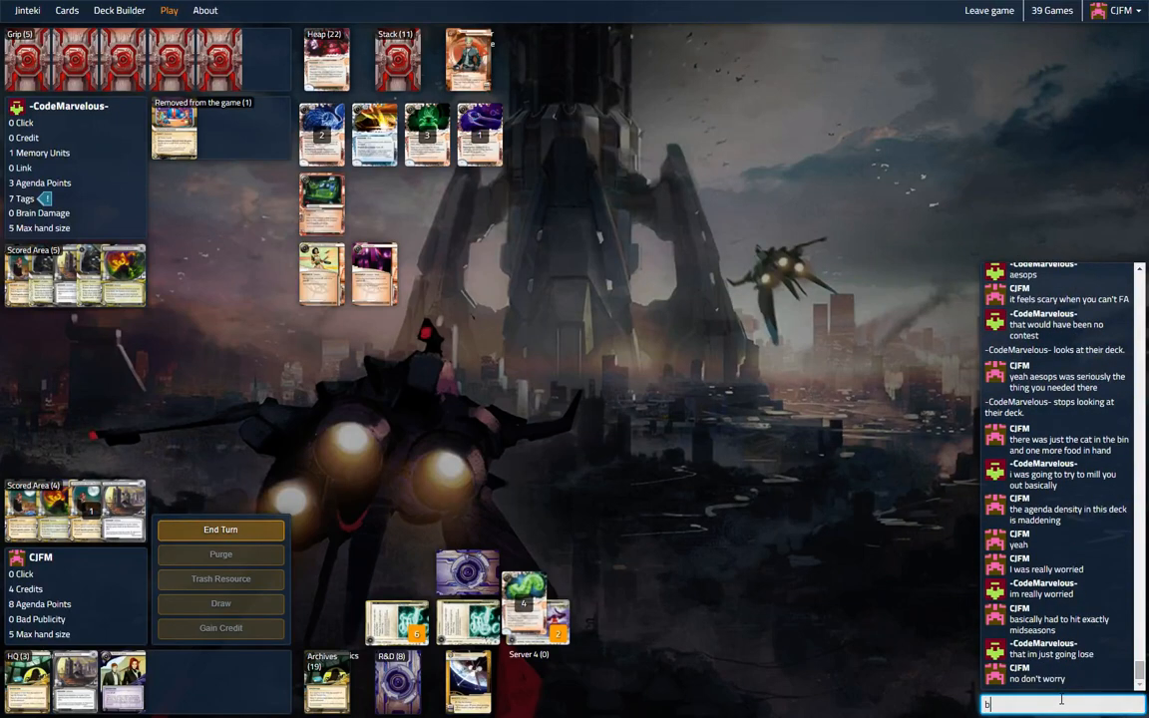
{"action": "type", "text": "seriously,"}
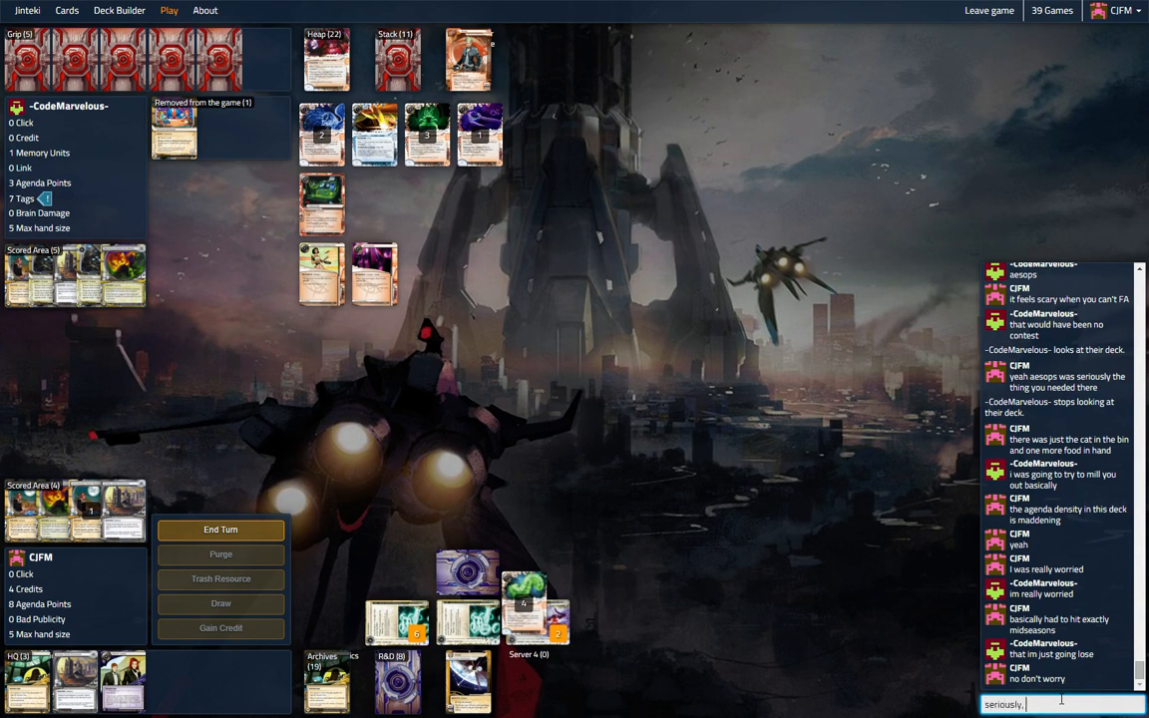